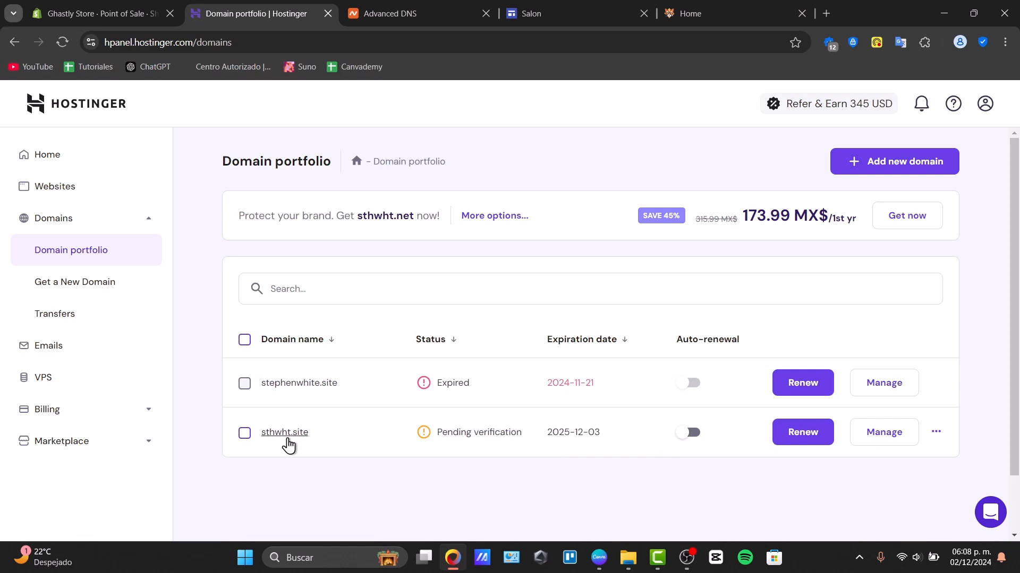
{"action": "mouse_move", "coordinate": [270, 441]}
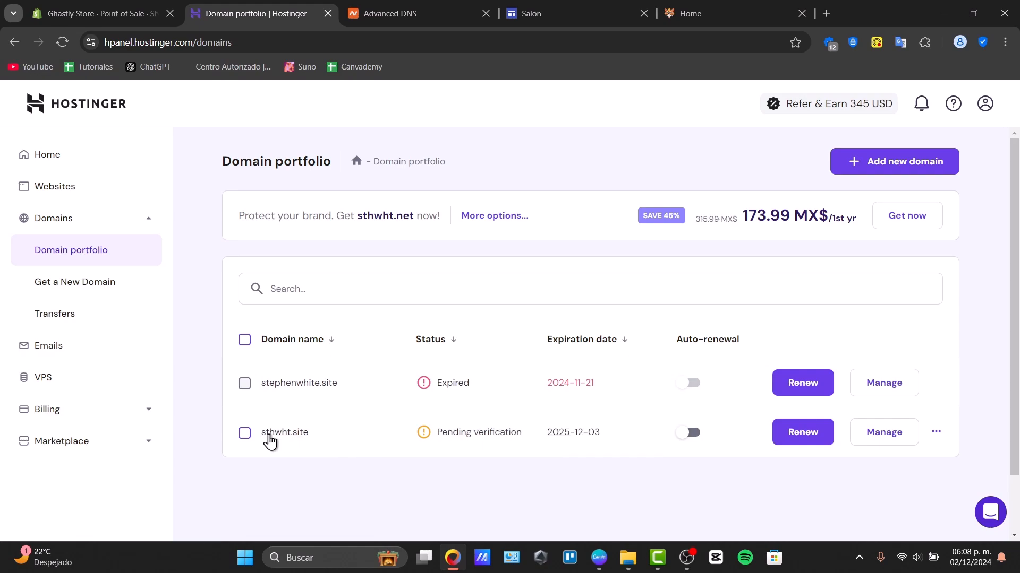
Search for the domain 'coolcats' and review suggestions like coolcats.mx and coolcats.farm.
{"action": "left_click", "coordinate": [936, 432]}
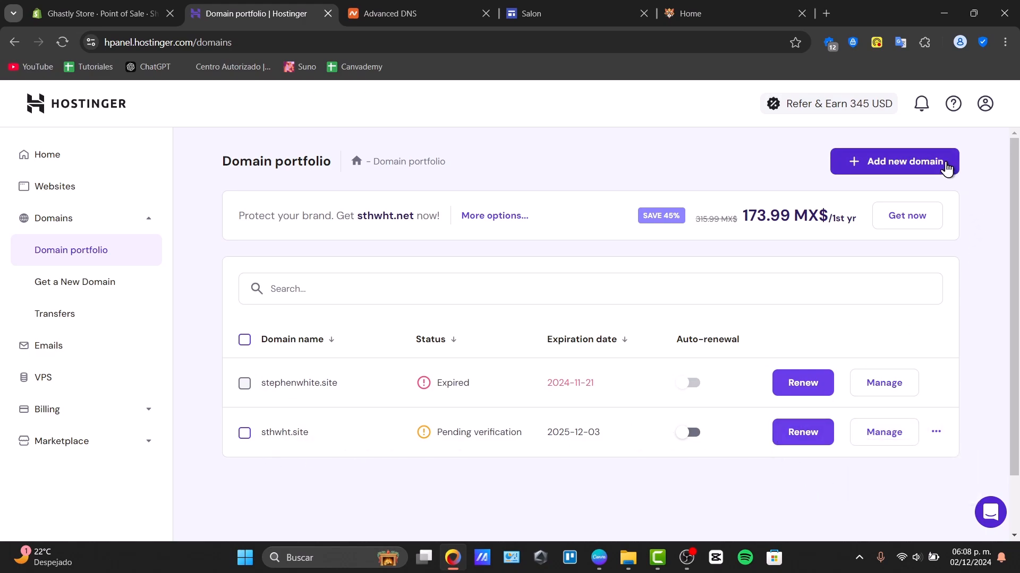
{"action": "left_click", "coordinate": [690, 13]}
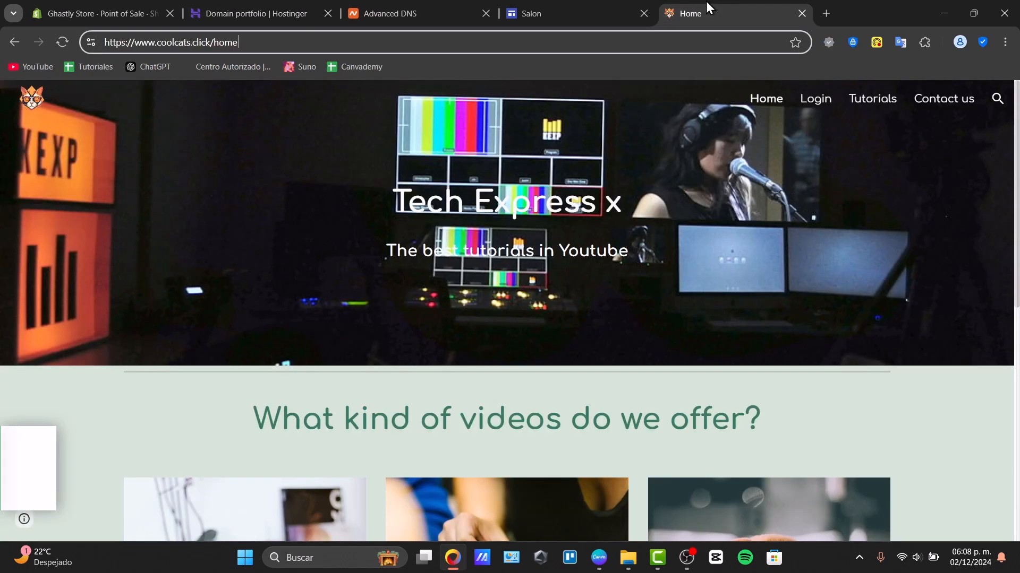
{"action": "left_click", "coordinate": [253, 13]}
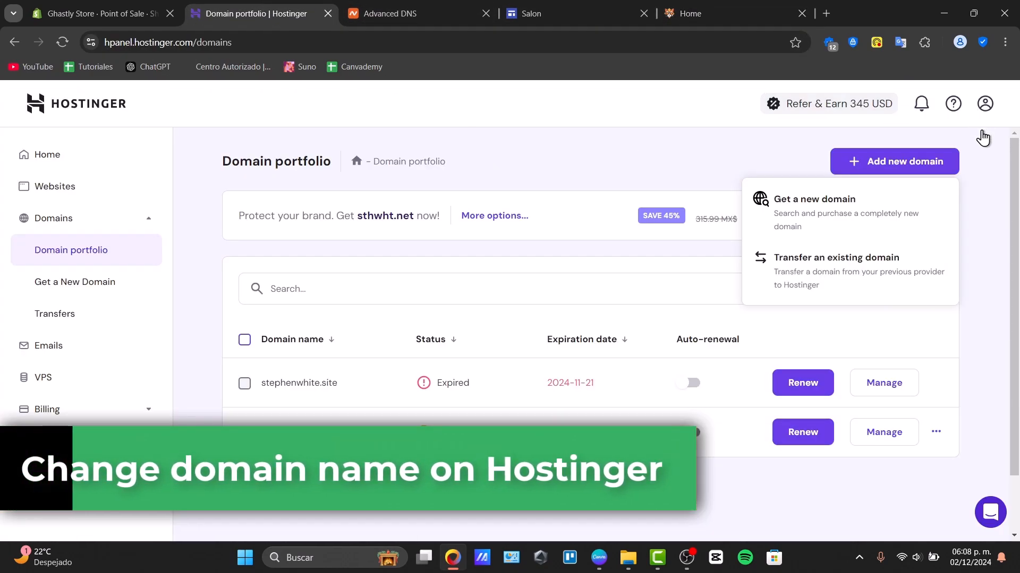
{"action": "left_click", "coordinate": [812, 199]}
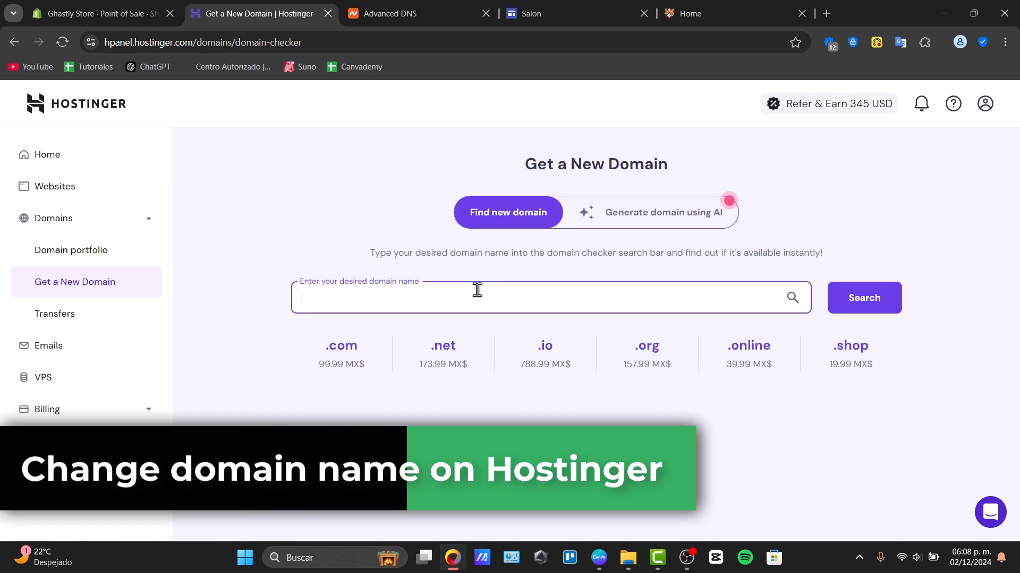
{"action": "type", "text": "coolcats"}
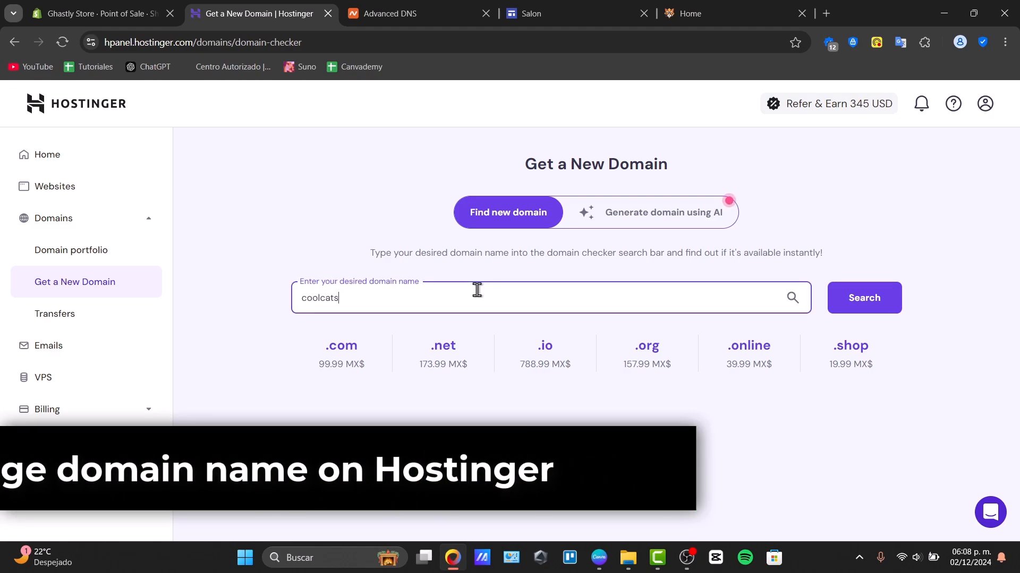
{"action": "left_click", "coordinate": [863, 298]}
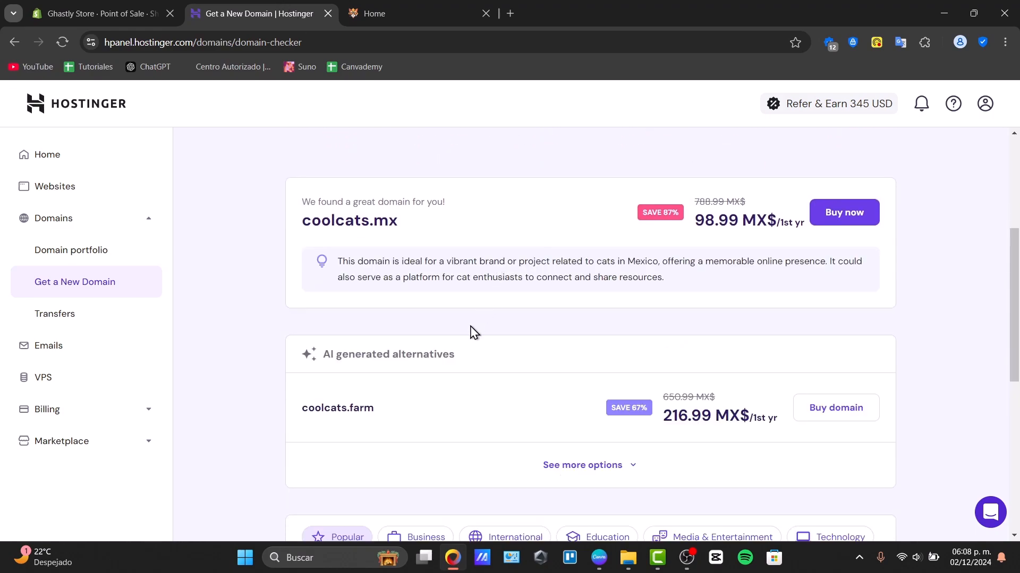
{"action": "left_click", "coordinate": [47, 154]}
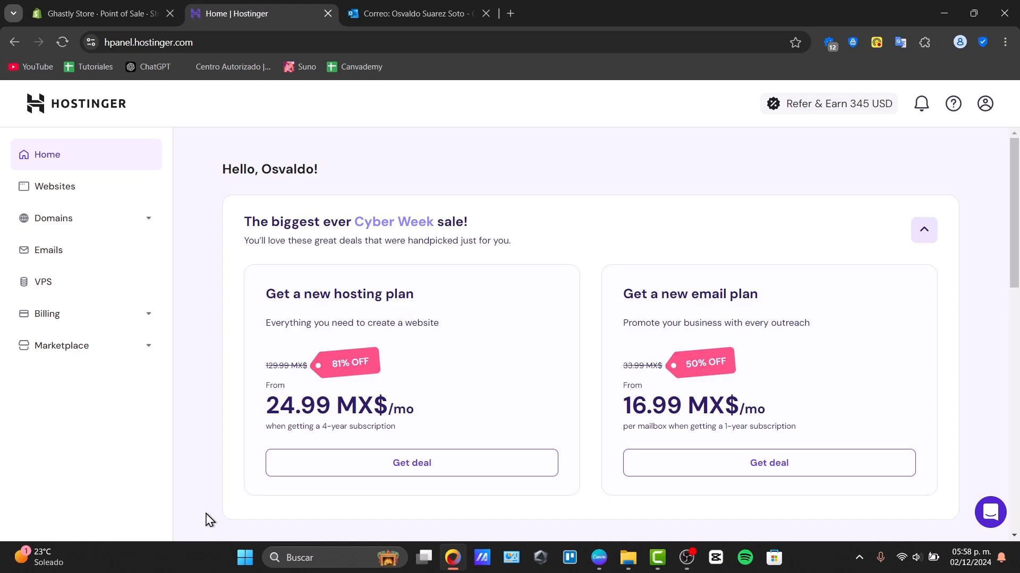
{"action": "mouse_move", "coordinate": [987, 104]}
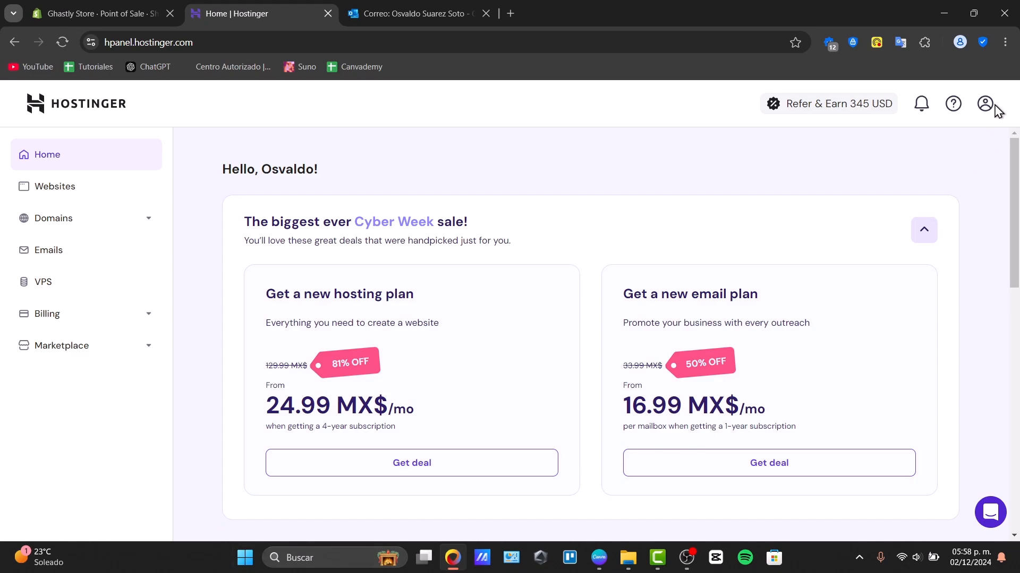
{"action": "left_click", "coordinate": [984, 103]}
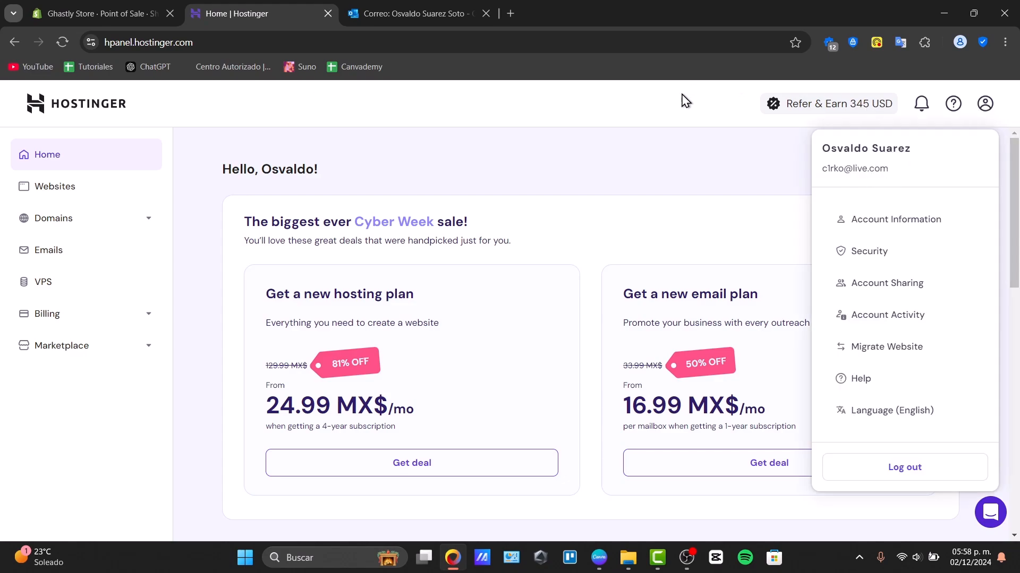
{"action": "left_click", "coordinate": [517, 141]}
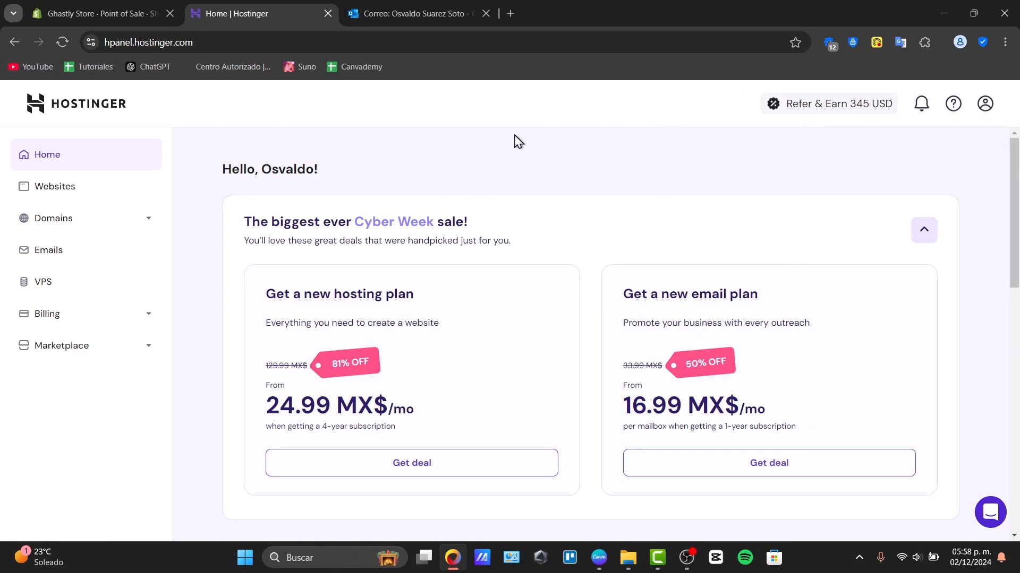
{"action": "mouse_move", "coordinate": [224, 231]}
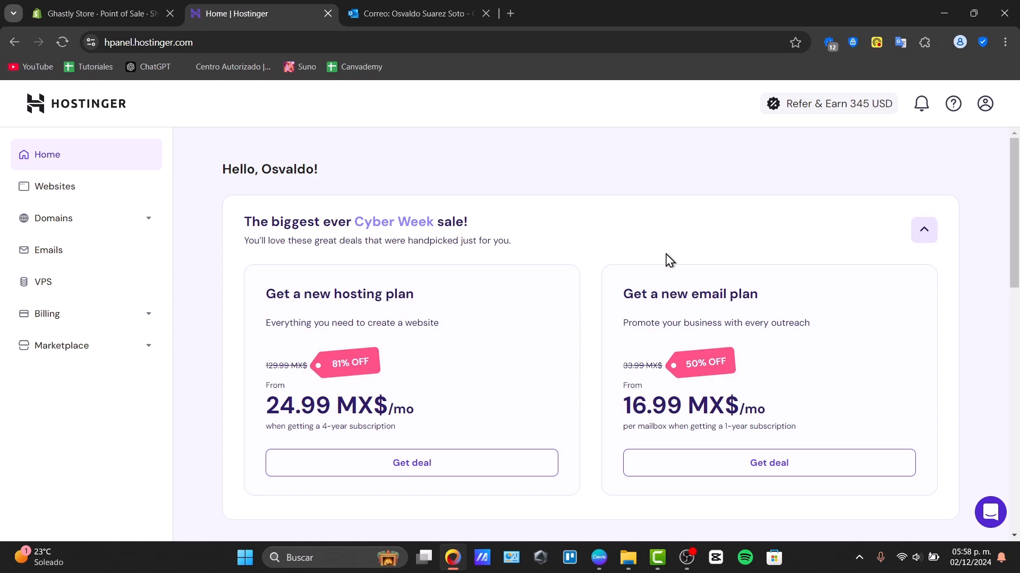
{"action": "mouse_move", "coordinate": [707, 336]}
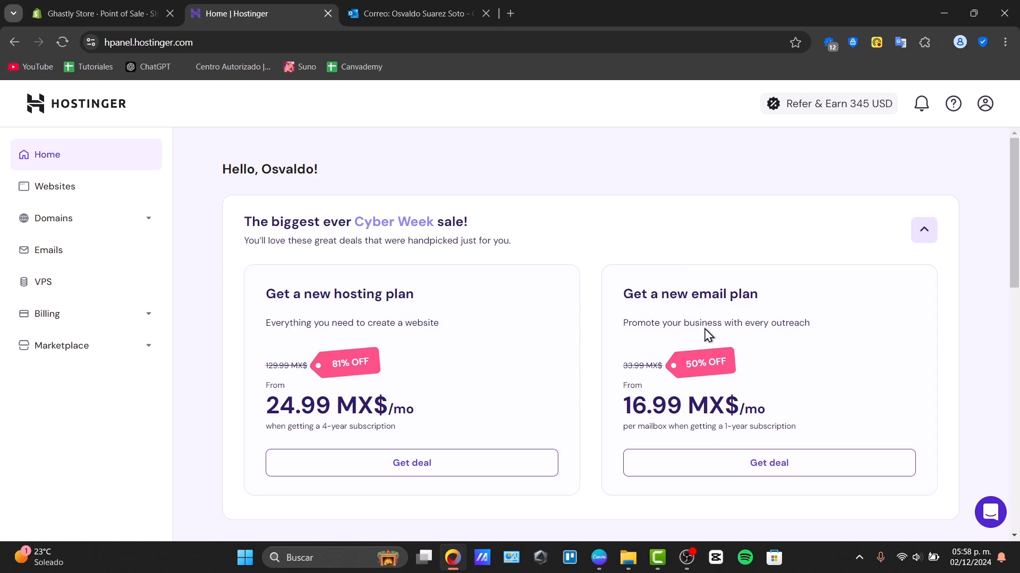
Search the name 'sthwht', showing sthwht.mx available at 98.99 MX$ first year.
{"action": "left_click", "coordinate": [53, 218]}
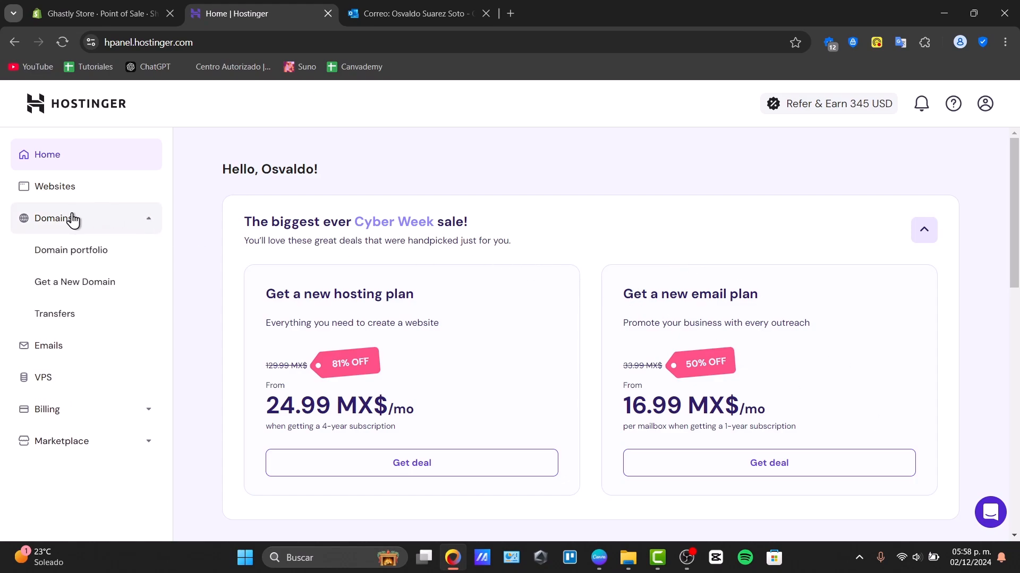
{"action": "left_click", "coordinate": [74, 281]}
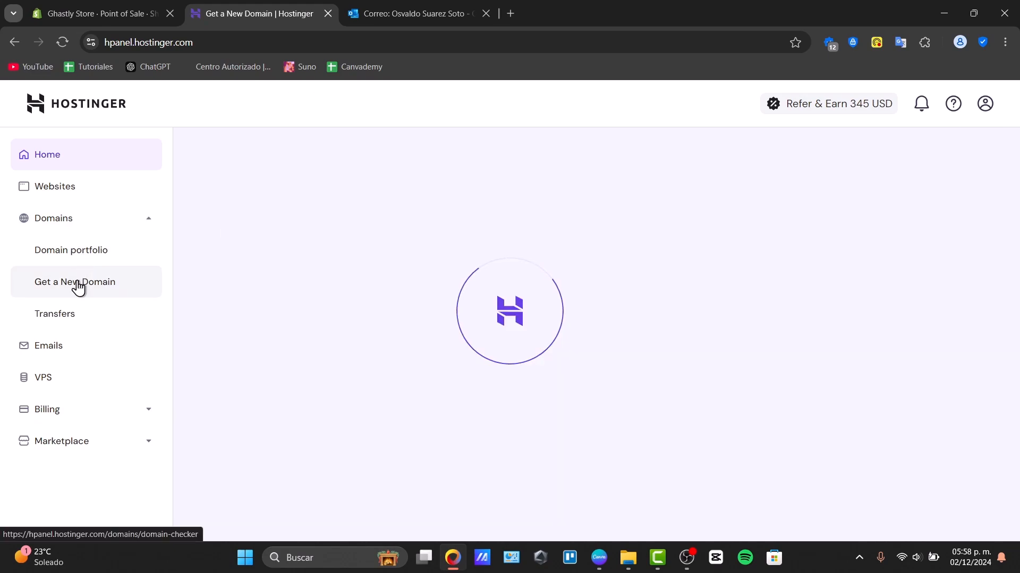
{"action": "left_click", "coordinate": [75, 281]}
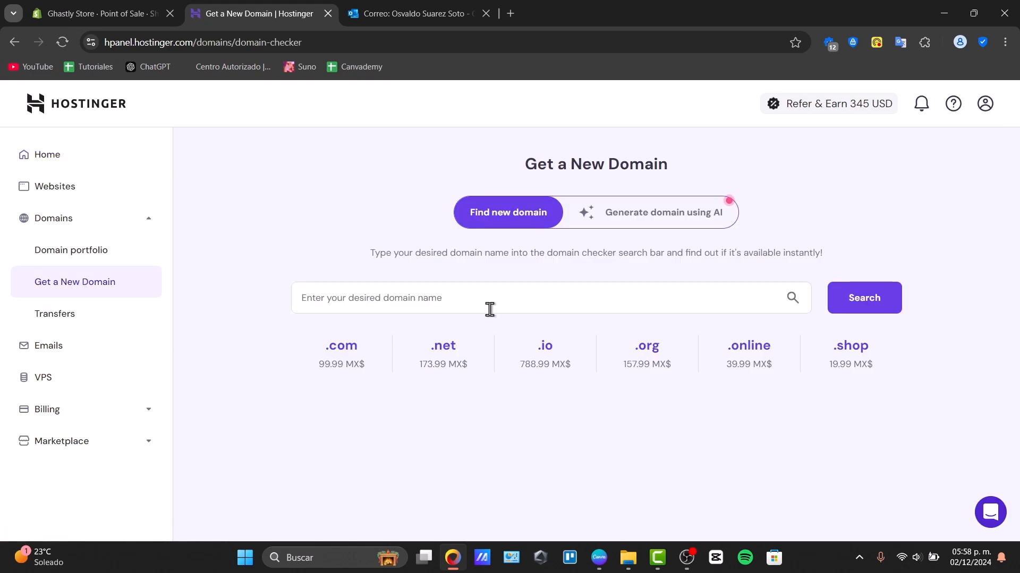
{"action": "type", "text": "sthwht"}
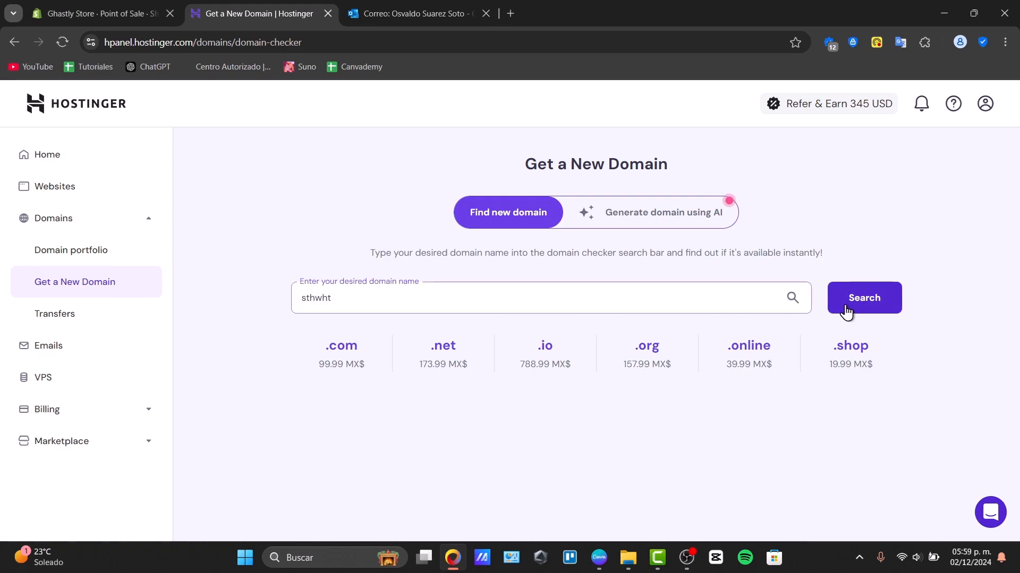
{"action": "left_click", "coordinate": [863, 298]}
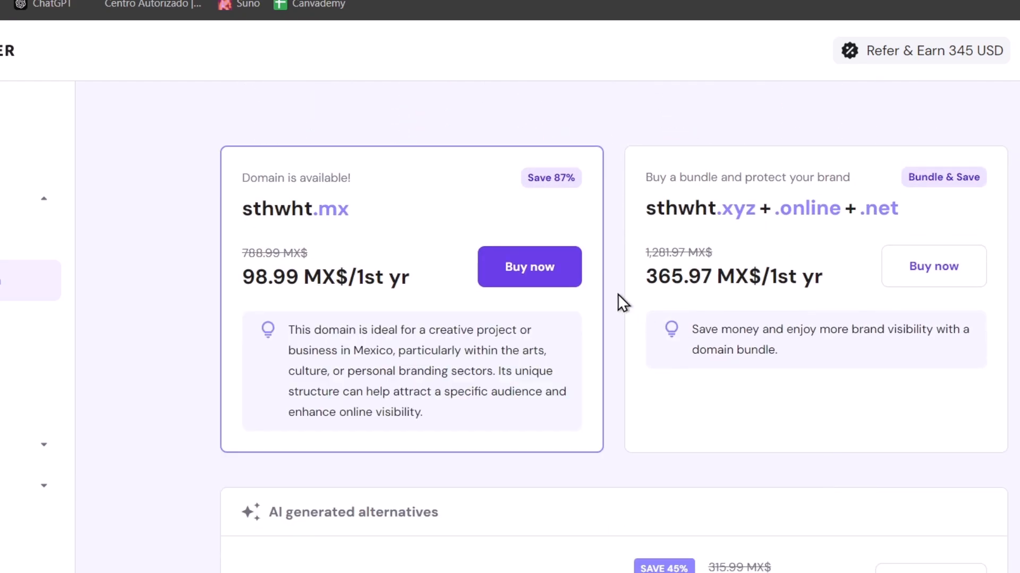
{"action": "mouse_move", "coordinate": [301, 252]}
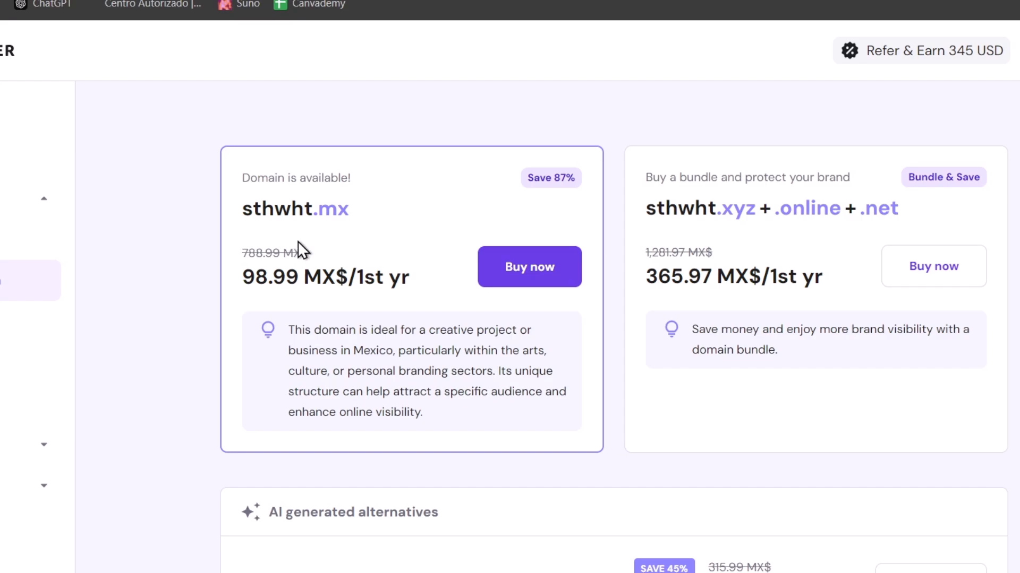
Scroll the sthwht results to compare .art, .click, .top, .ai and .pro prices.
{"action": "scroll", "scroll_direction": "down", "scroll_amount": 3}
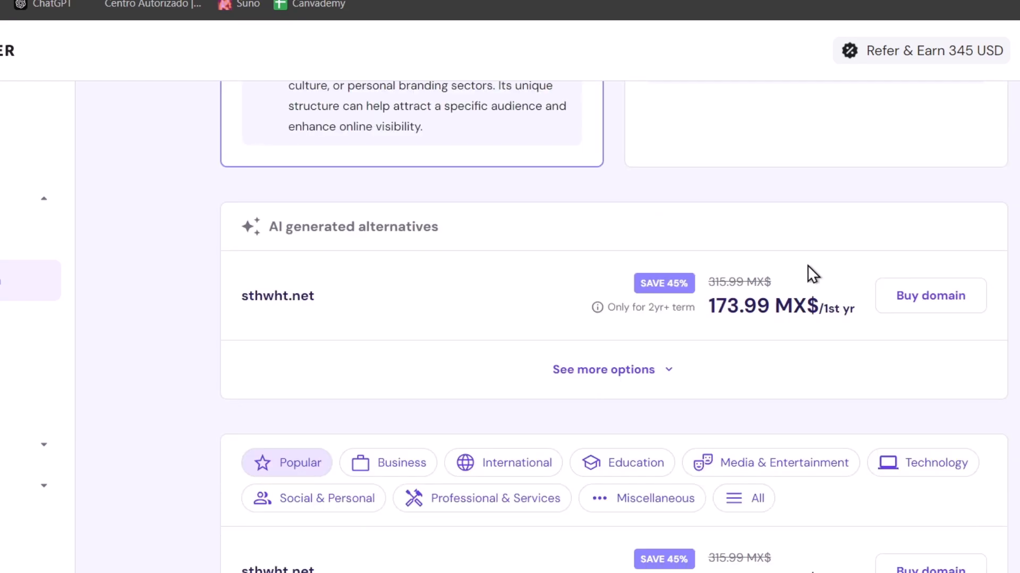
{"action": "mouse_move", "coordinate": [510, 335]}
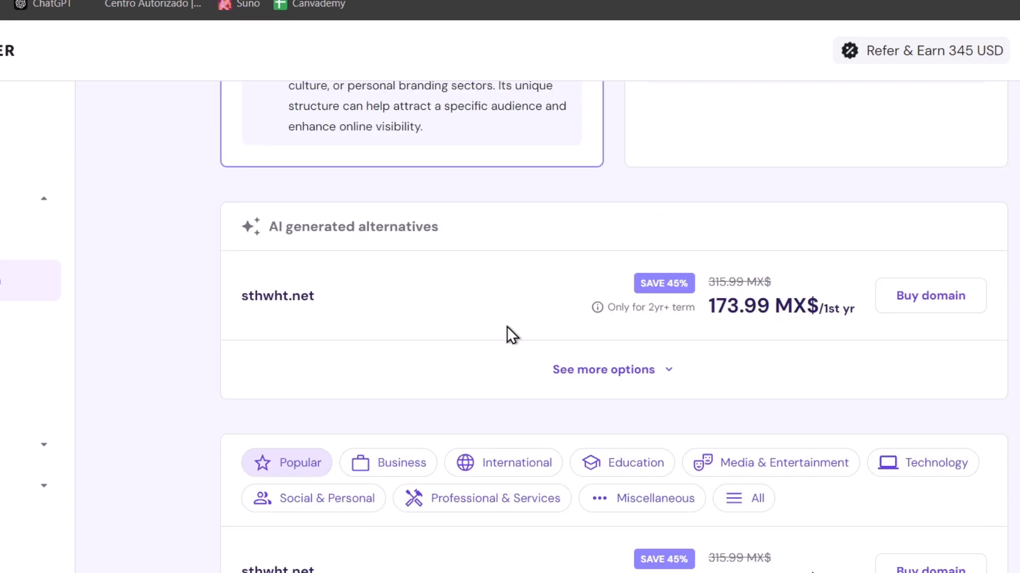
{"action": "scroll", "scroll_direction": "down", "scroll_amount": 3}
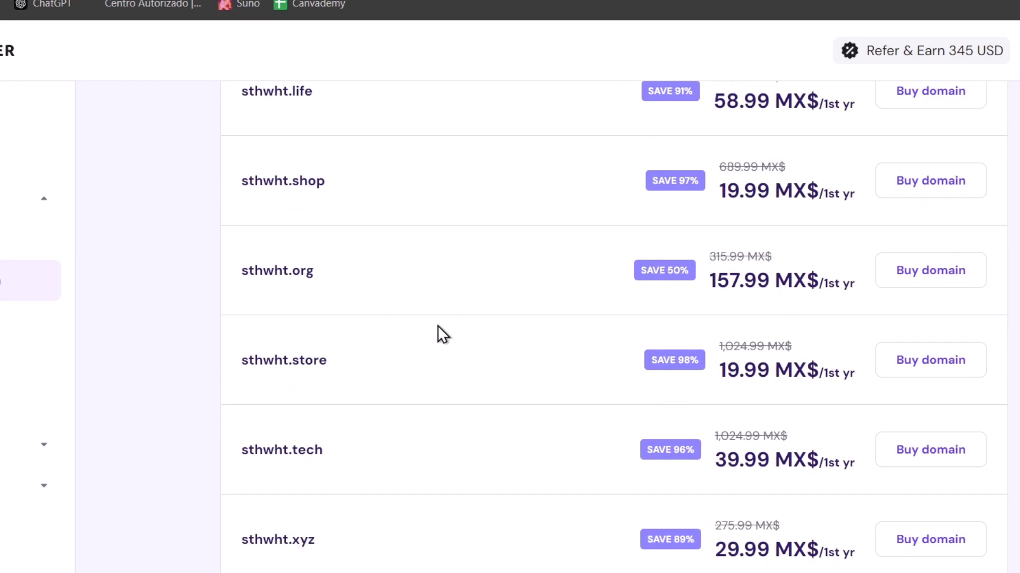
{"action": "scroll", "scroll_direction": "down", "scroll_amount": 3}
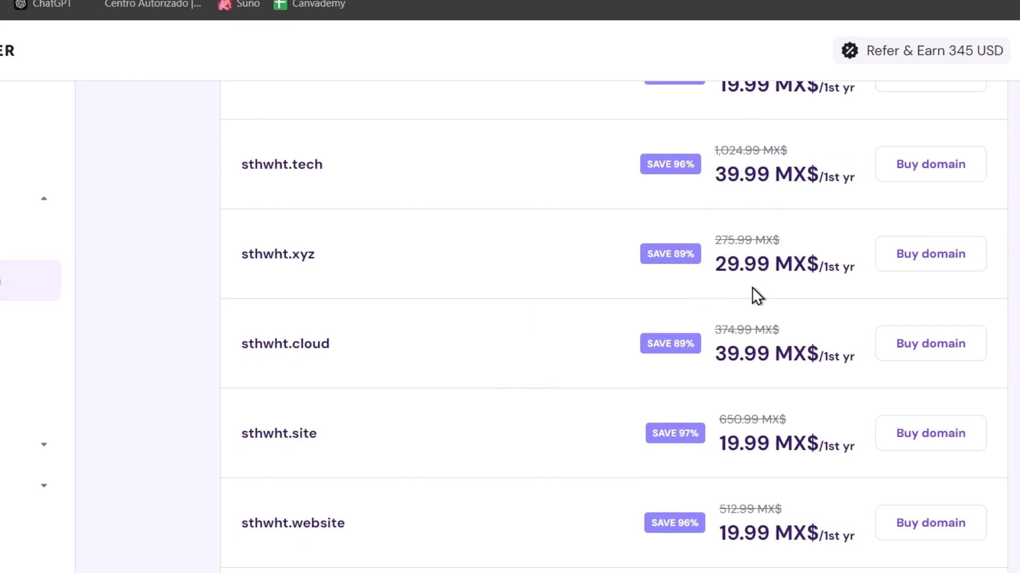
{"action": "scroll", "scroll_direction": "down", "scroll_amount": 3}
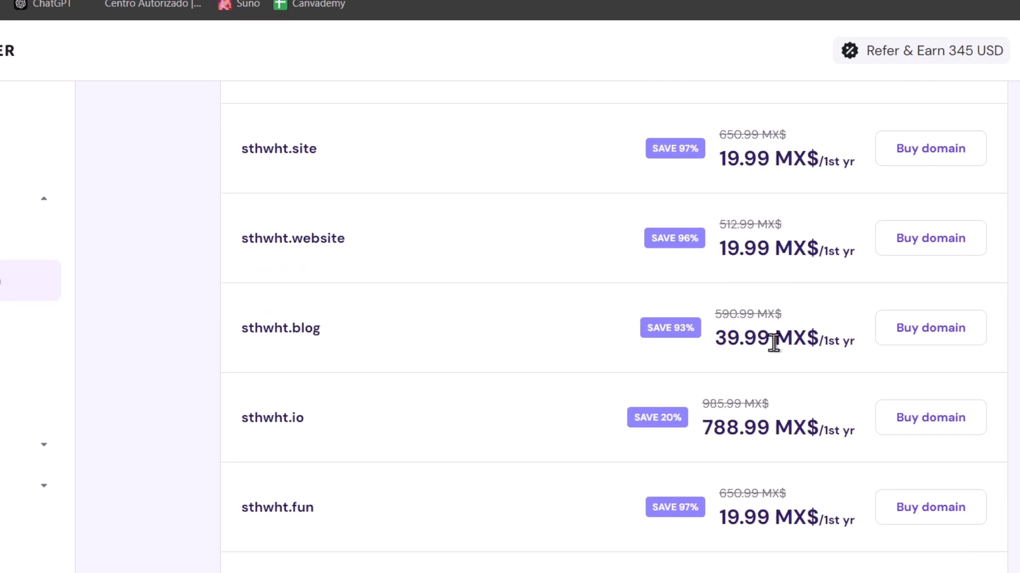
{"action": "mouse_move", "coordinate": [504, 288]}
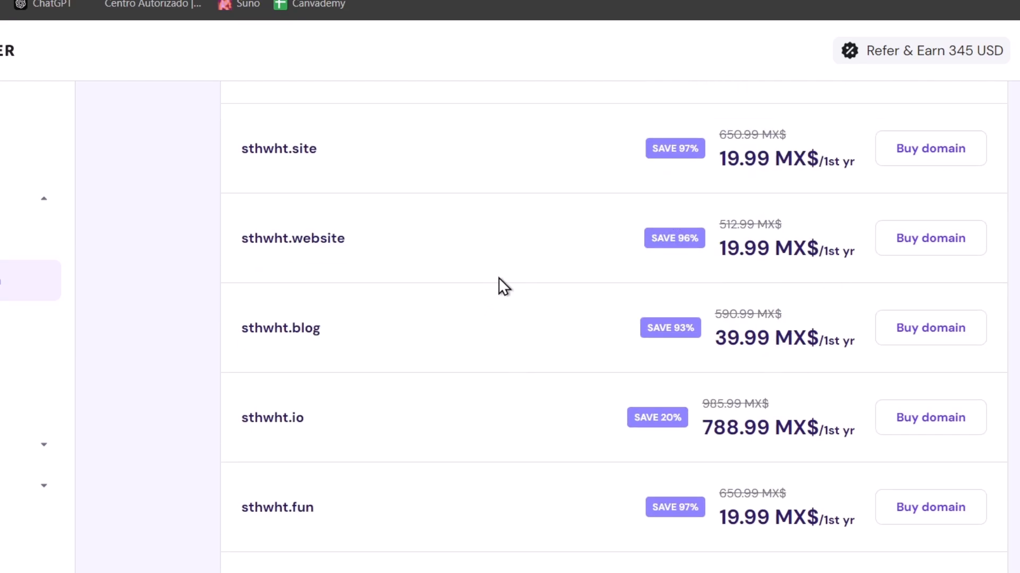
{"action": "mouse_move", "coordinate": [930, 148]}
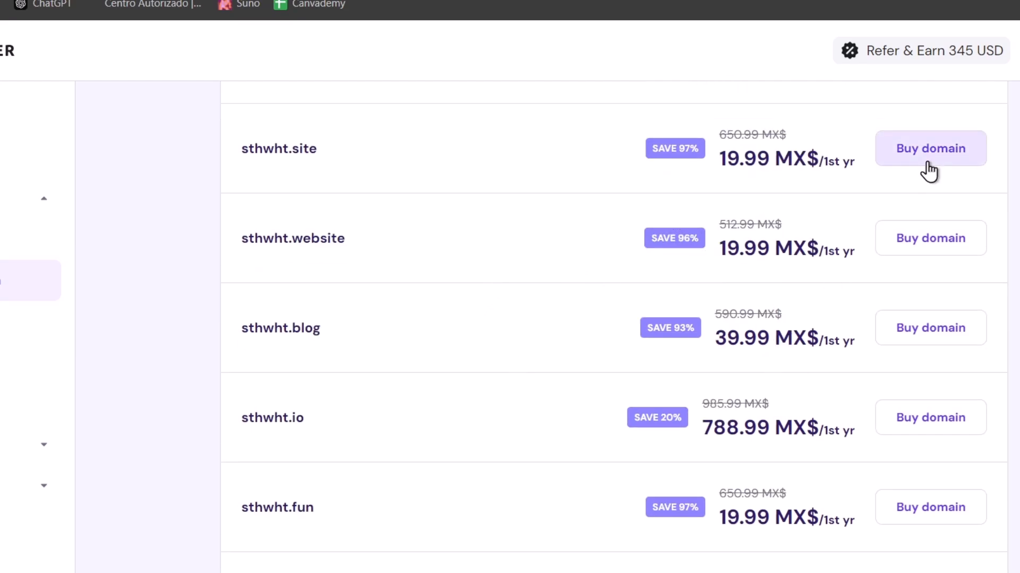
{"action": "scroll", "scroll_direction": "down", "scroll_amount": 3}
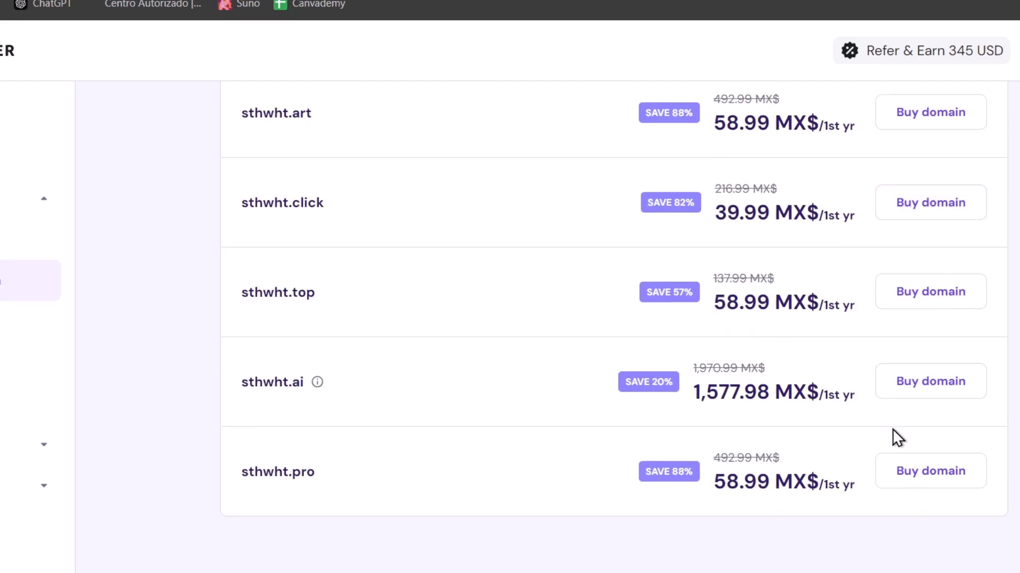
{"action": "scroll", "scroll_direction": "down", "scroll_amount": 3}
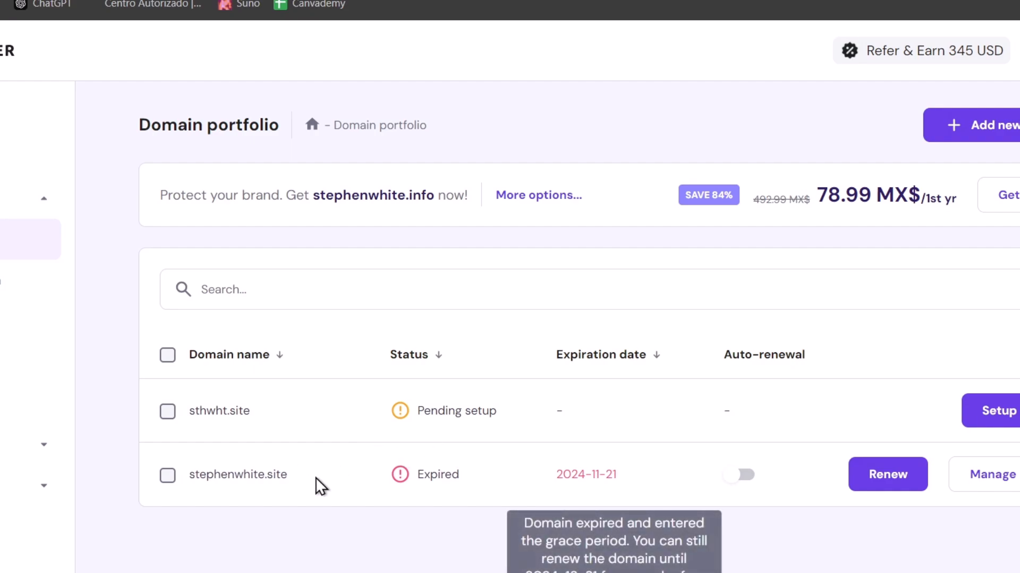
{"action": "mouse_move", "coordinate": [389, 421]}
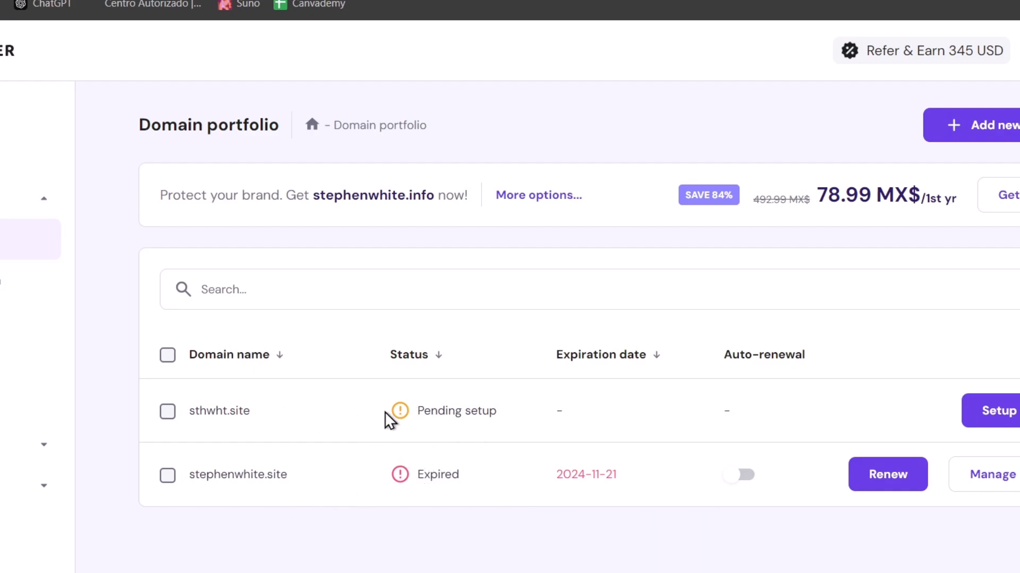
{"action": "mouse_move", "coordinate": [584, 470]}
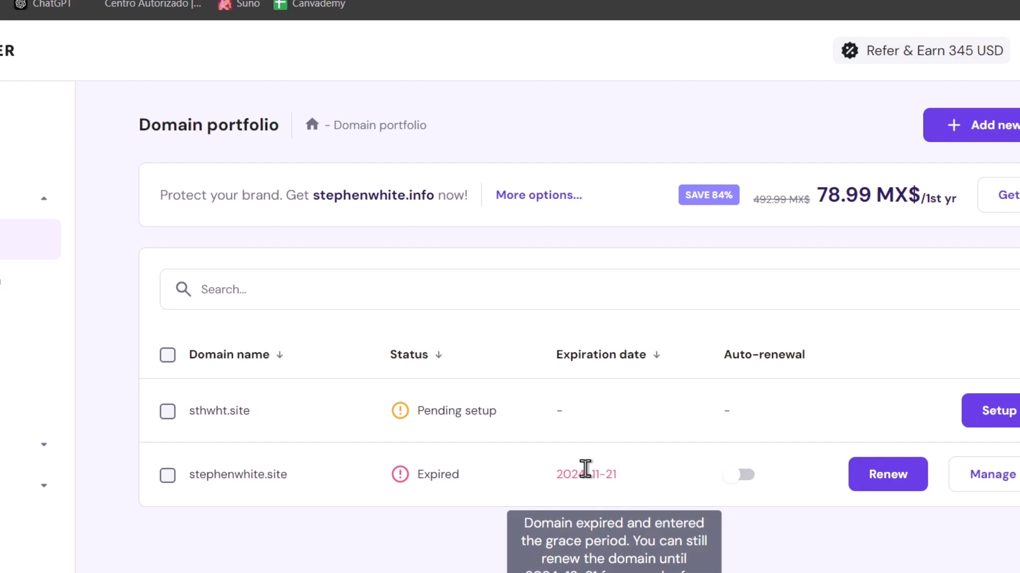
{"action": "mouse_move", "coordinate": [556, 485]}
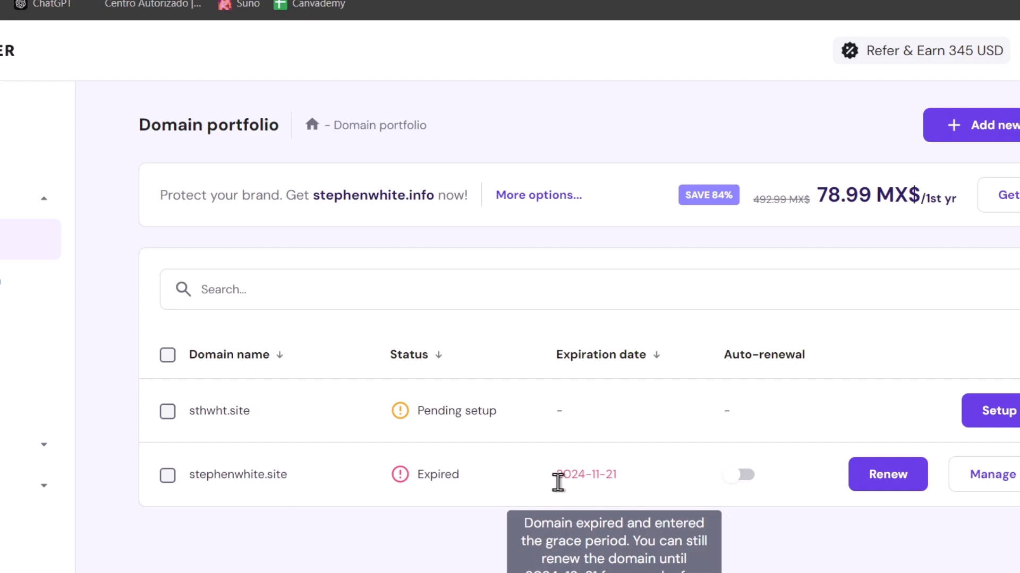
{"action": "mouse_move", "coordinate": [219, 411]}
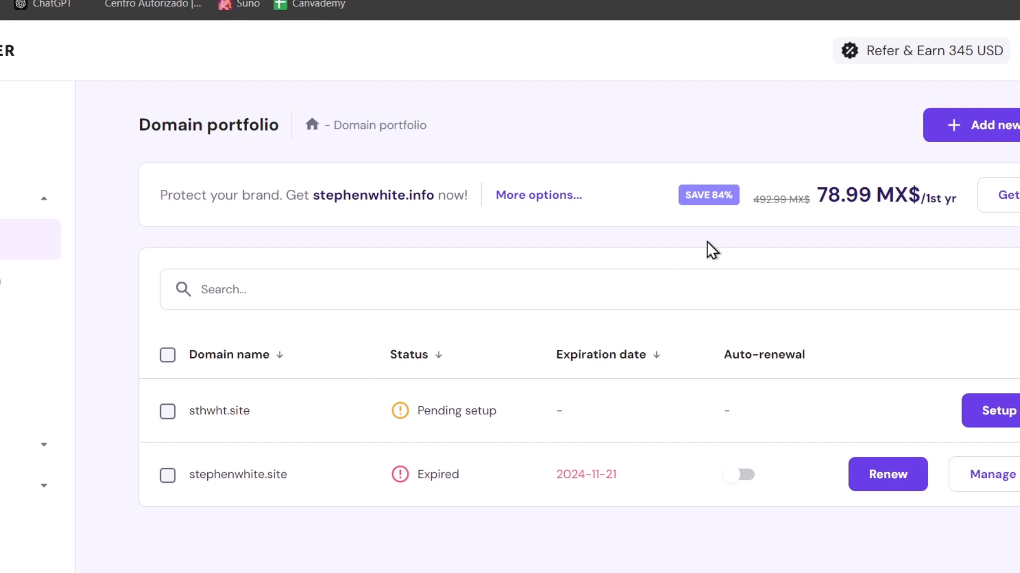
Run a domain transfer requirements check for sthwht.com.
{"action": "left_click", "coordinate": [988, 125]}
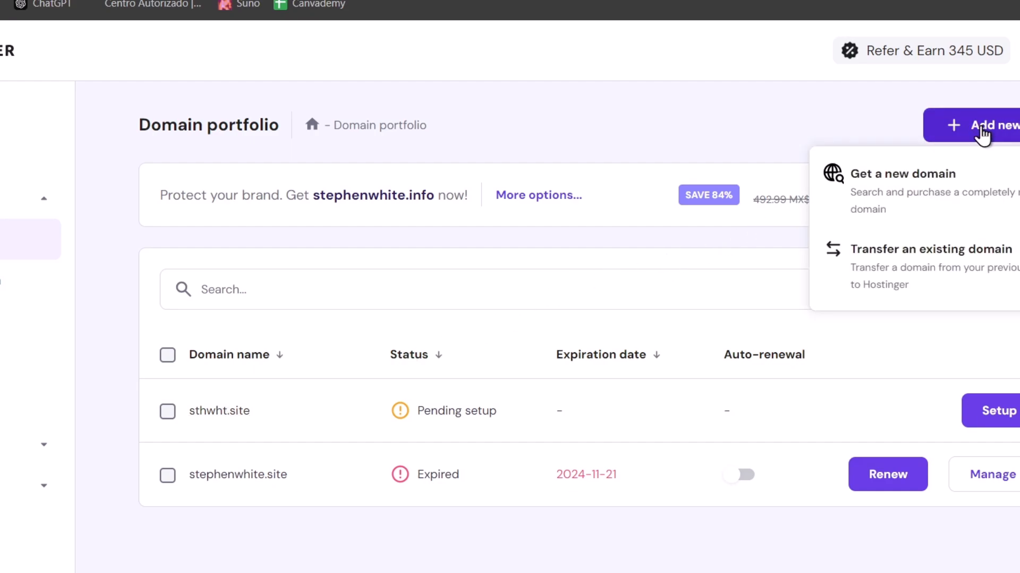
{"action": "mouse_move", "coordinate": [930, 264]}
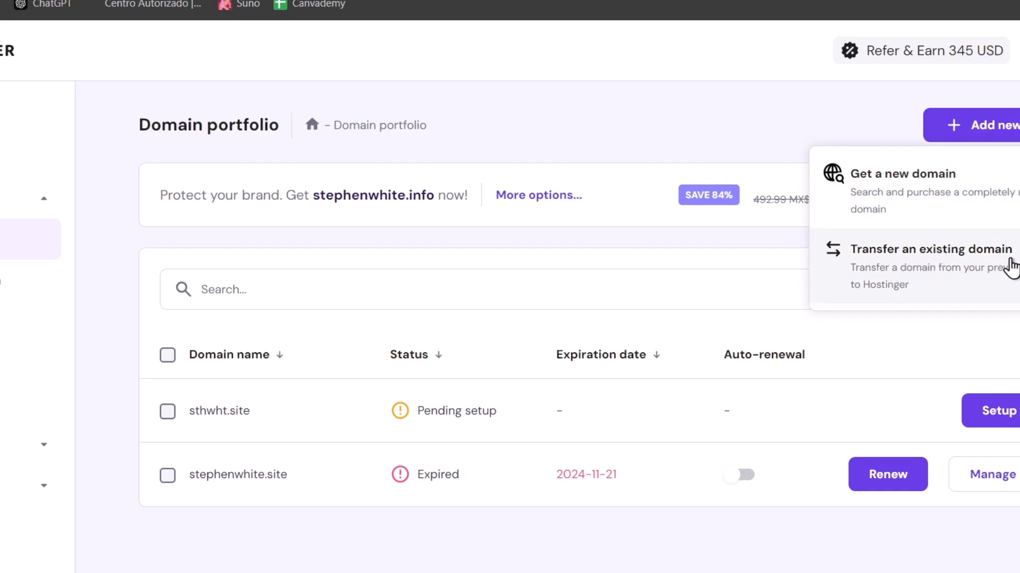
{"action": "left_click", "coordinate": [930, 250]}
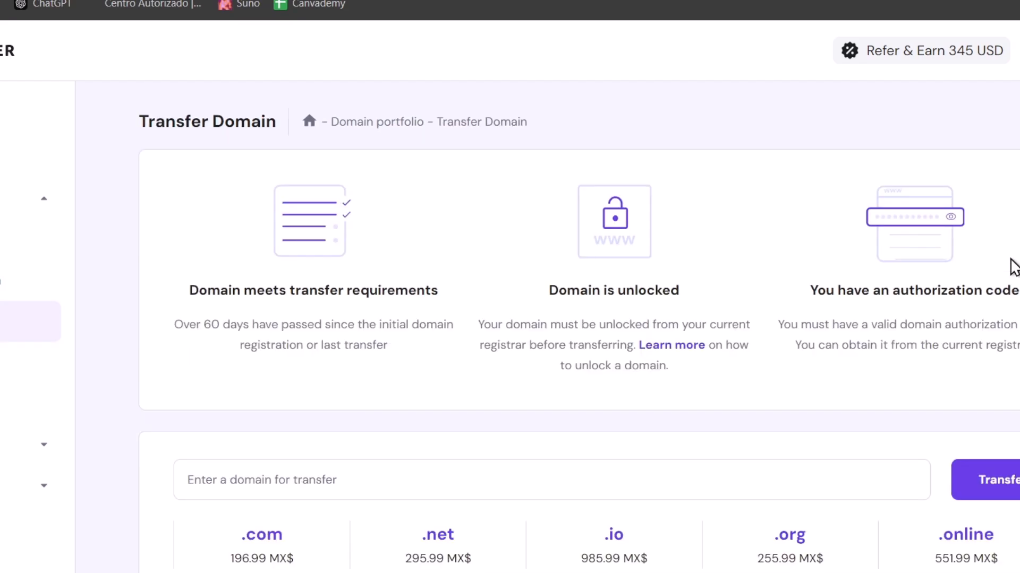
{"action": "left_click", "coordinate": [261, 480]}
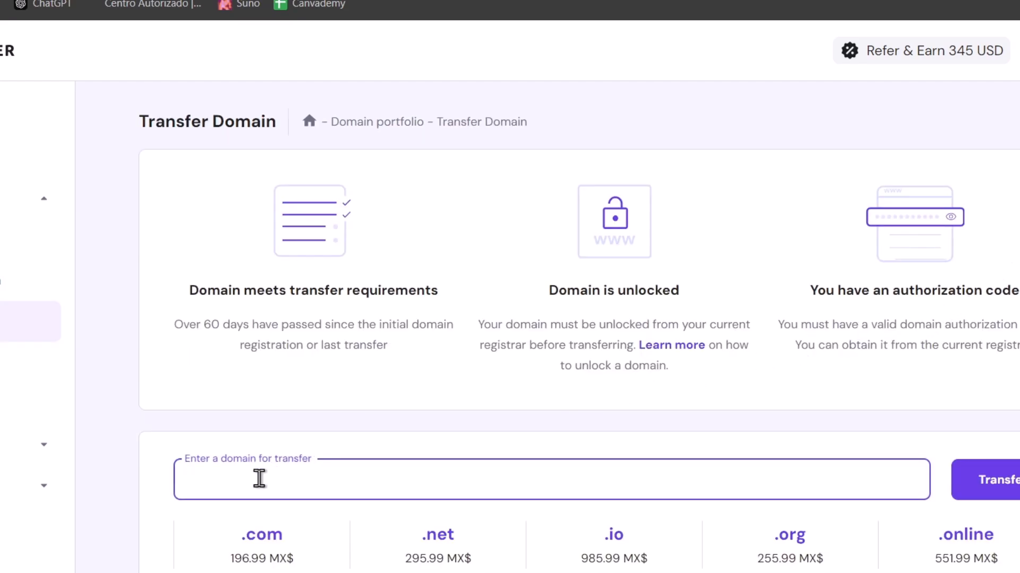
{"action": "type", "text": "sthwht"}
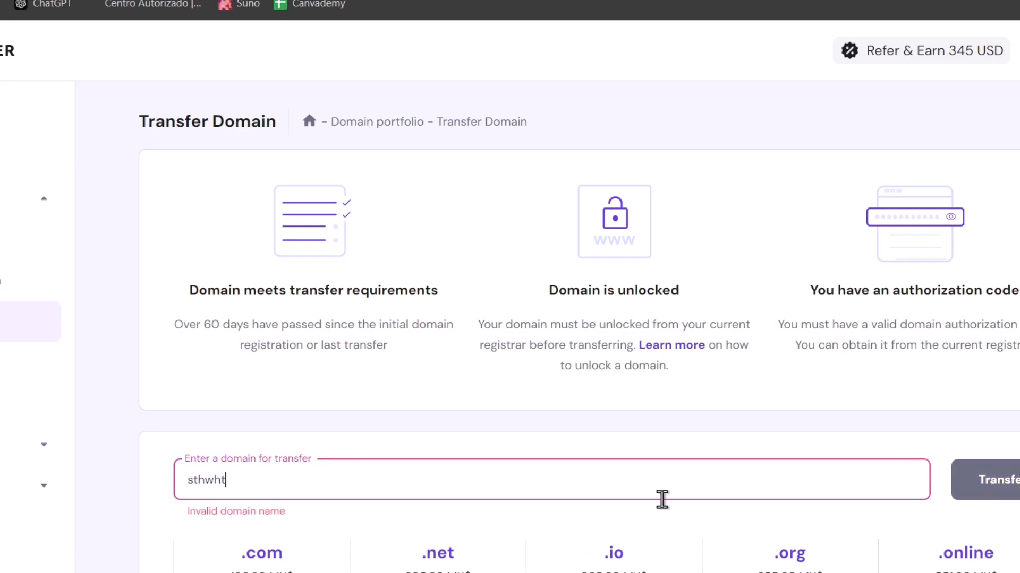
{"action": "type", "text": ".com"}
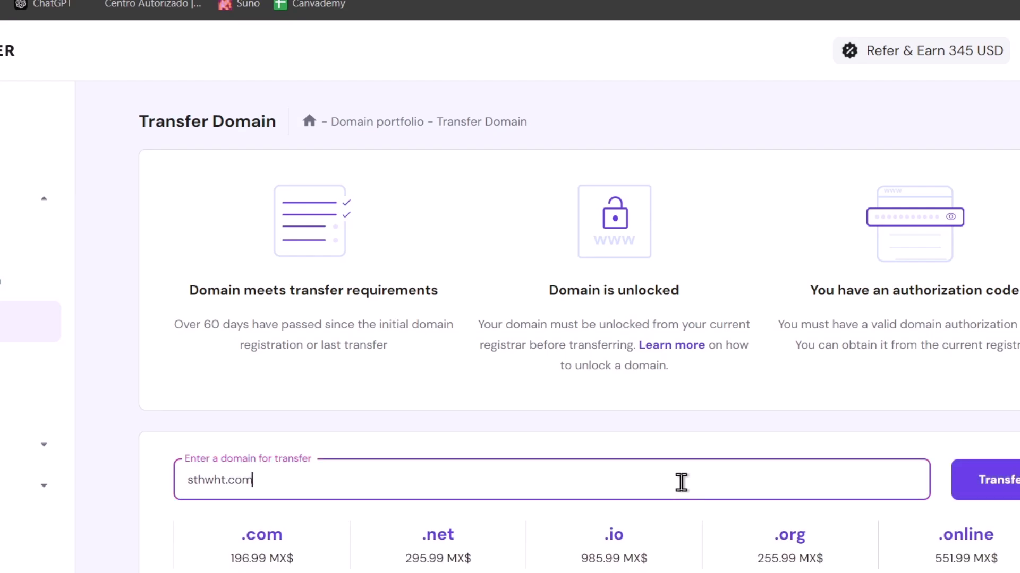
{"action": "left_click", "coordinate": [1000, 480]}
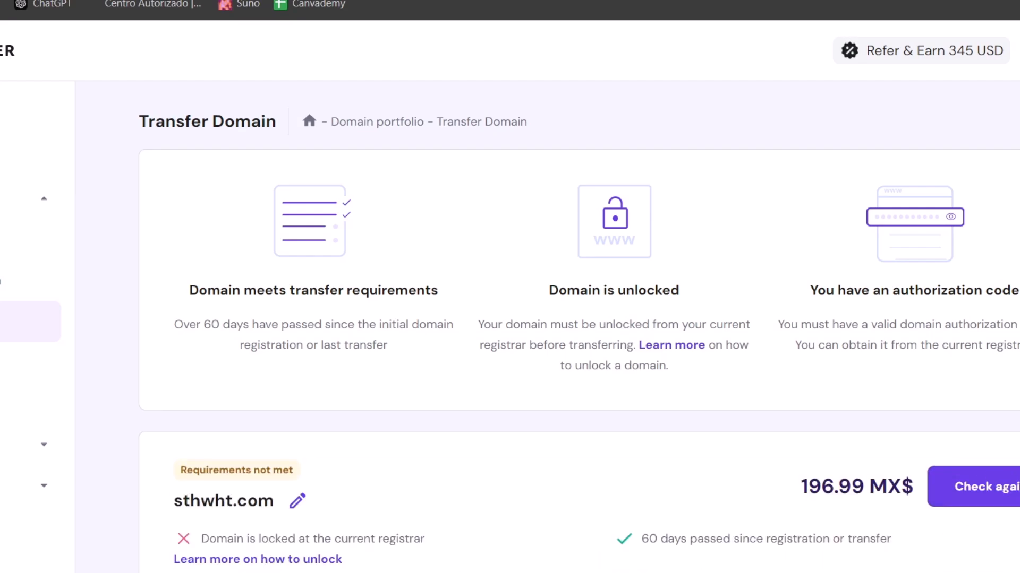
Review the result showing sthwht.com locked at its current registrar.
{"action": "scroll", "scroll_direction": "down", "scroll_amount": 3}
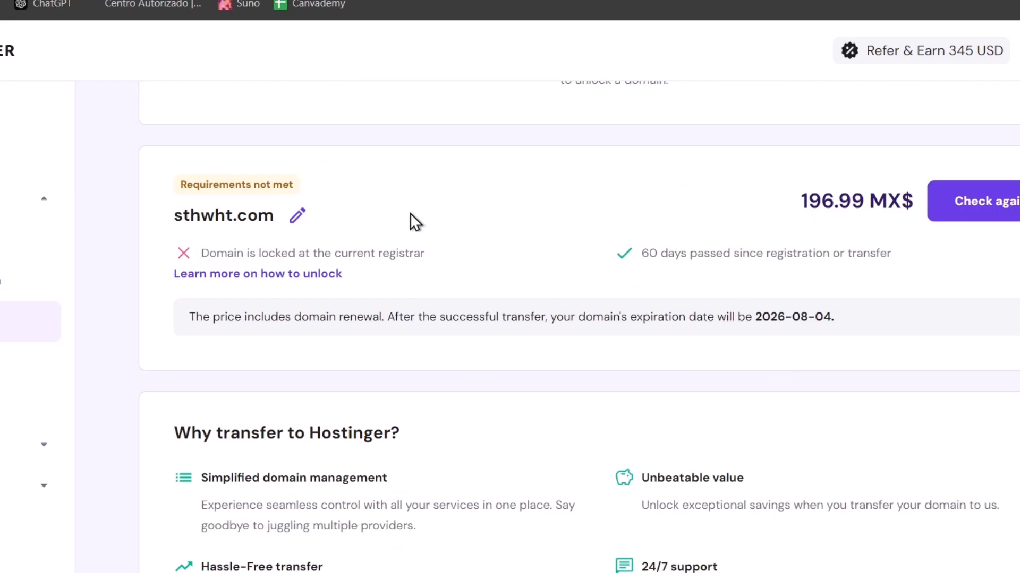
{"action": "left_click_drag", "start_coordinate": [208, 253], "coordinate": [422, 253]}
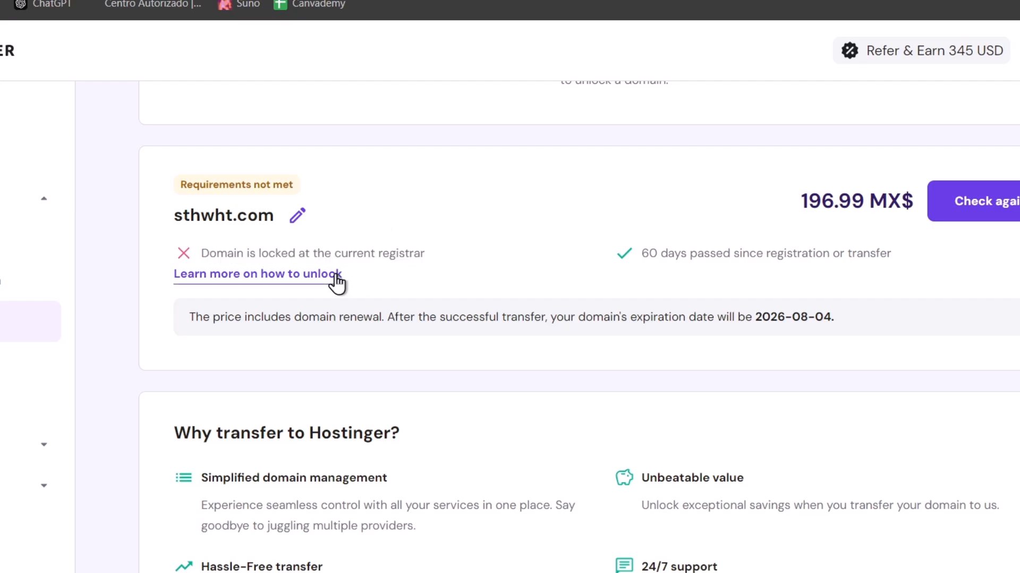
{"action": "mouse_move", "coordinate": [499, 311]}
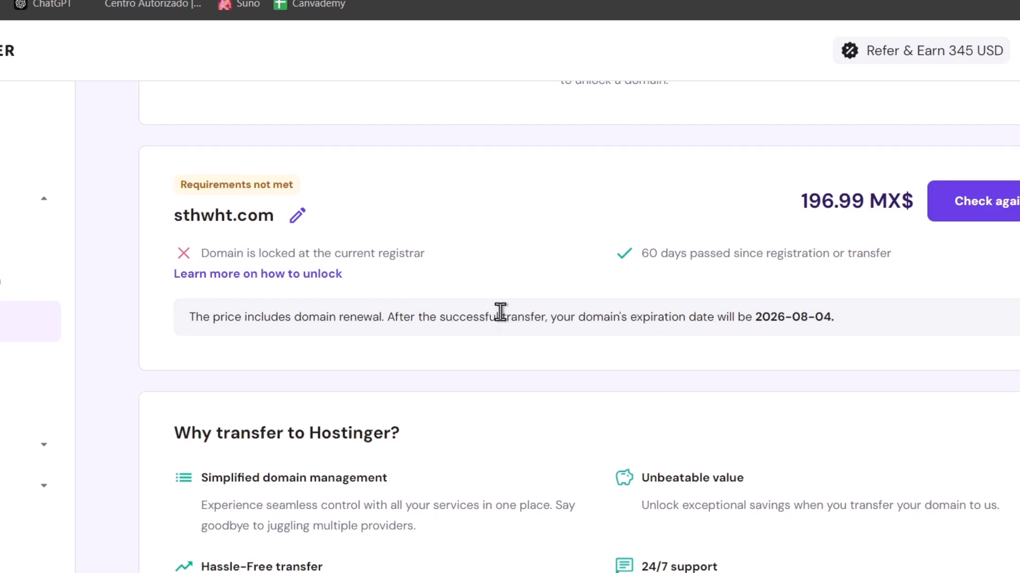
{"action": "left_click", "coordinate": [257, 273]}
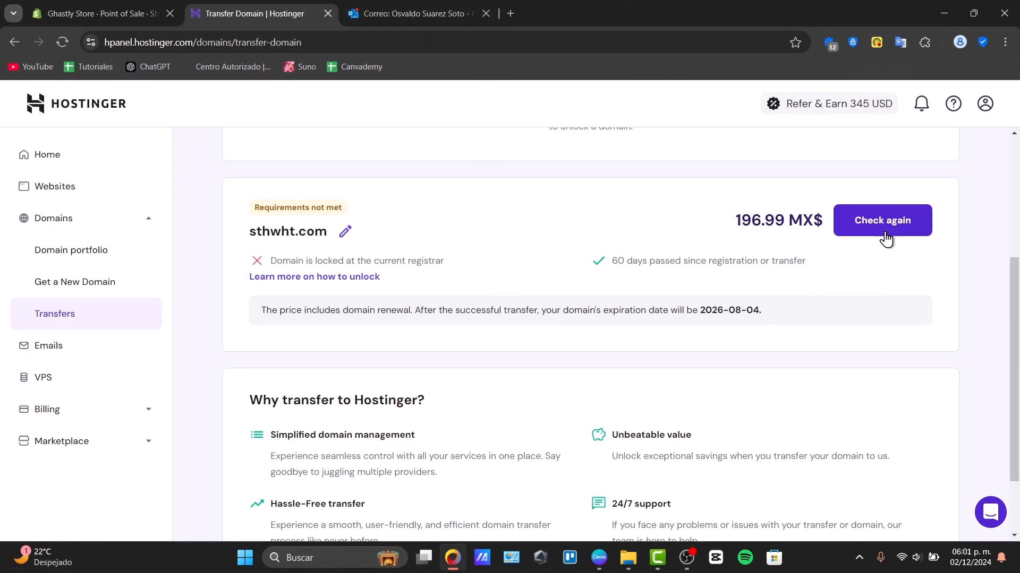
{"action": "mouse_move", "coordinate": [865, 250]}
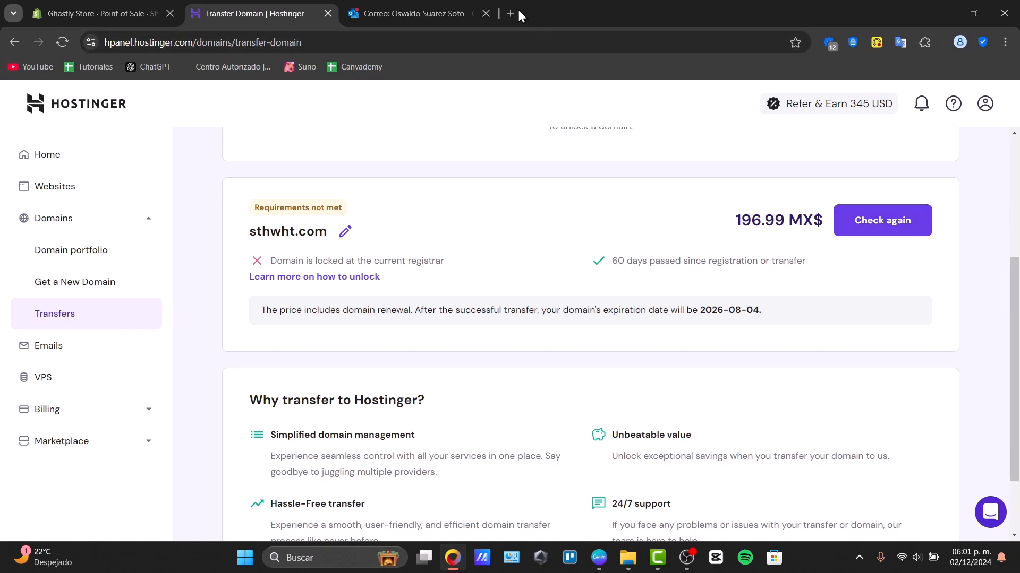
{"action": "left_click", "coordinate": [510, 12]}
{"action": "type", "text": "sthwht.com"}
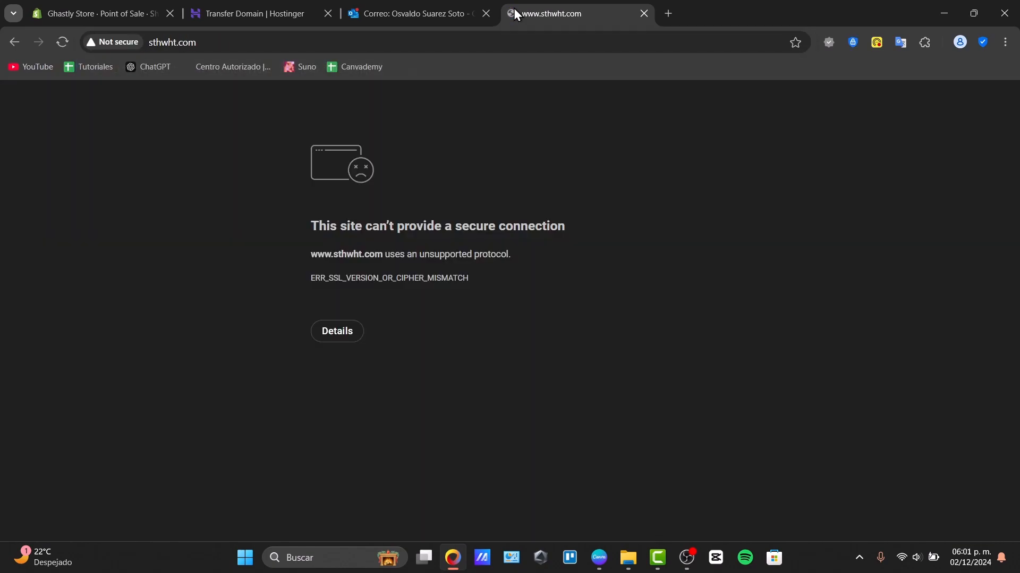
Read the EBANX Hostinger payment email in Outlook, then return to the transfer page.
{"action": "left_click", "coordinate": [411, 13]}
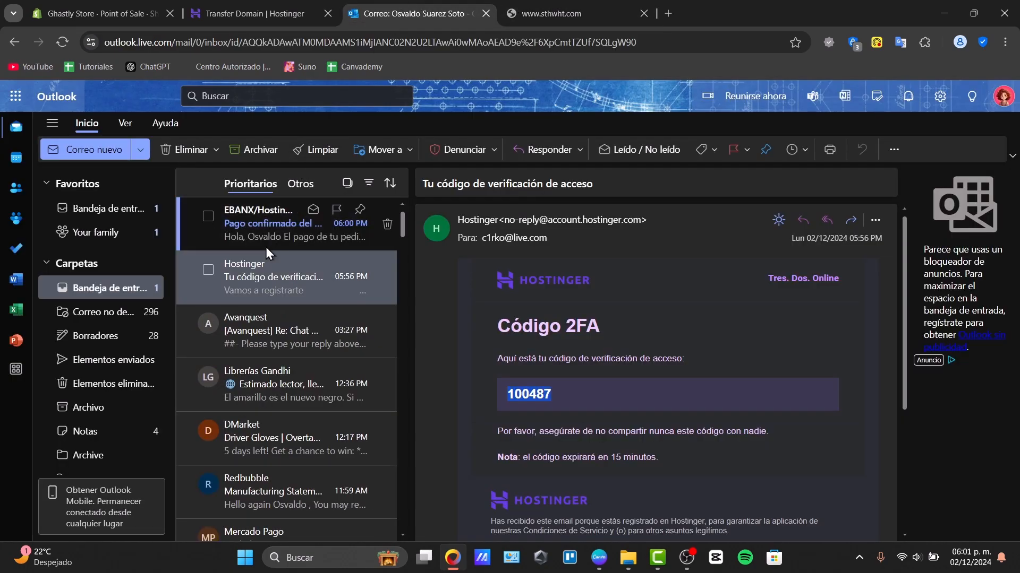
{"action": "left_click", "coordinate": [279, 223]}
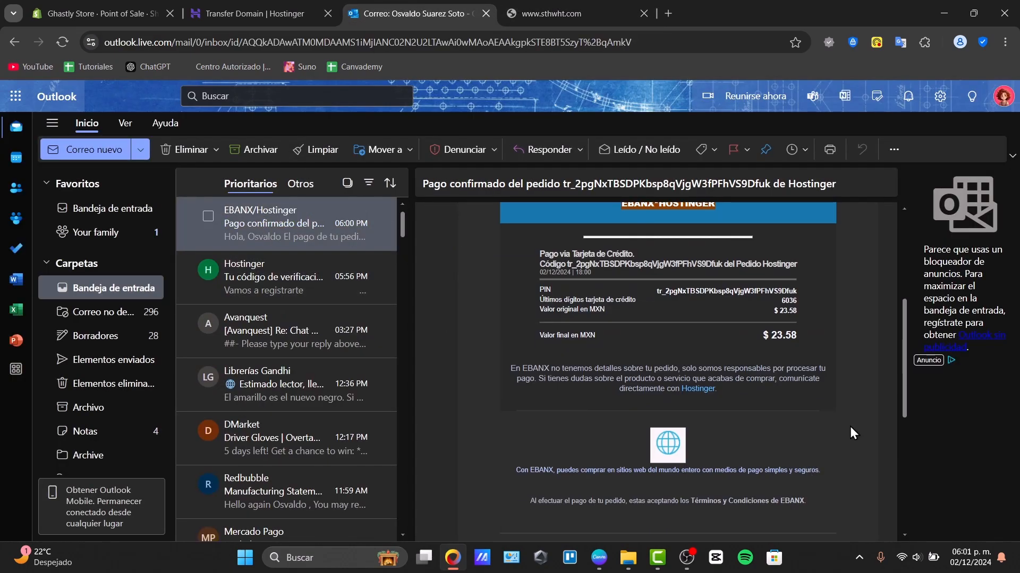
{"action": "left_click", "coordinate": [253, 13]}
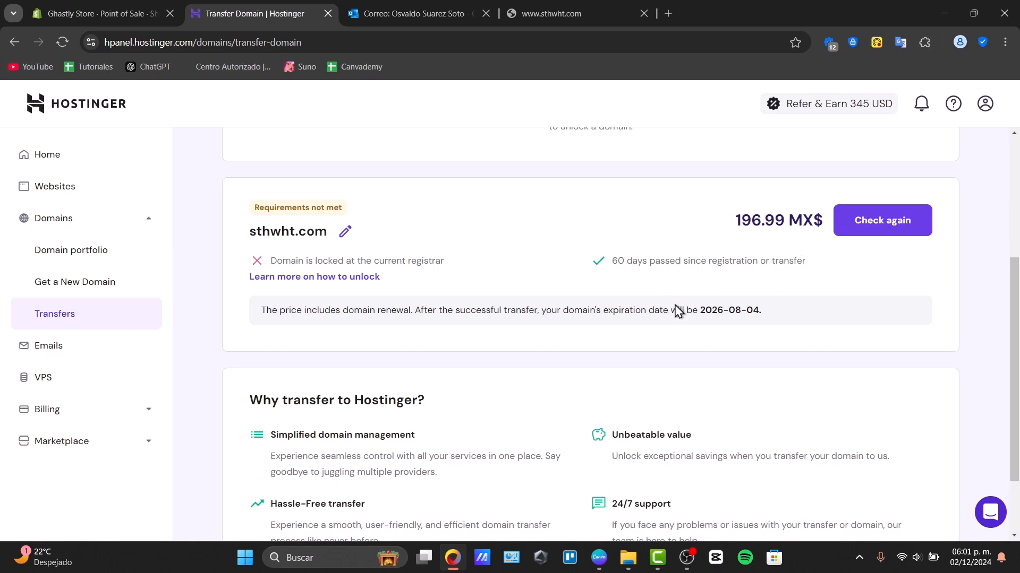
{"action": "scroll", "scroll_direction": "down", "scroll_amount": 3}
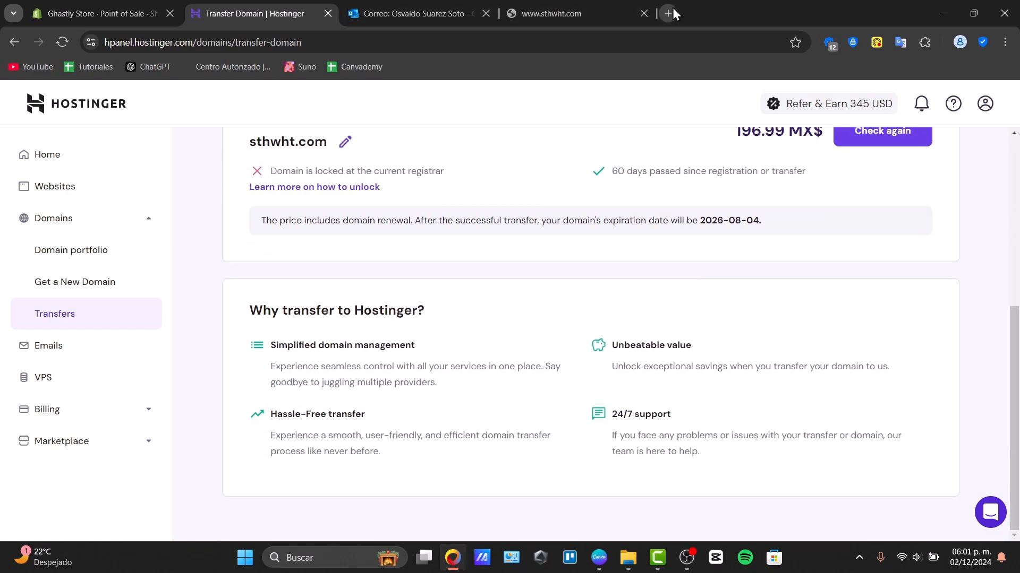
Log into Namecheap at namecheap.com/myaccount/login using a saved username.
{"action": "left_click", "coordinate": [665, 12]}
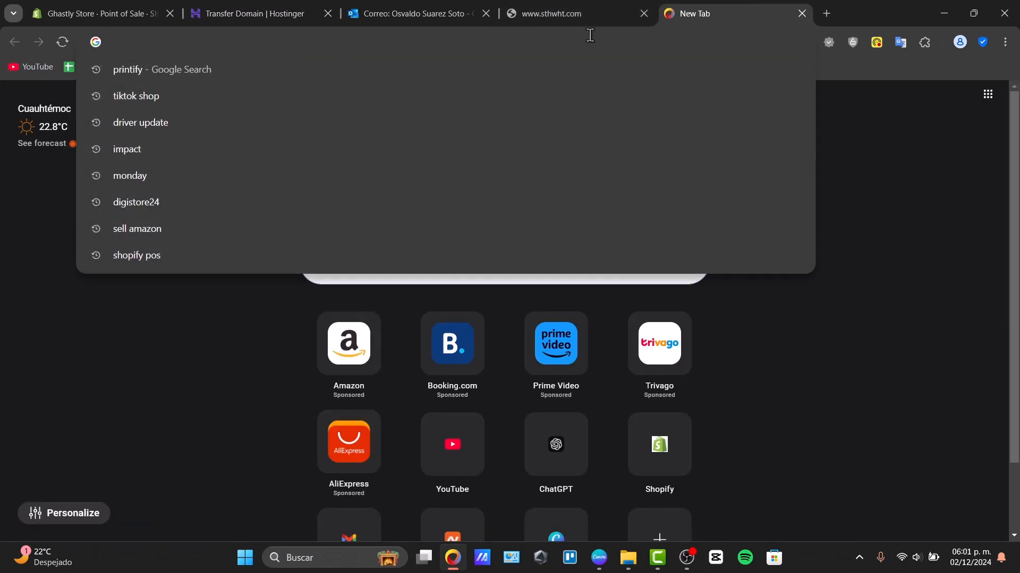
{"action": "type", "text": "namecheap.com/myaccount/login/?ReturnUrl=%2f"}
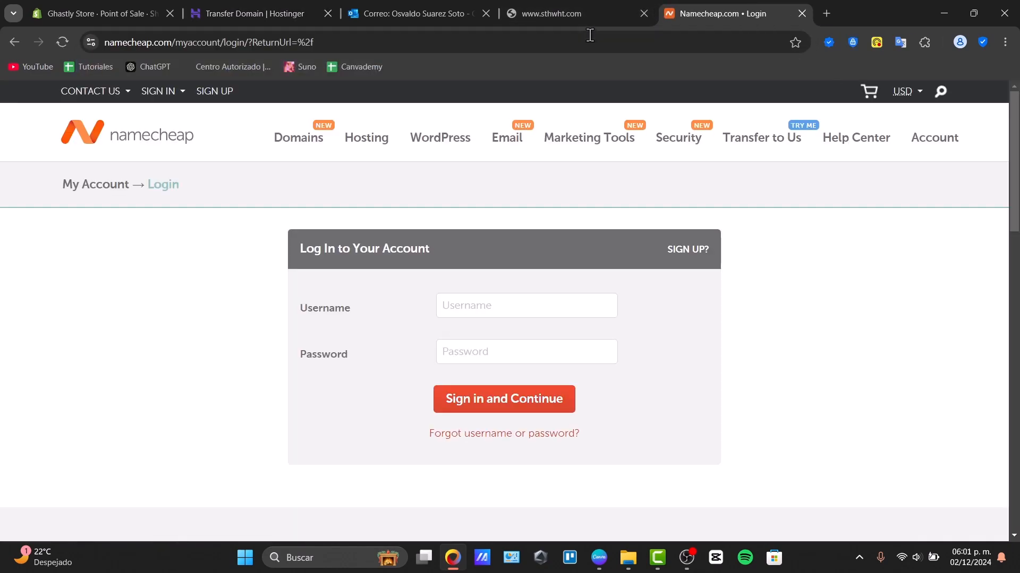
{"action": "left_click", "coordinate": [525, 304]}
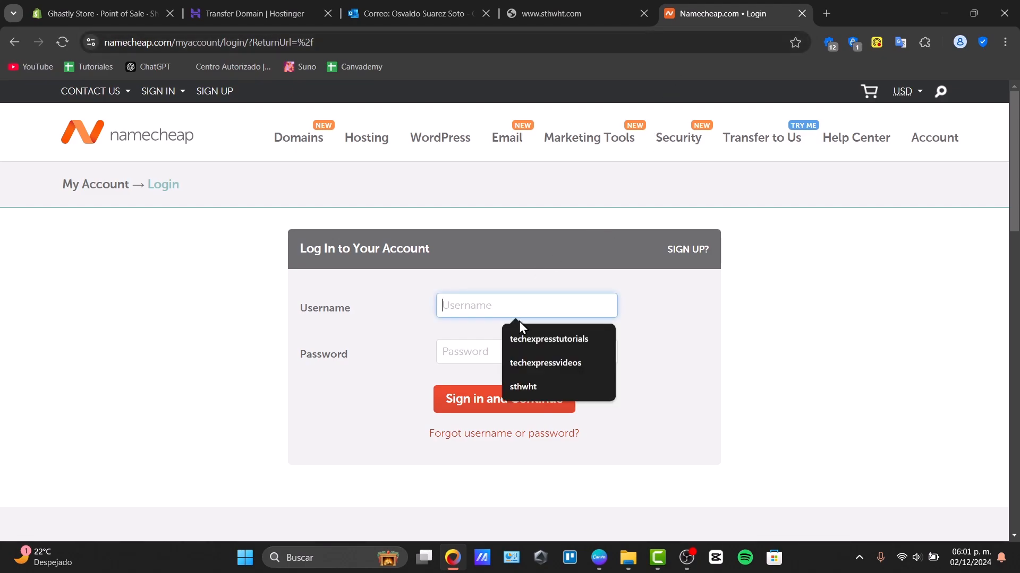
{"action": "left_click", "coordinate": [549, 338]}
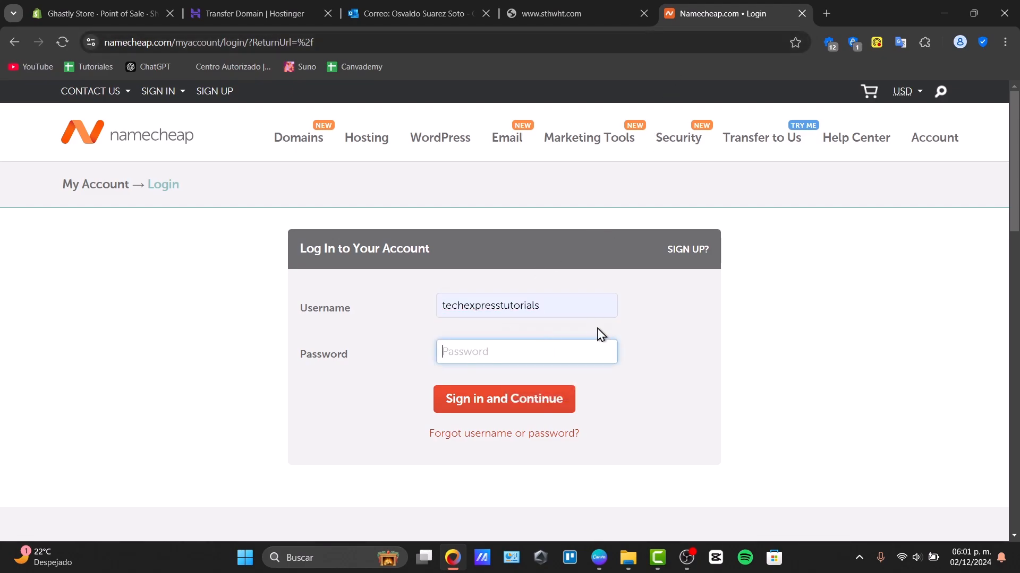
{"action": "left_click", "coordinate": [504, 399]}
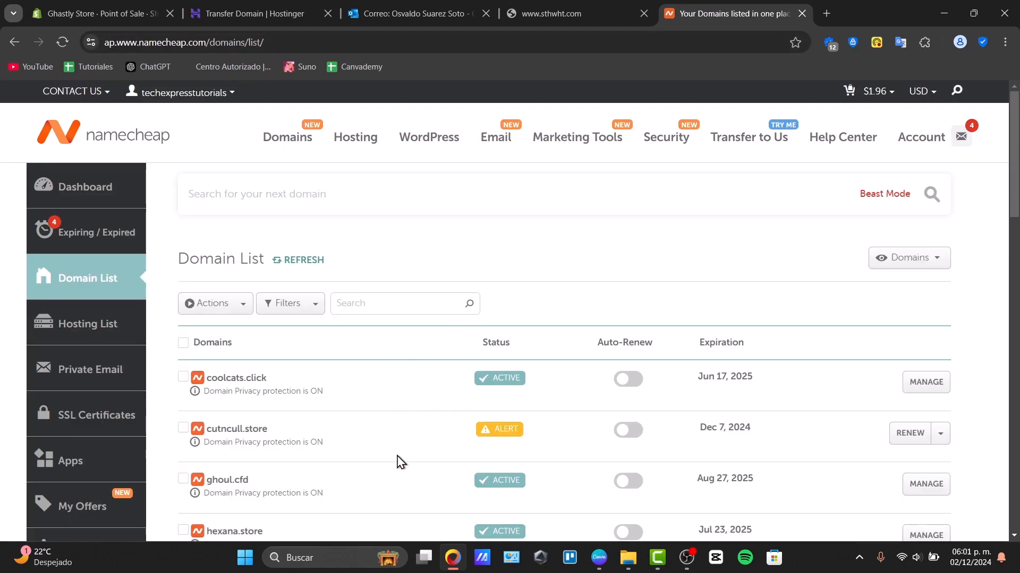
Tick coolcats.click in the Domain List and open ghoul.cfd's management page.
{"action": "scroll", "scroll_direction": "down", "scroll_amount": 3}
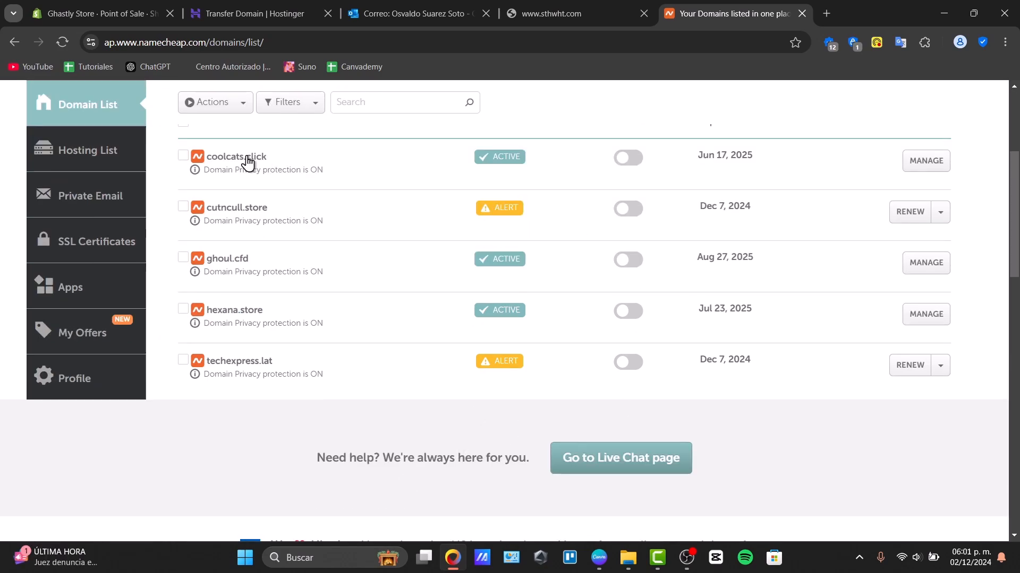
{"action": "left_click", "coordinate": [183, 156]}
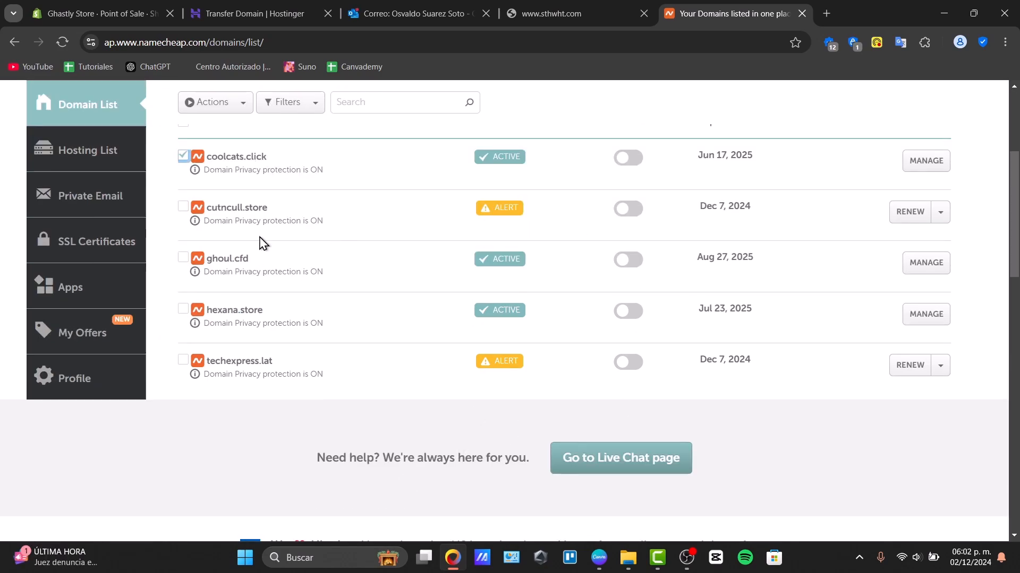
{"action": "left_click", "coordinate": [925, 263]}
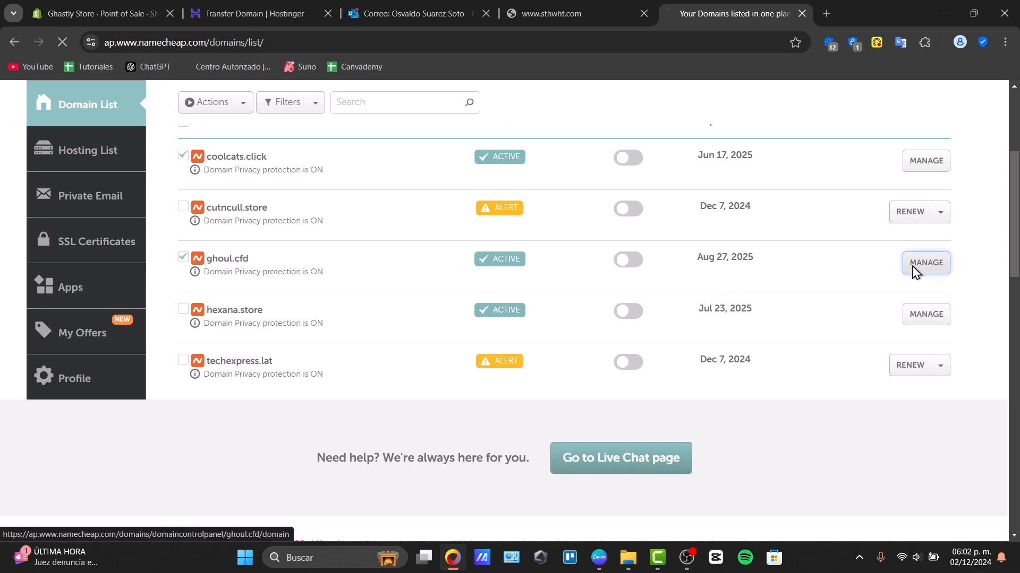
{"action": "left_click", "coordinate": [924, 263]}
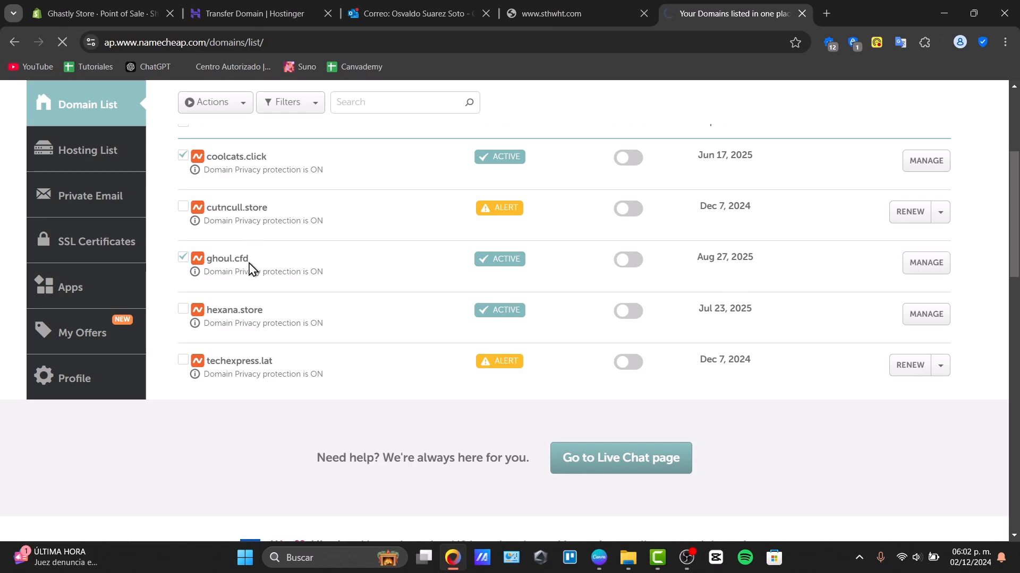
{"action": "double_click", "coordinate": [227, 258]}
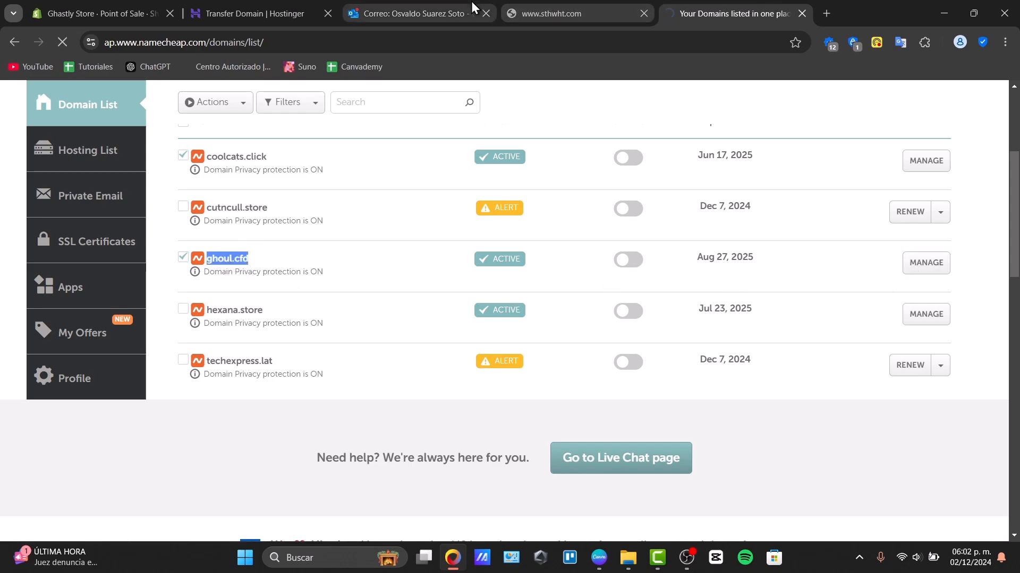
{"action": "left_click", "coordinate": [254, 12]}
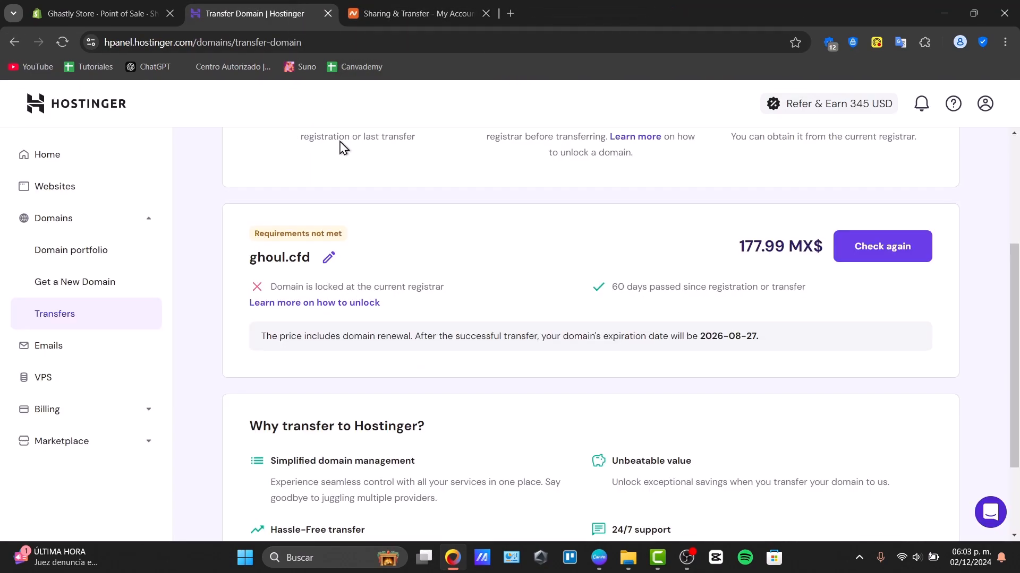
Recheck ghoul.cfd's transfer requirements, then go to the domain portfolio.
{"action": "left_click_drag", "start_coordinate": [302, 287], "coordinate": [430, 287]}
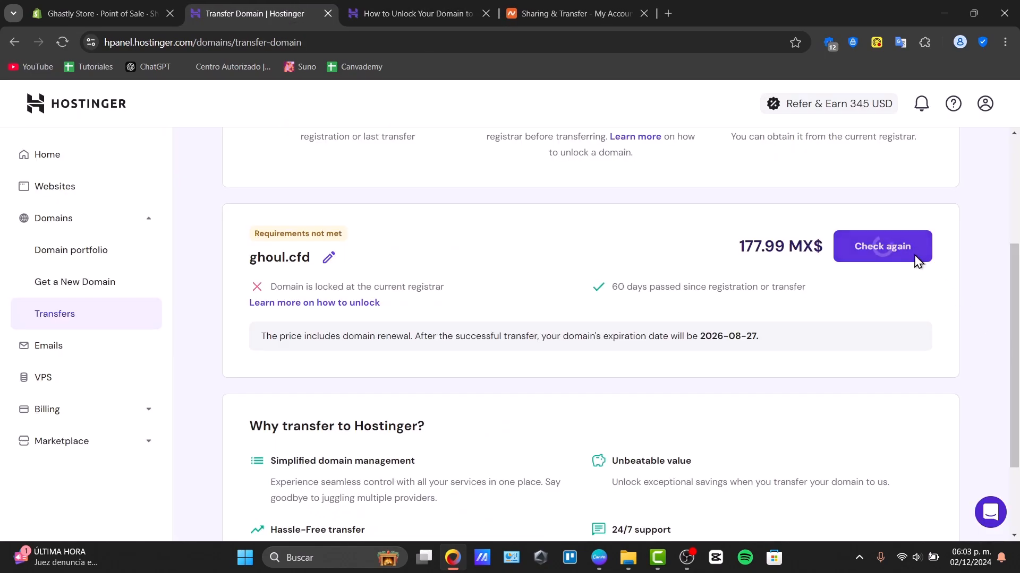
{"action": "left_click", "coordinate": [483, 13]}
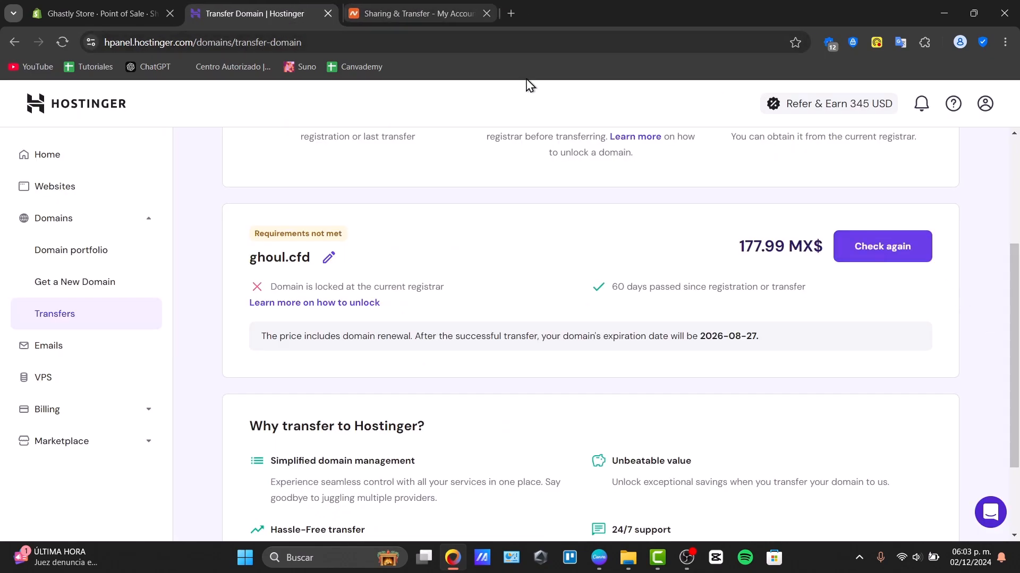
{"action": "mouse_move", "coordinate": [381, 270]}
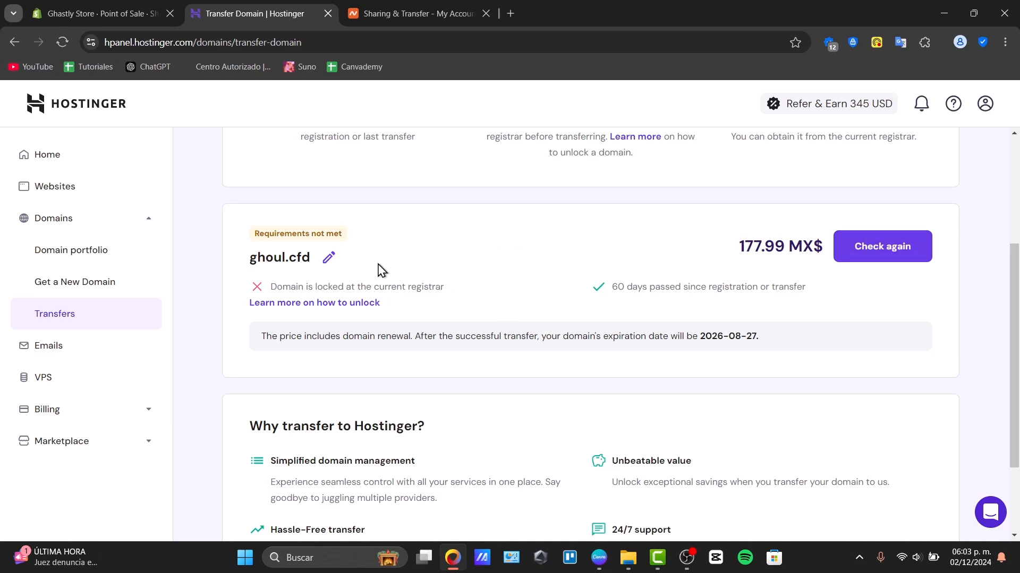
{"action": "mouse_move", "coordinate": [881, 246]}
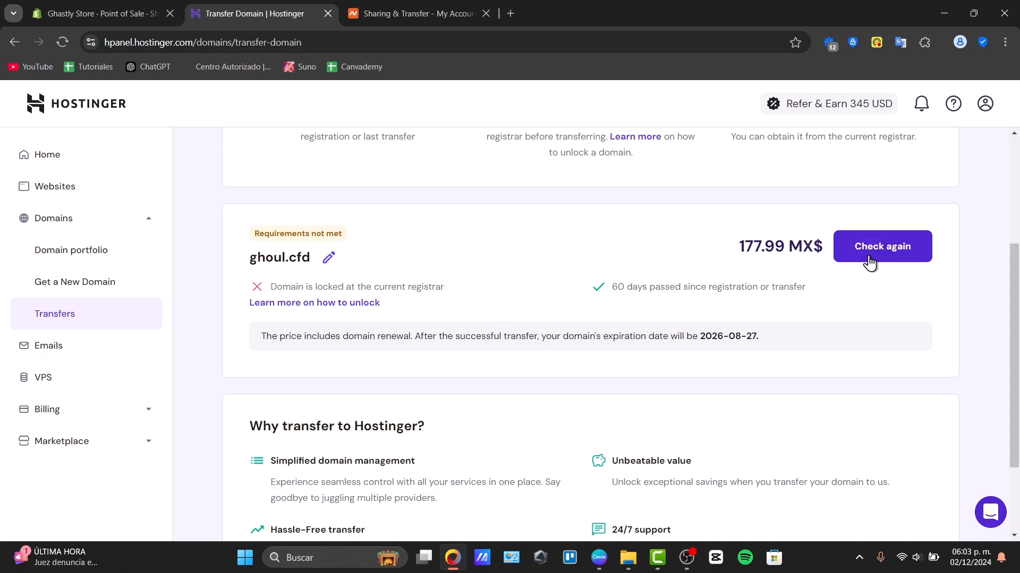
{"action": "left_click", "coordinate": [70, 250]}
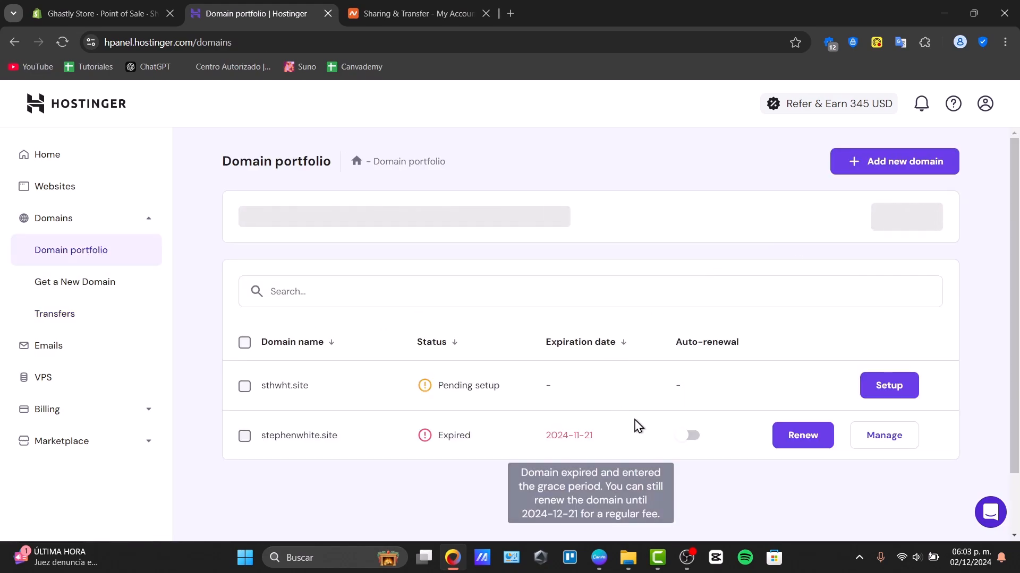
Verify ghoul.cfd's Domain Lock shows OFF under Transfer Out in Namecheap.
{"action": "left_click", "coordinate": [416, 13]}
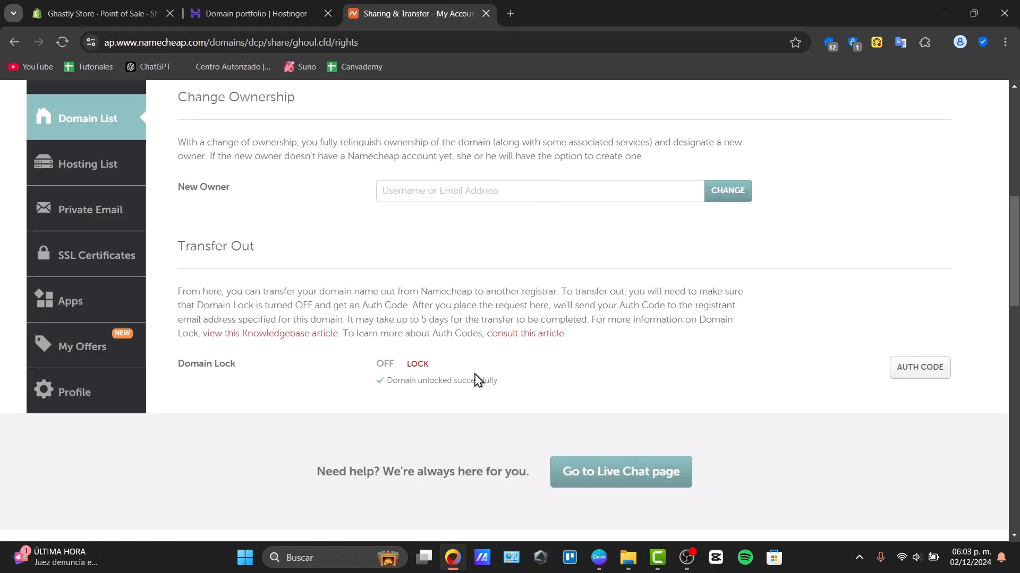
{"action": "double_click", "coordinate": [206, 363]}
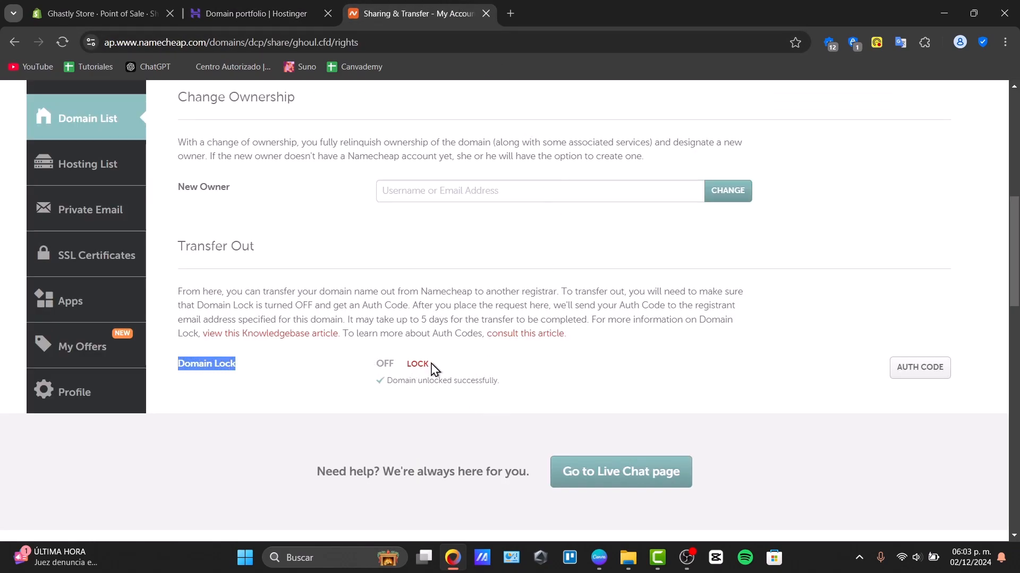
{"action": "mouse_move", "coordinate": [275, 6]}
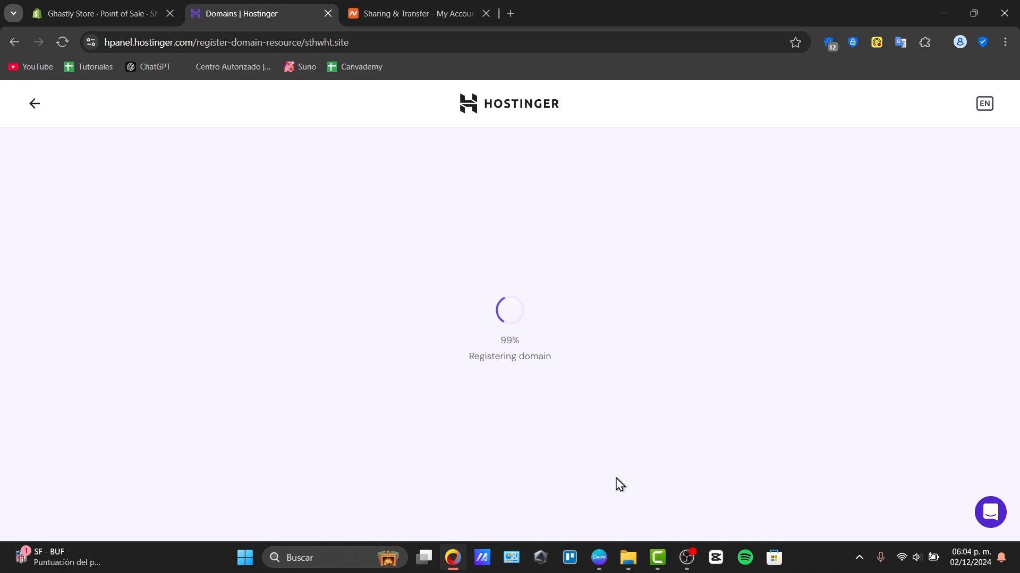
{"action": "mouse_move", "coordinate": [561, 506]}
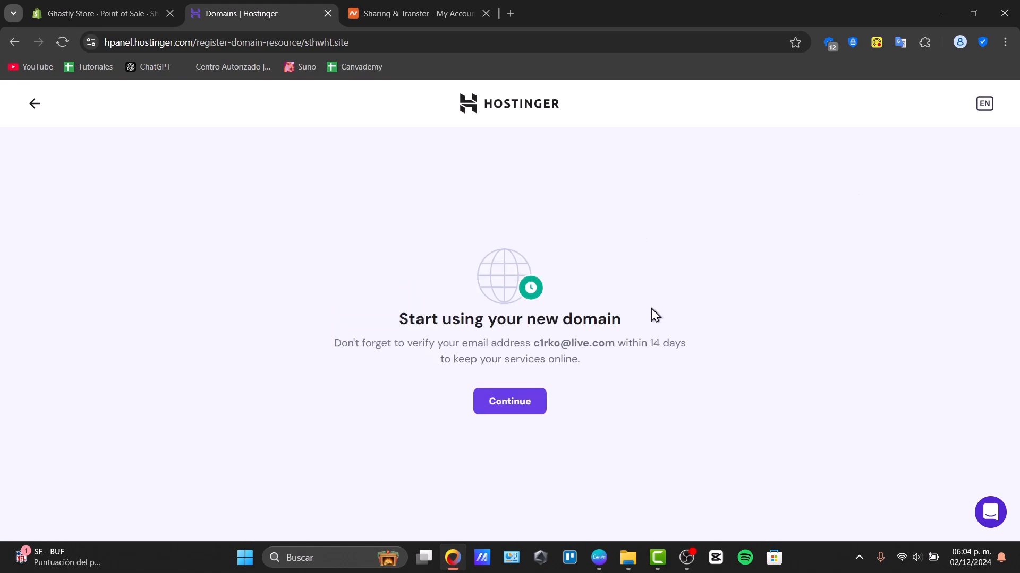
Continue past the sthwht.site registration confirmation and return to the Domains section.
{"action": "left_click", "coordinate": [509, 401]}
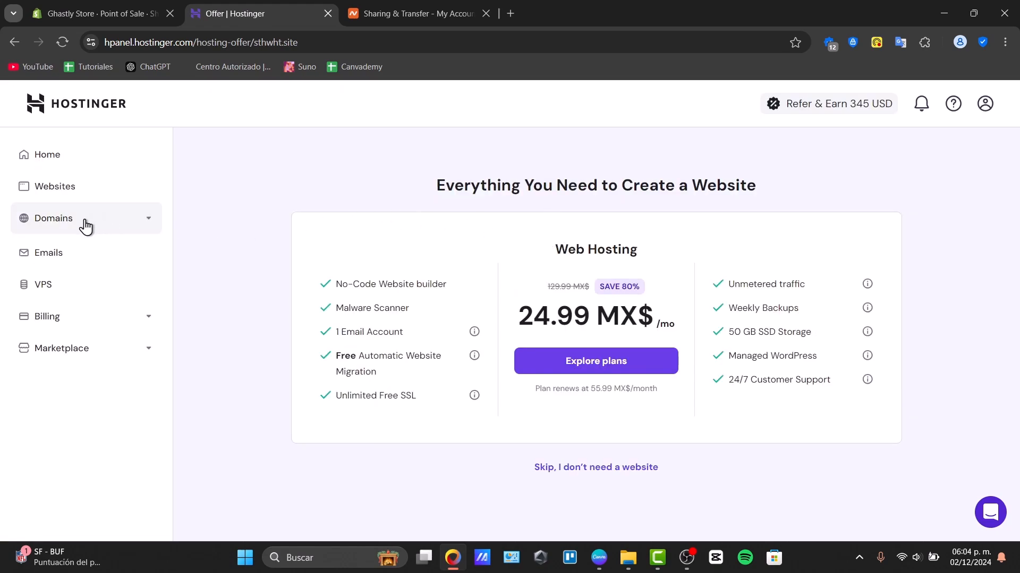
{"action": "left_click", "coordinate": [53, 218]}
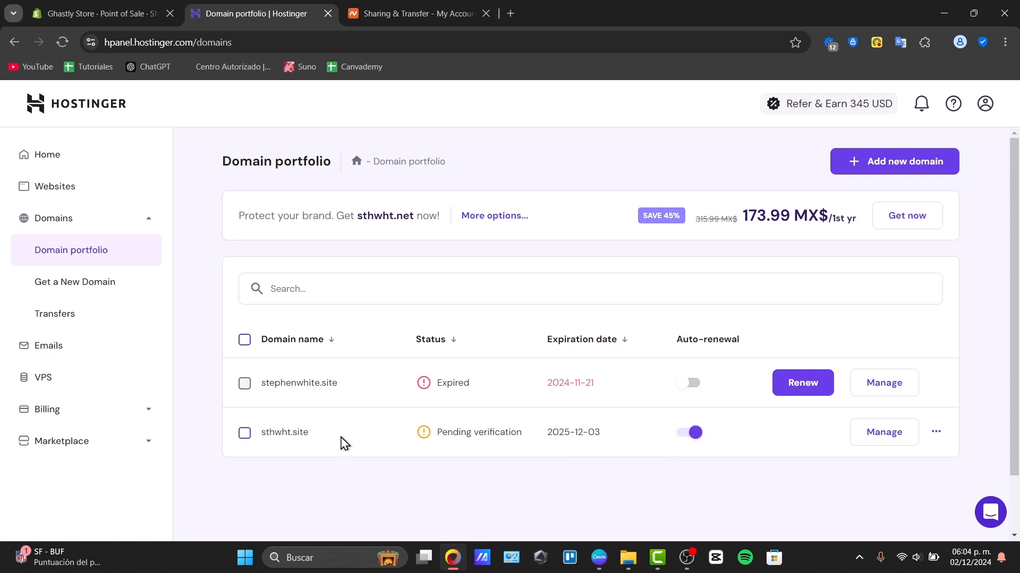
Open the Manage tags window for stephenwhite.site from the Websites list.
{"action": "left_click", "coordinate": [54, 187]}
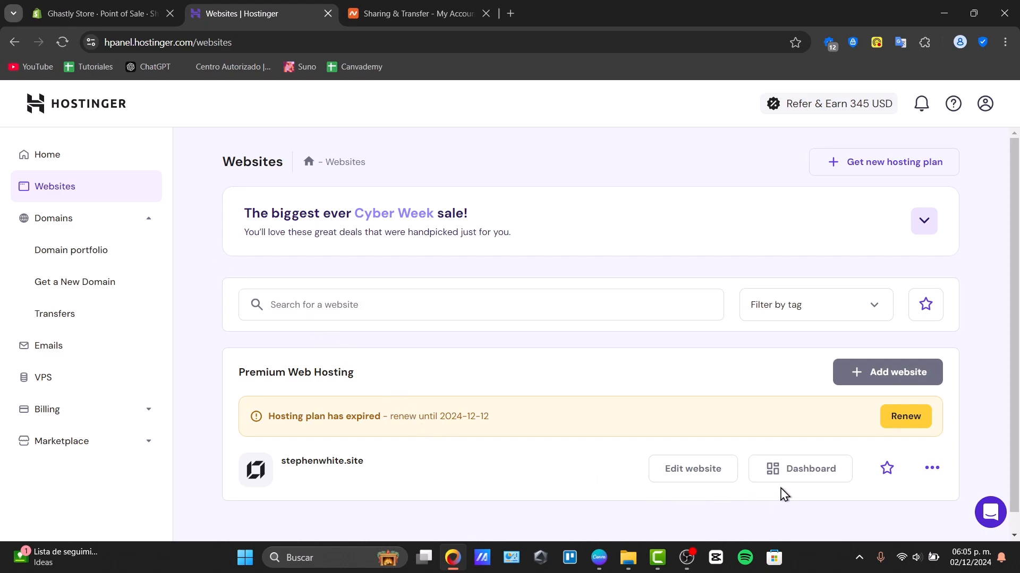
{"action": "mouse_move", "coordinate": [898, 379]}
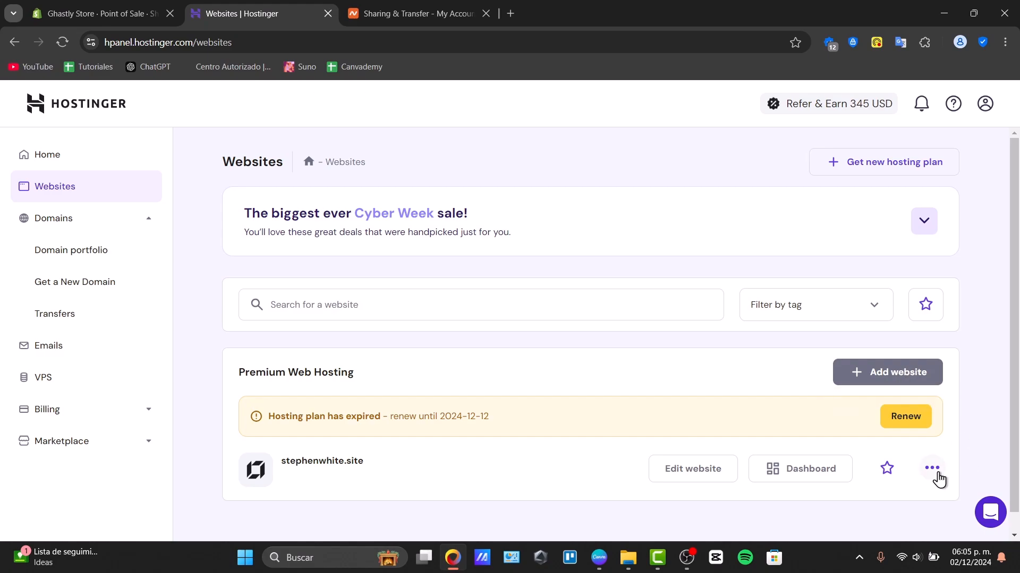
{"action": "left_click", "coordinate": [931, 469]}
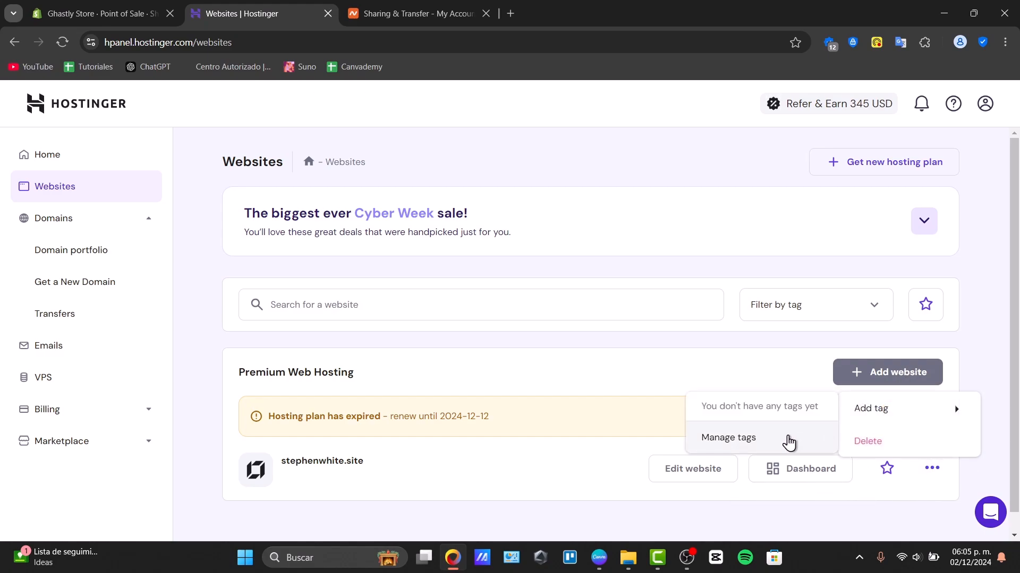
{"action": "mouse_move", "coordinate": [818, 430]}
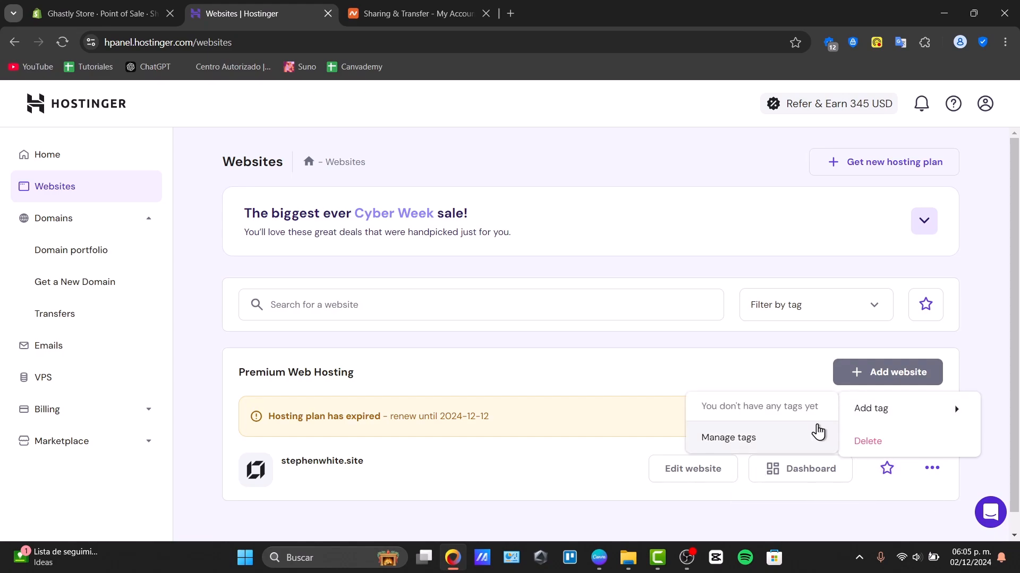
{"action": "left_click", "coordinate": [728, 437]}
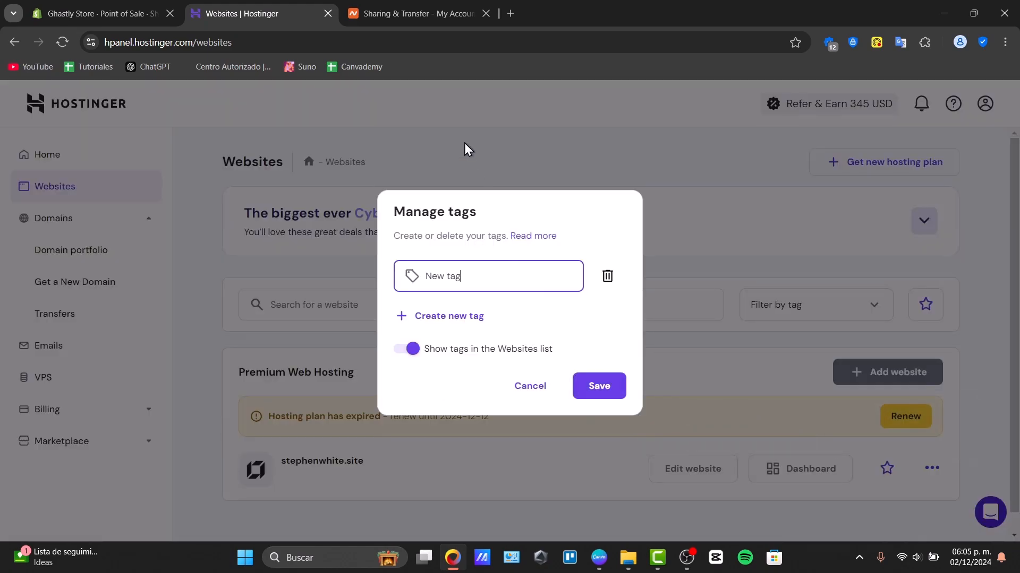
{"action": "left_click", "coordinate": [510, 12]}
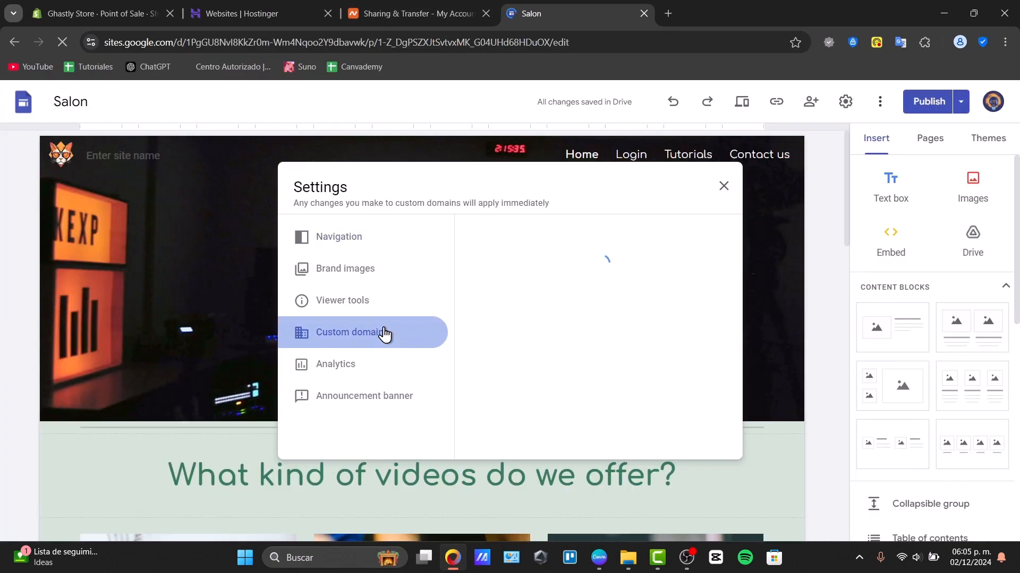
Start adding a custom domain in Google Sites, trying ghoul.cfd first.
{"action": "left_click", "coordinate": [351, 332]}
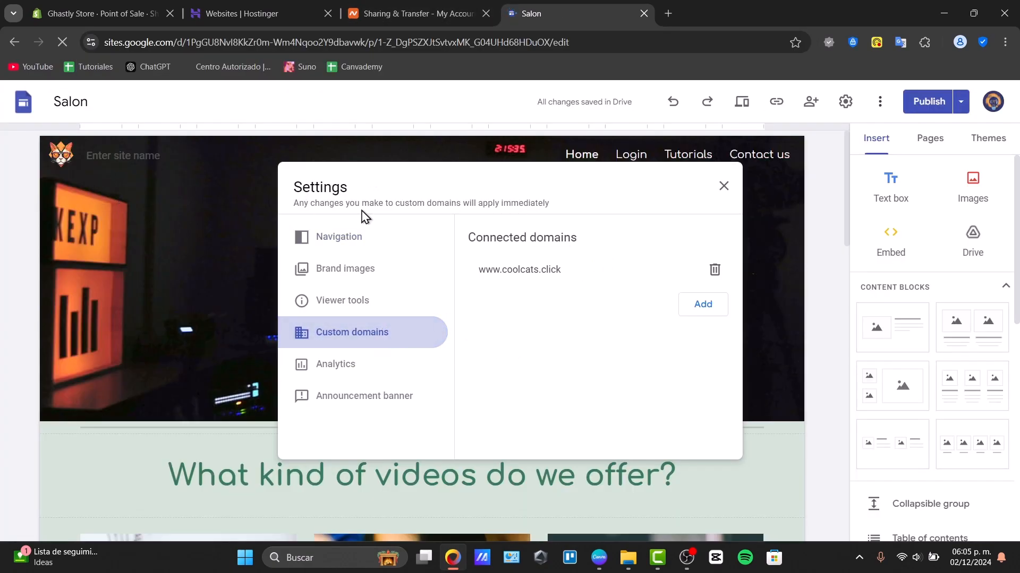
{"action": "left_click", "coordinate": [702, 304]}
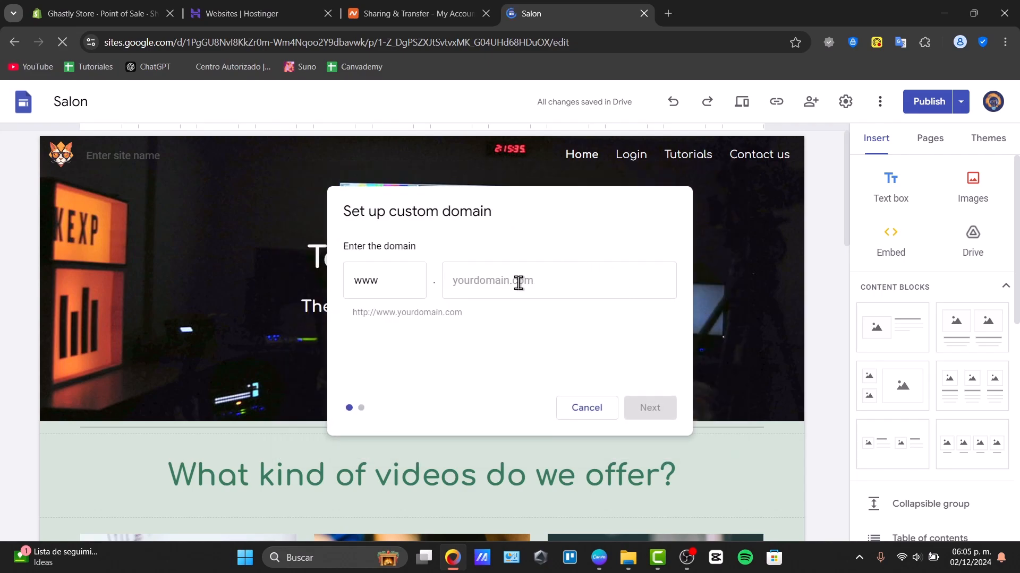
{"action": "type", "text": "ghoul.cfd"}
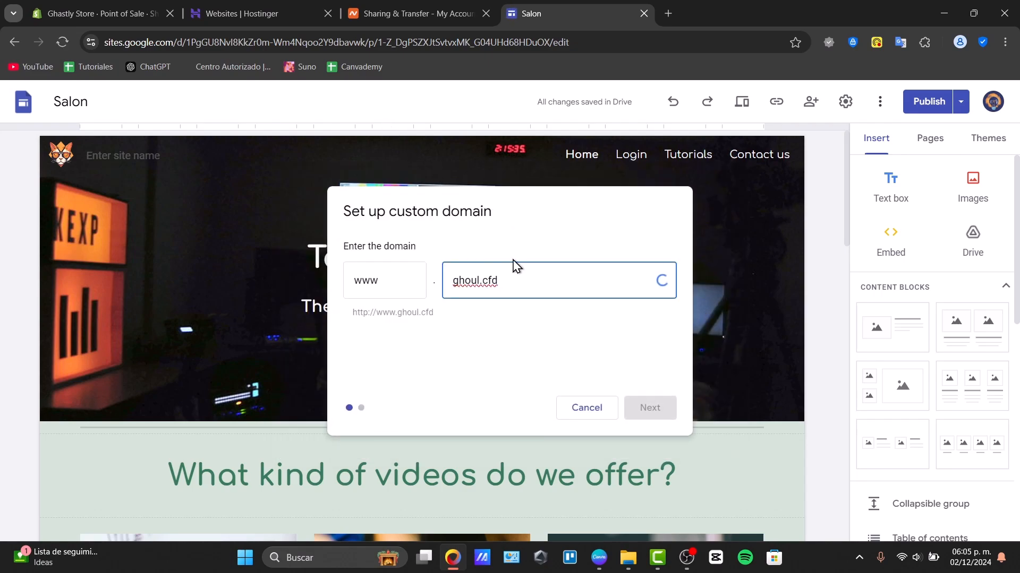
{"action": "left_click", "coordinate": [241, 13]}
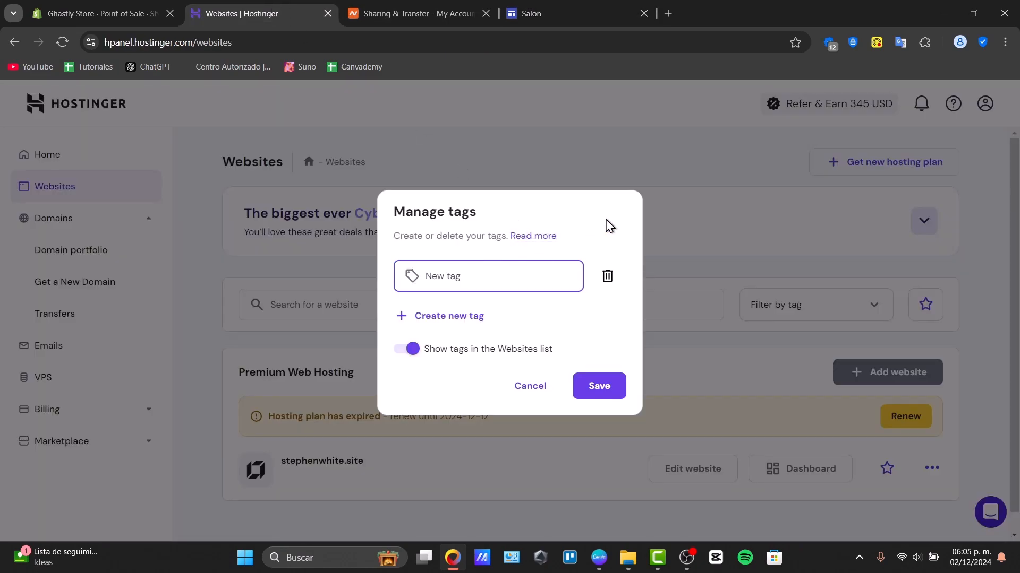
{"action": "left_click", "coordinate": [529, 386]}
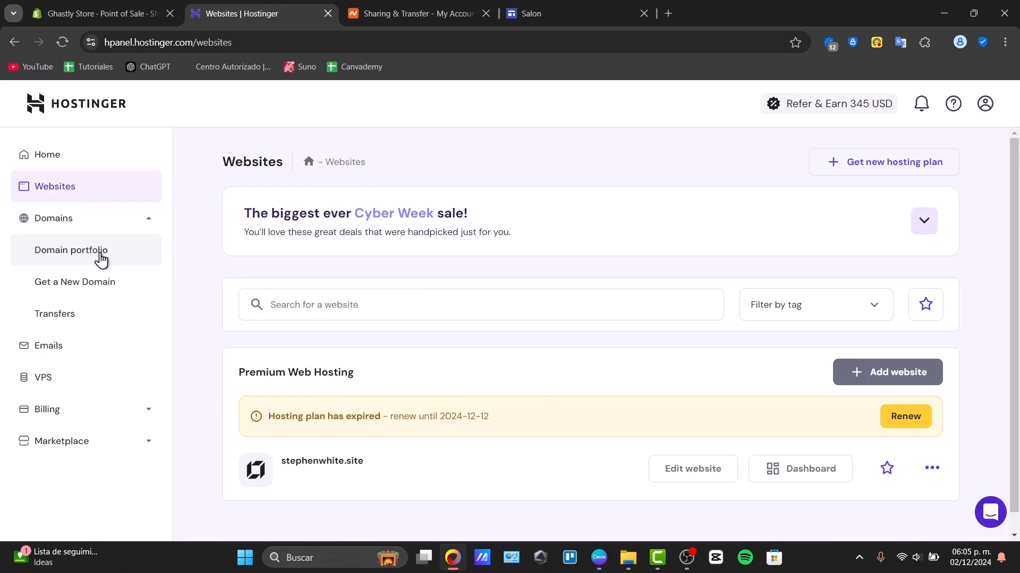
Copy sthwht.site from Hostinger's Domain portfolio into the Google Sites custom domain dialog.
{"action": "left_click", "coordinate": [70, 250]}
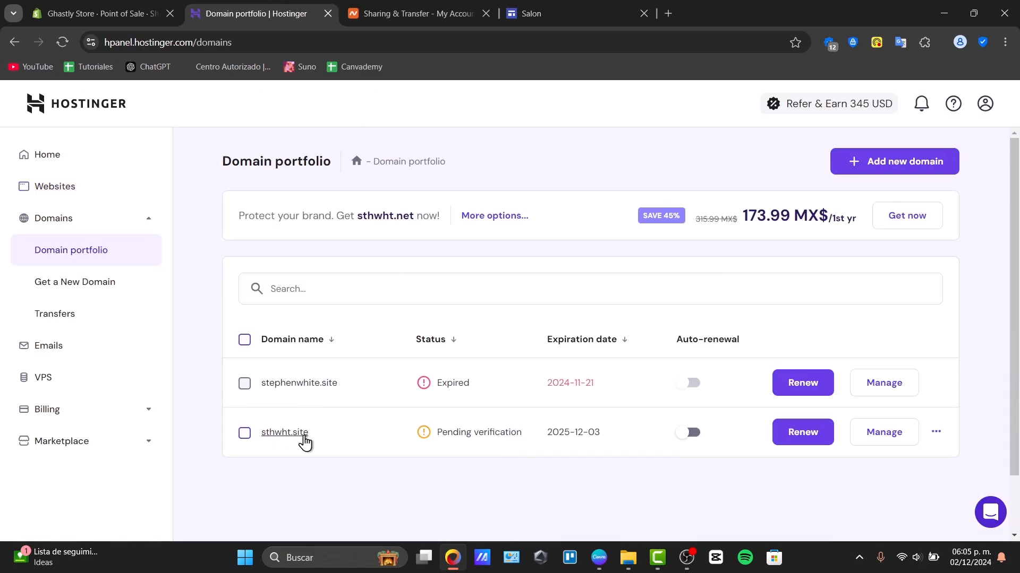
{"action": "double_click", "coordinate": [284, 432]}
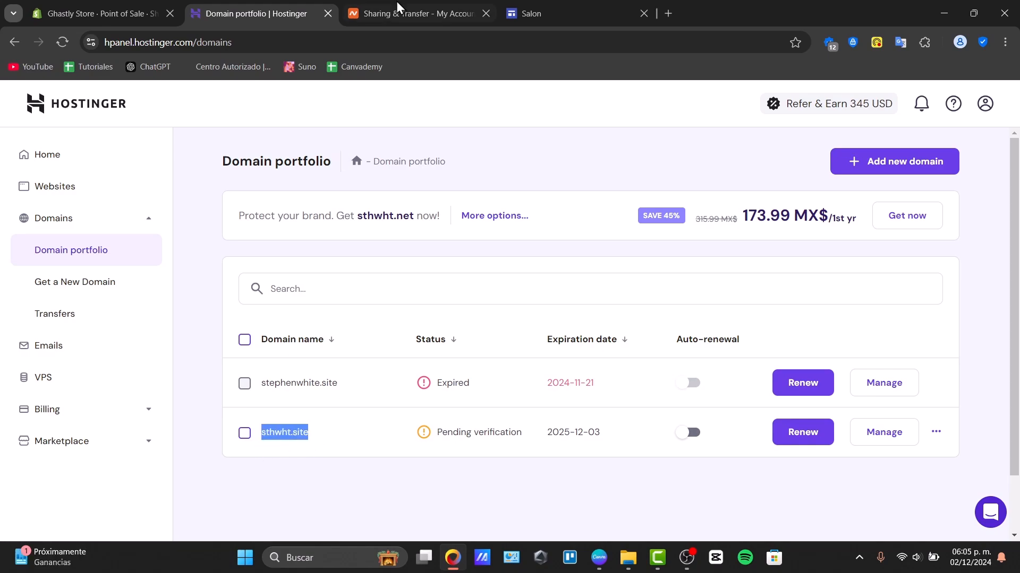
{"action": "left_click", "coordinate": [527, 13]}
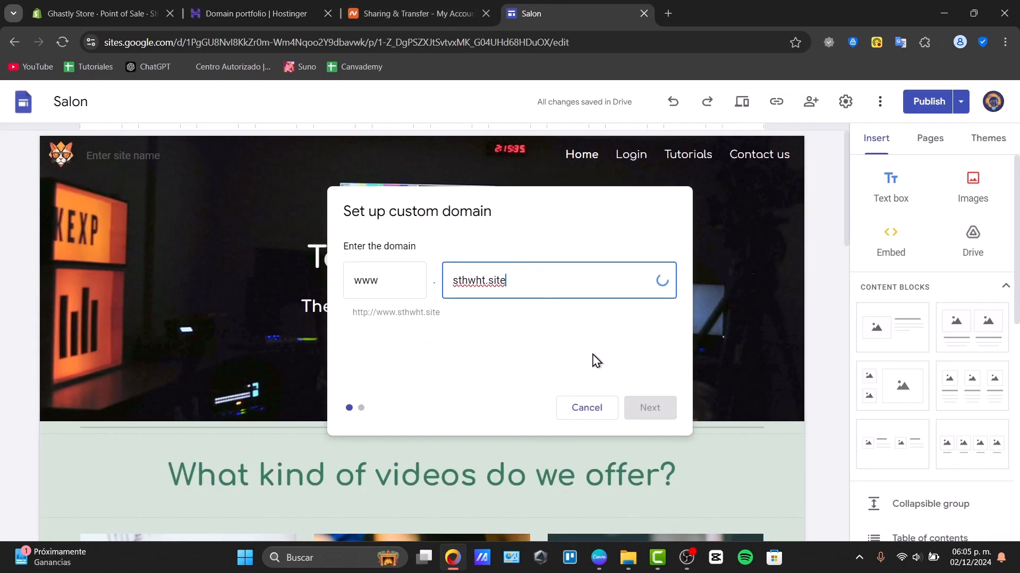
{"action": "left_click", "coordinate": [253, 13]}
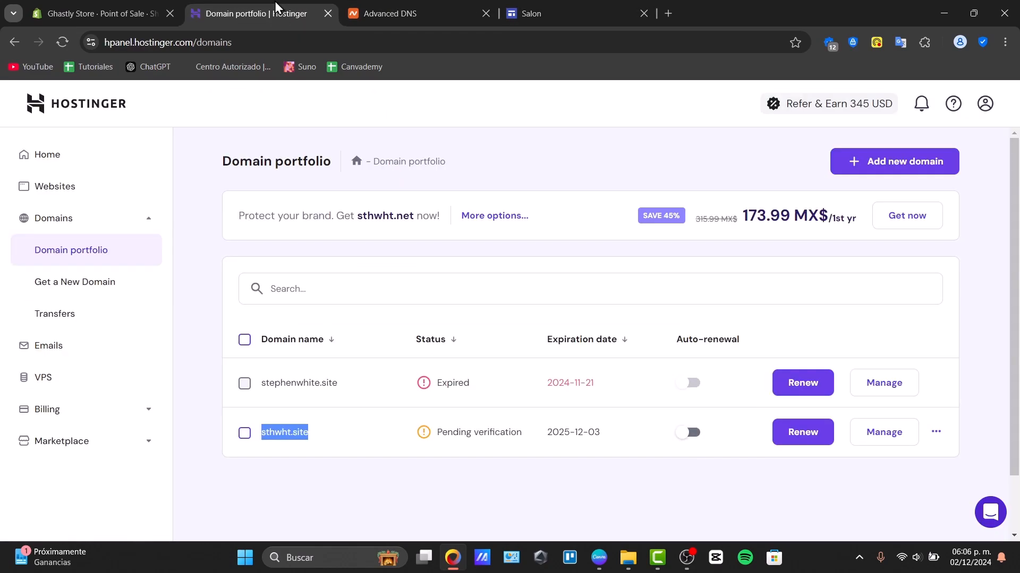
Scroll ghoul.cfd's Namecheap host records to the Google CNAMEs and TXT, then open Hostinger Websites.
{"action": "left_click", "coordinate": [416, 13]}
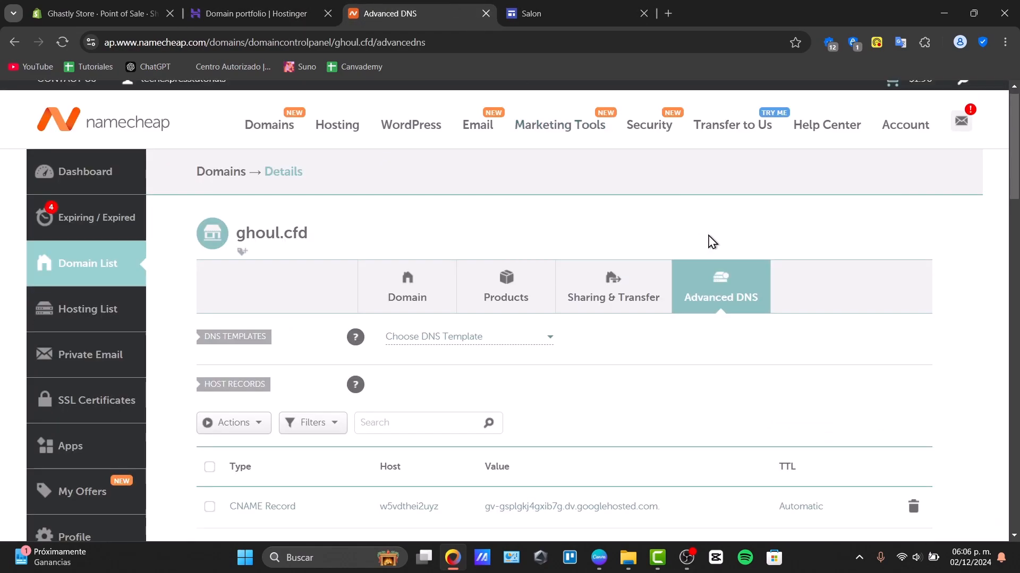
{"action": "scroll", "scroll_direction": "down", "scroll_amount": 3}
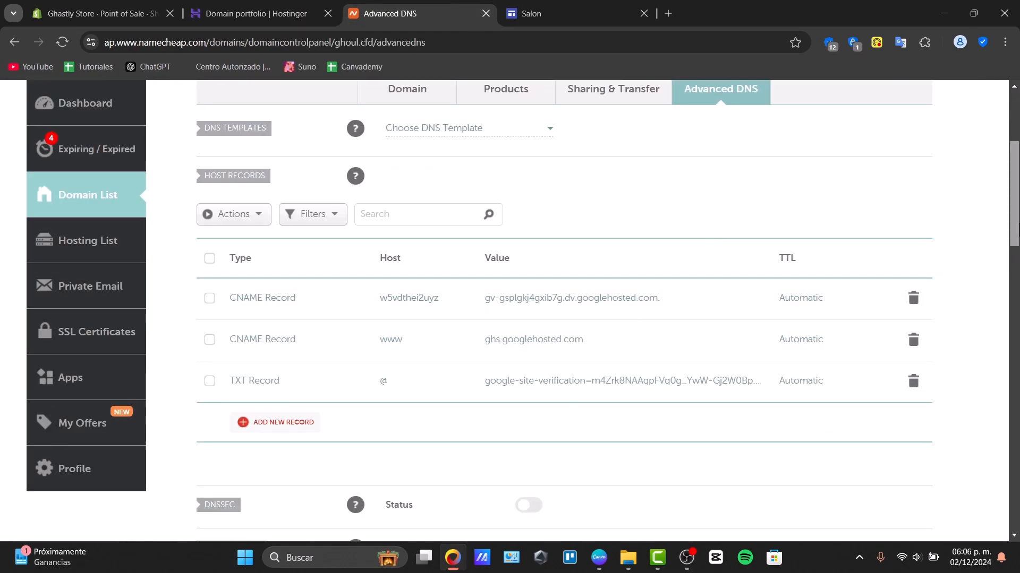
{"action": "scroll", "scroll_direction": "down", "scroll_amount": 3}
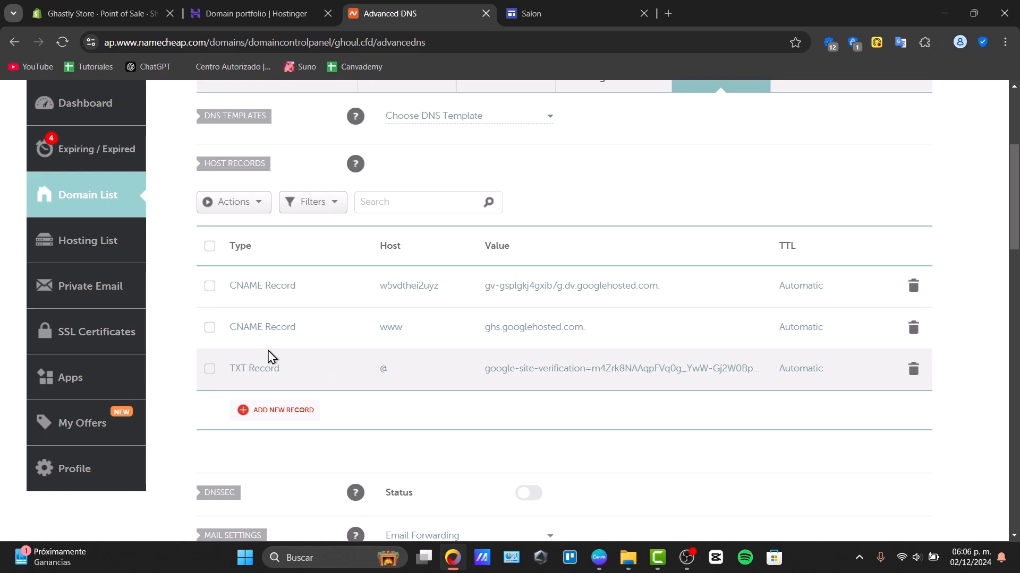
{"action": "mouse_move", "coordinate": [509, 286]}
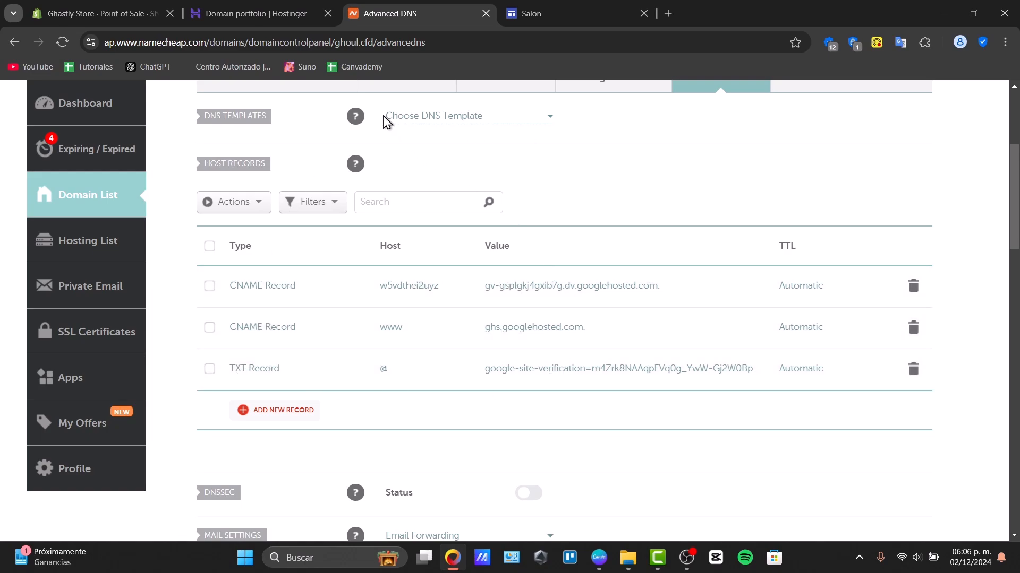
{"action": "left_click", "coordinate": [257, 13]}
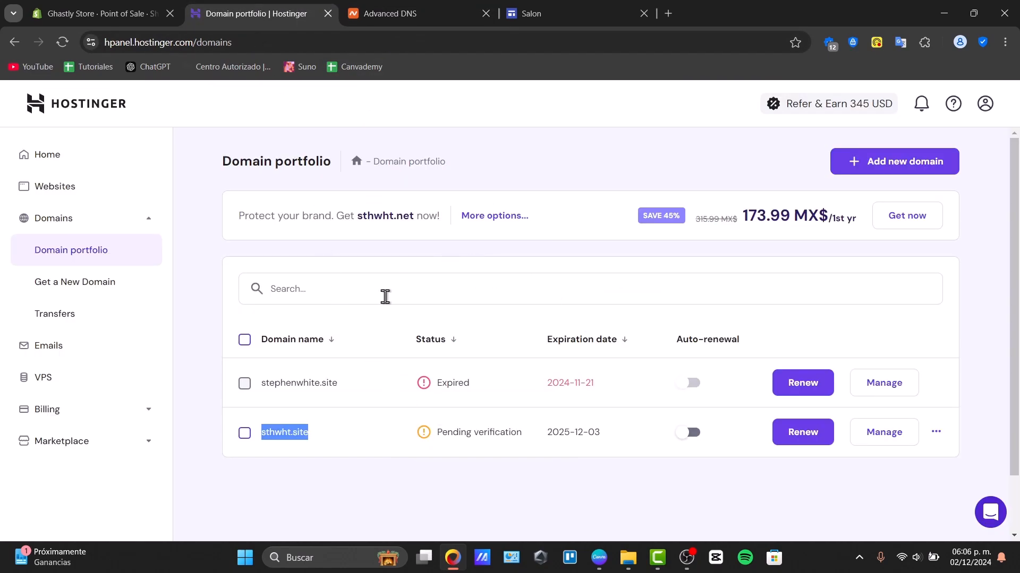
{"action": "left_click", "coordinate": [388, 13]}
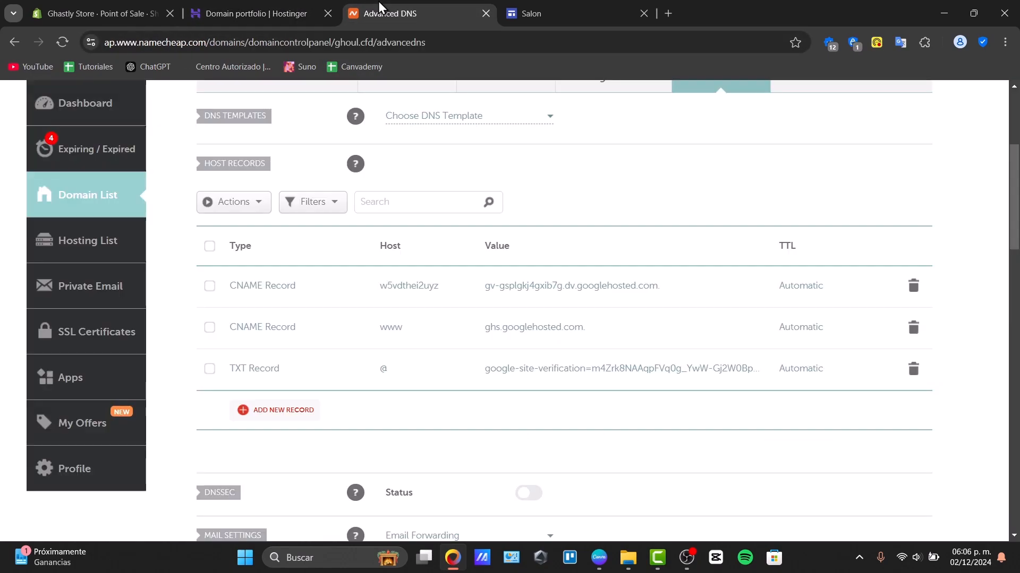
{"action": "mouse_move", "coordinate": [504, 459]}
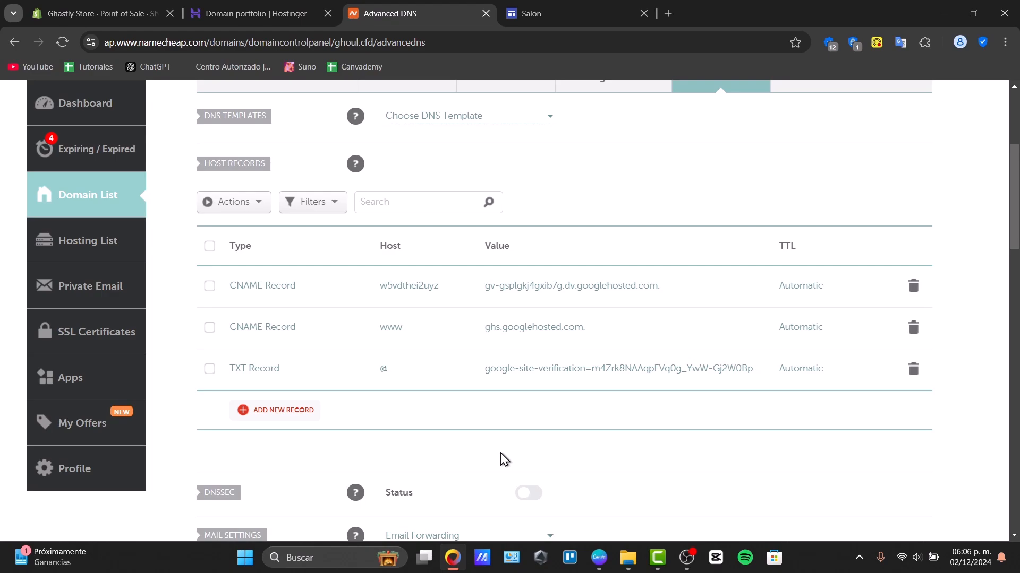
{"action": "left_click", "coordinate": [254, 13]}
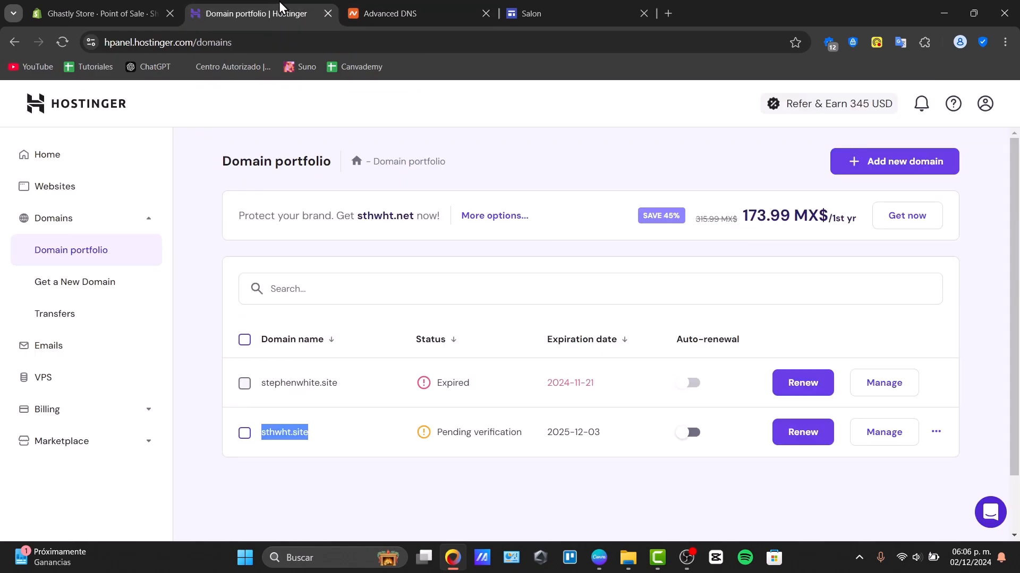
{"action": "mouse_move", "coordinate": [55, 186]}
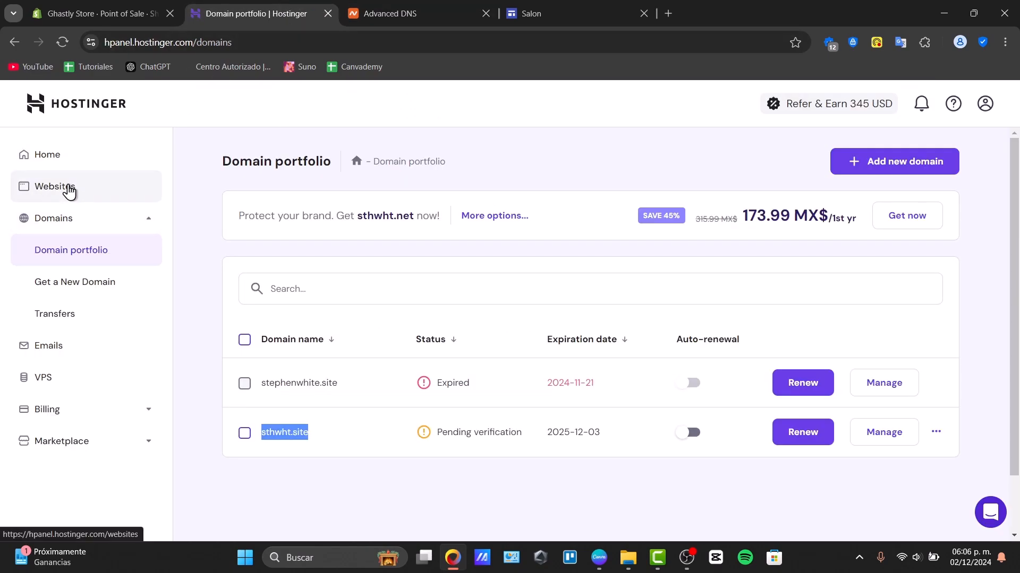
{"action": "left_click", "coordinate": [55, 186]}
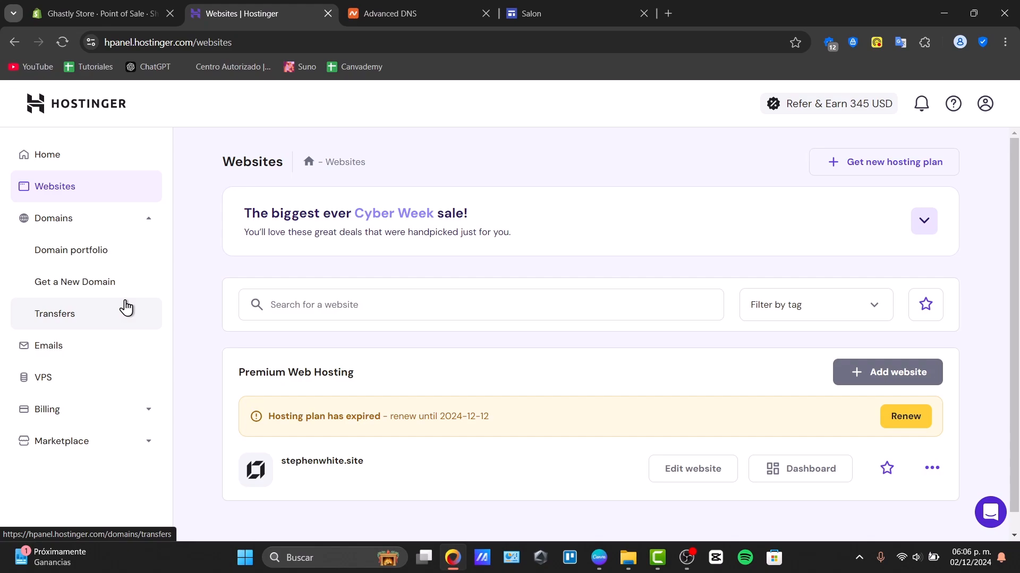
{"action": "left_click", "coordinate": [553, 13]}
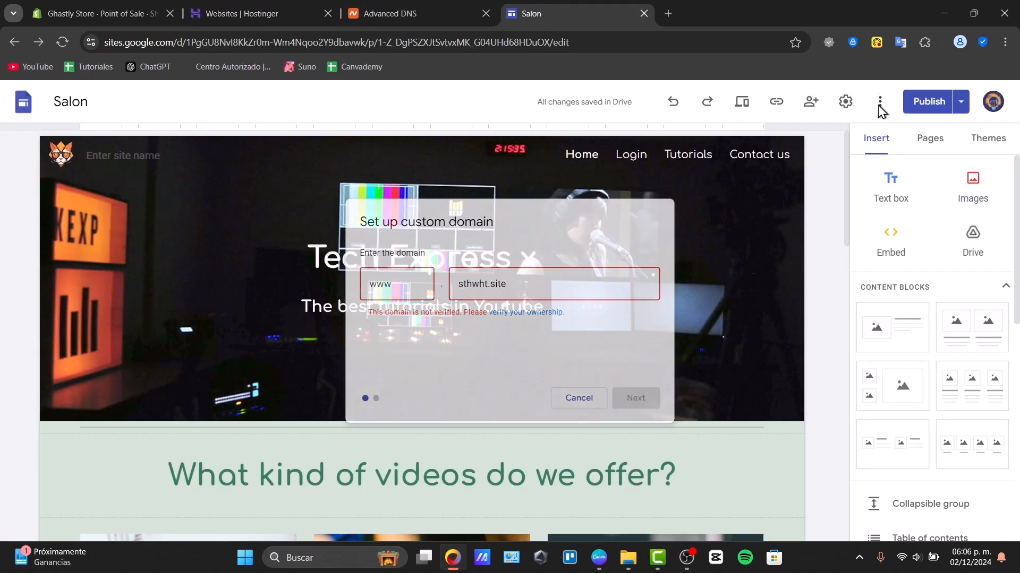
{"action": "left_click", "coordinate": [879, 101]}
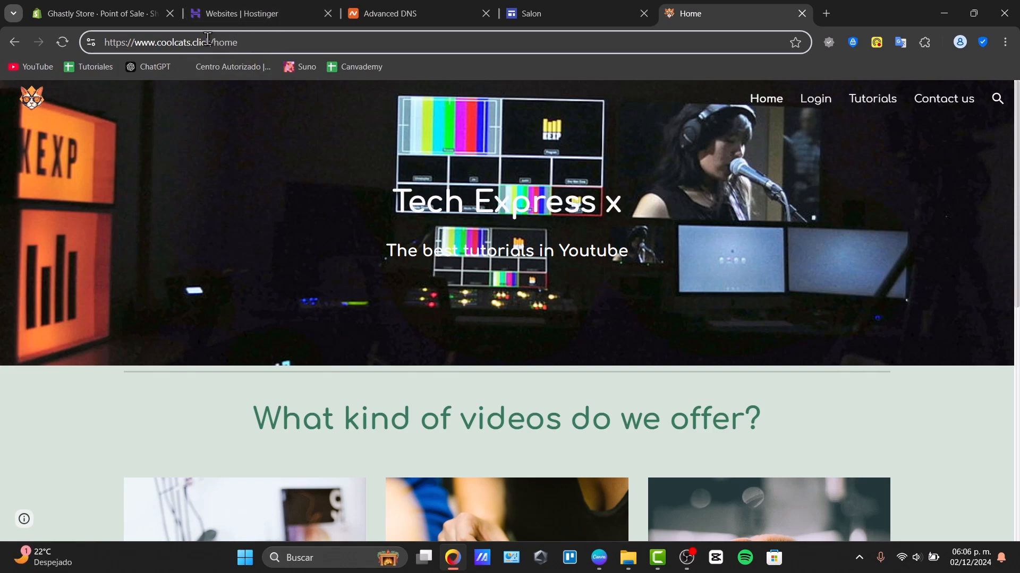
{"action": "double_click", "coordinate": [171, 42]}
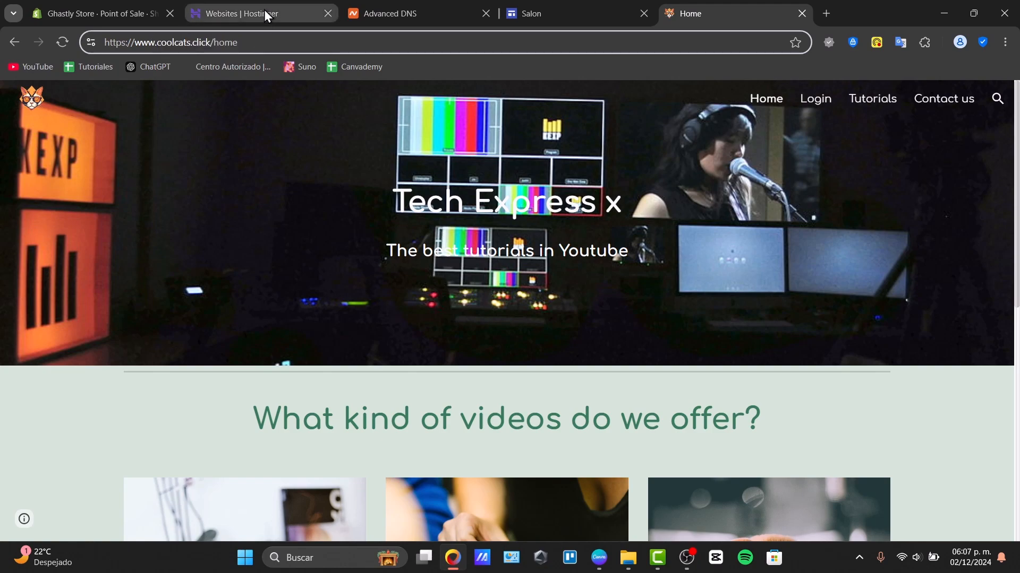
Check sthwht.site's overview in Domain portfolio, then show the 'Add new domain' options.
{"action": "left_click", "coordinate": [246, 13]}
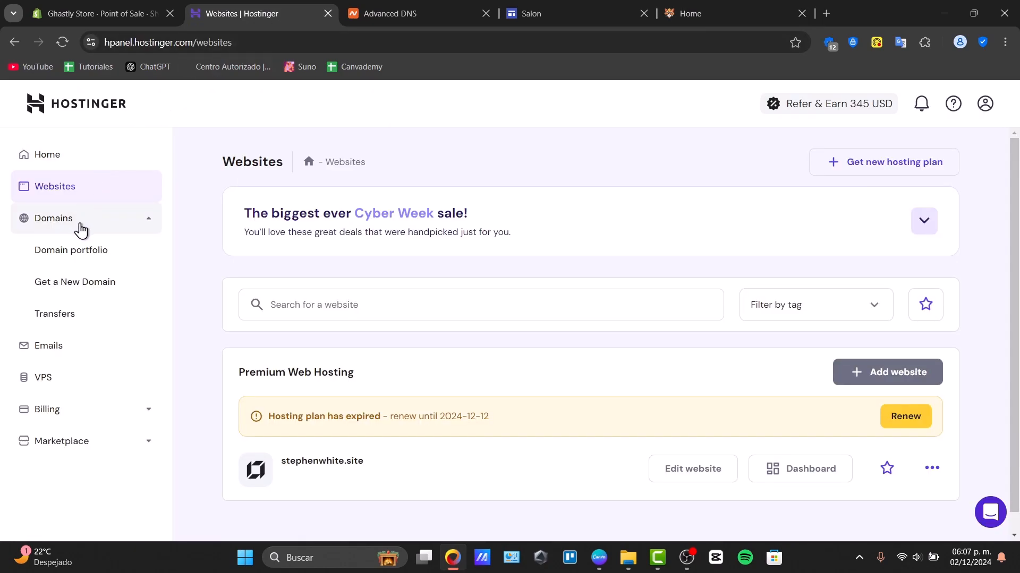
{"action": "left_click", "coordinate": [70, 250]}
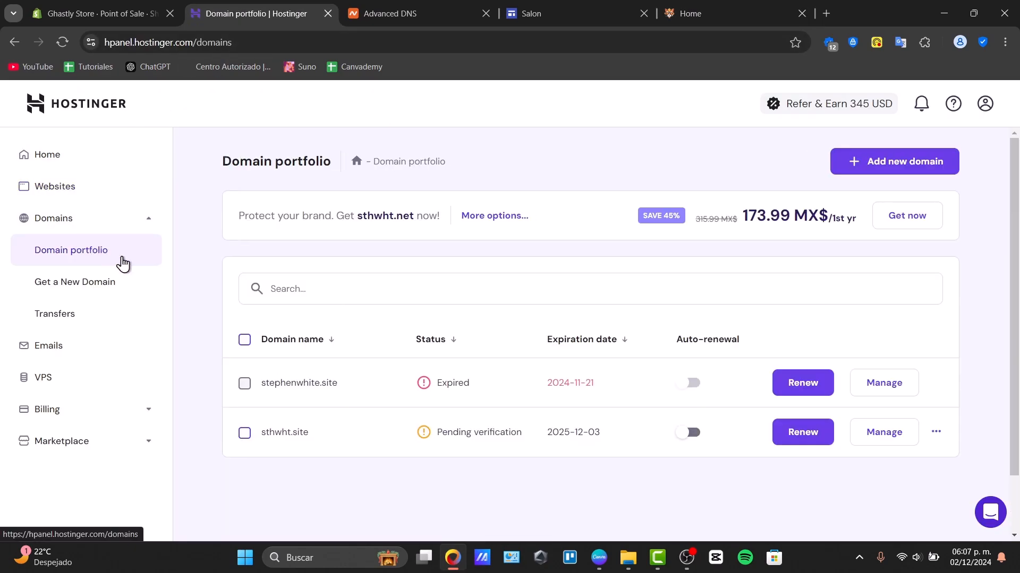
{"action": "mouse_move", "coordinate": [324, 440]}
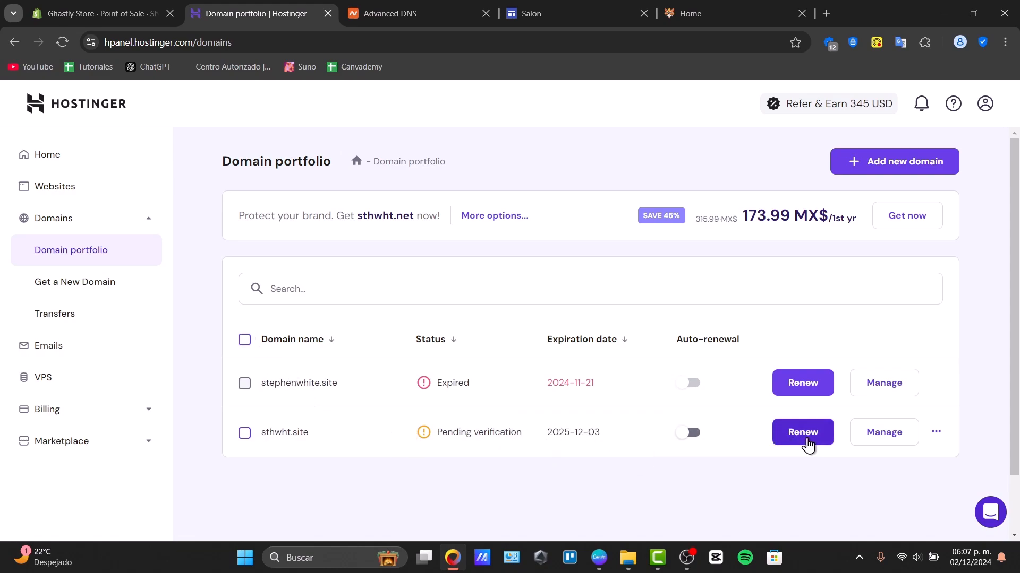
{"action": "left_click", "coordinate": [883, 431]}
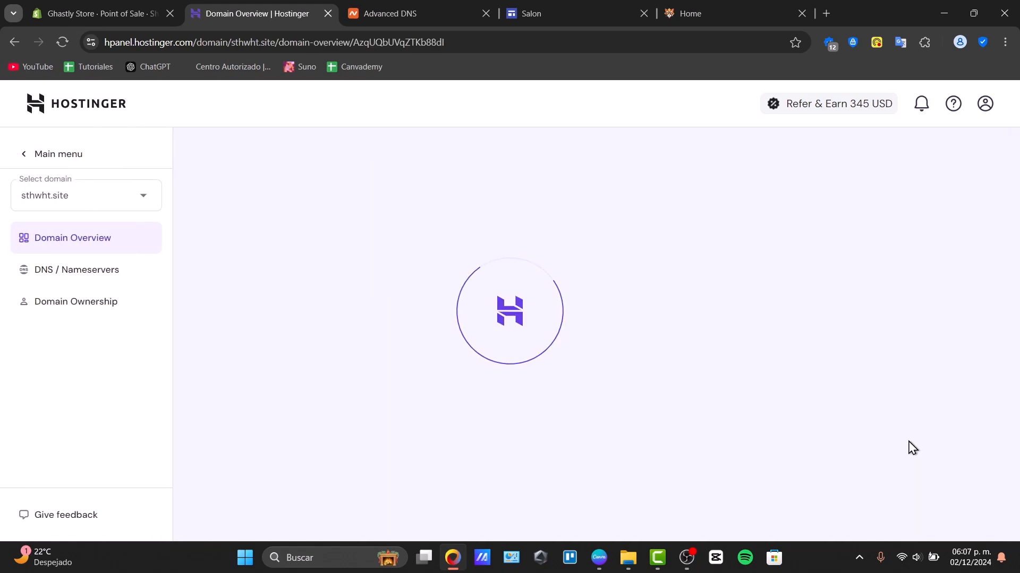
{"action": "left_click", "coordinate": [52, 154]}
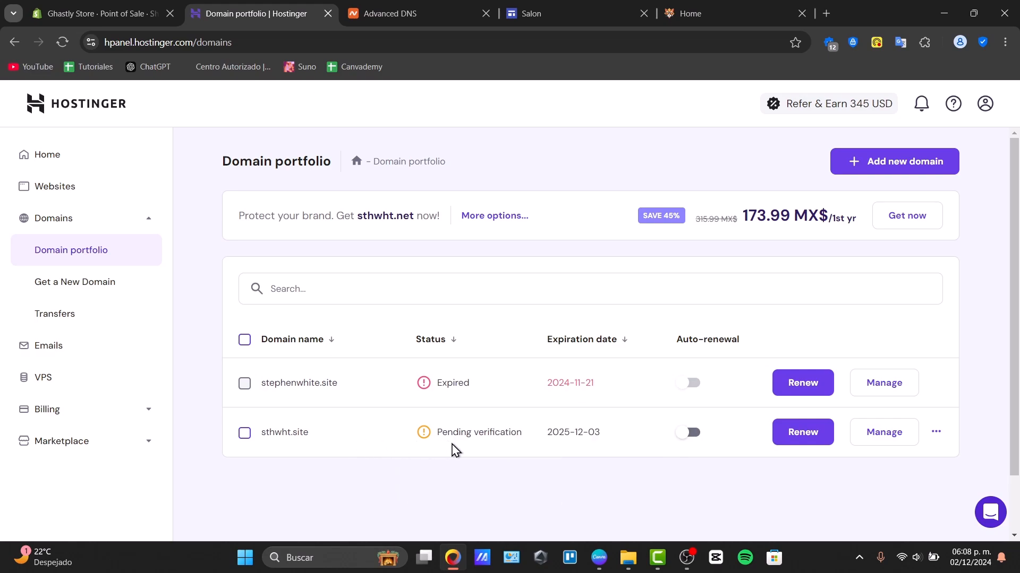
{"action": "mouse_move", "coordinate": [284, 432]}
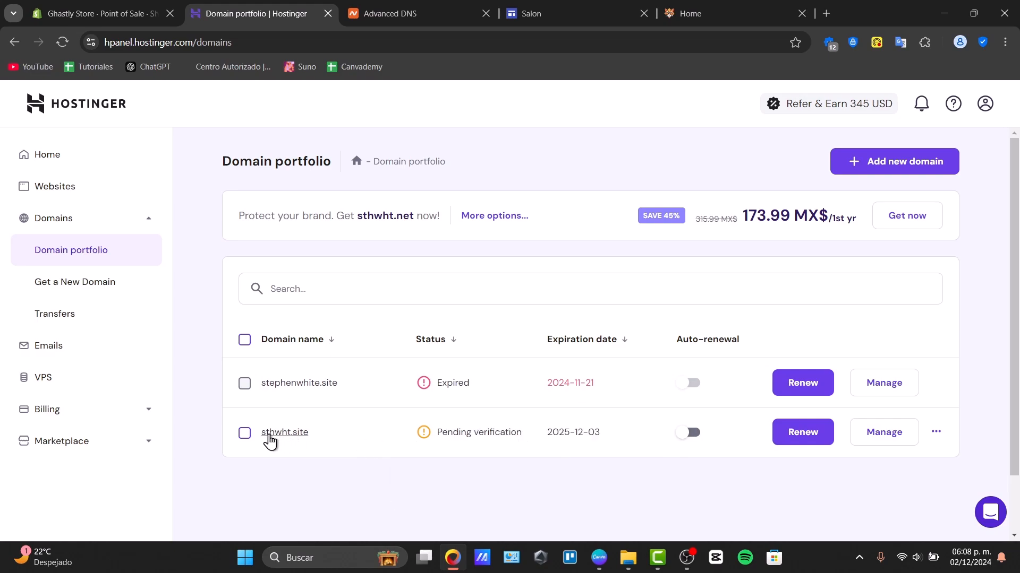
{"action": "mouse_move", "coordinate": [884, 432]}
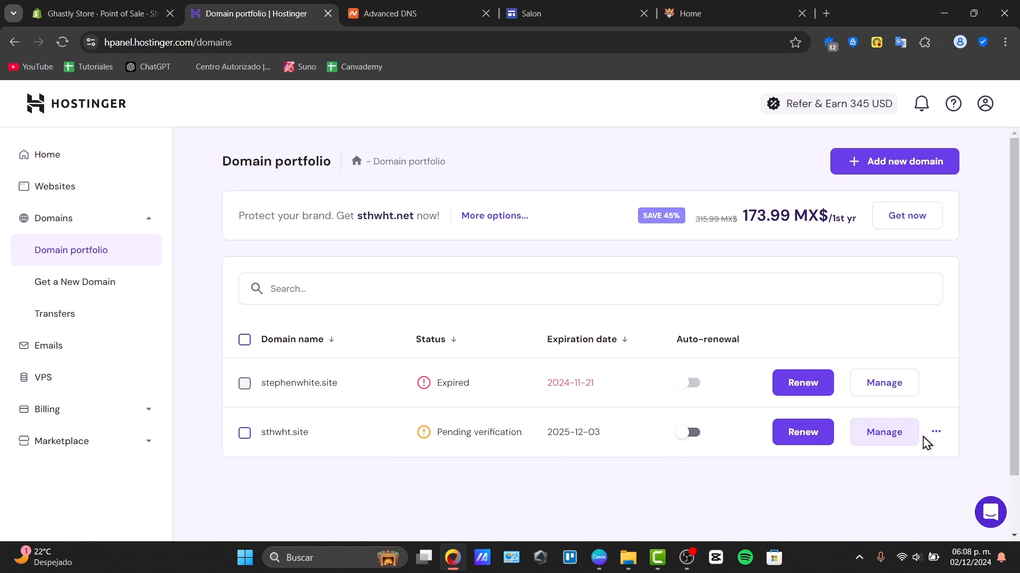
{"action": "mouse_move", "coordinate": [533, 431]}
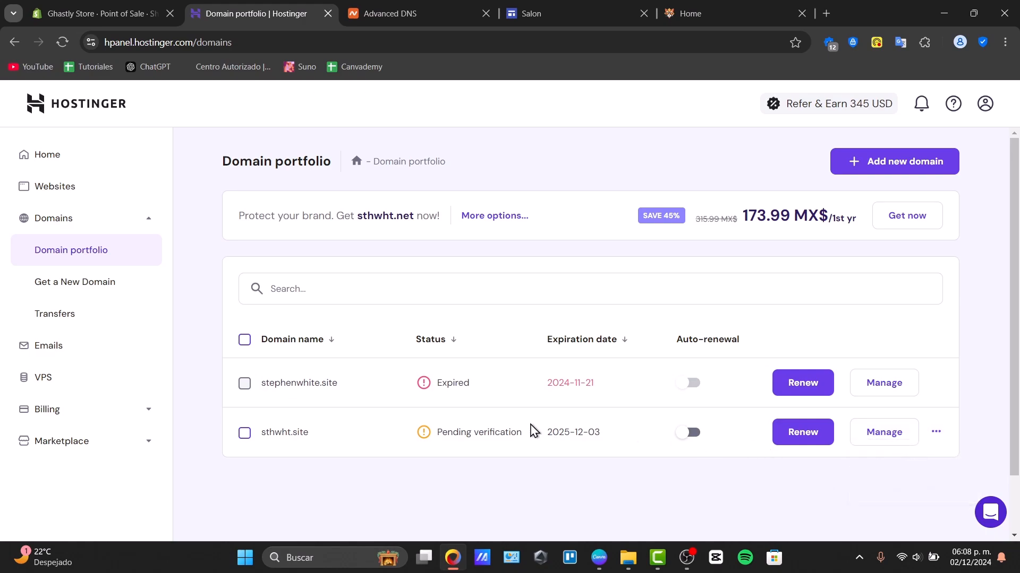
{"action": "mouse_move", "coordinate": [966, 184]}
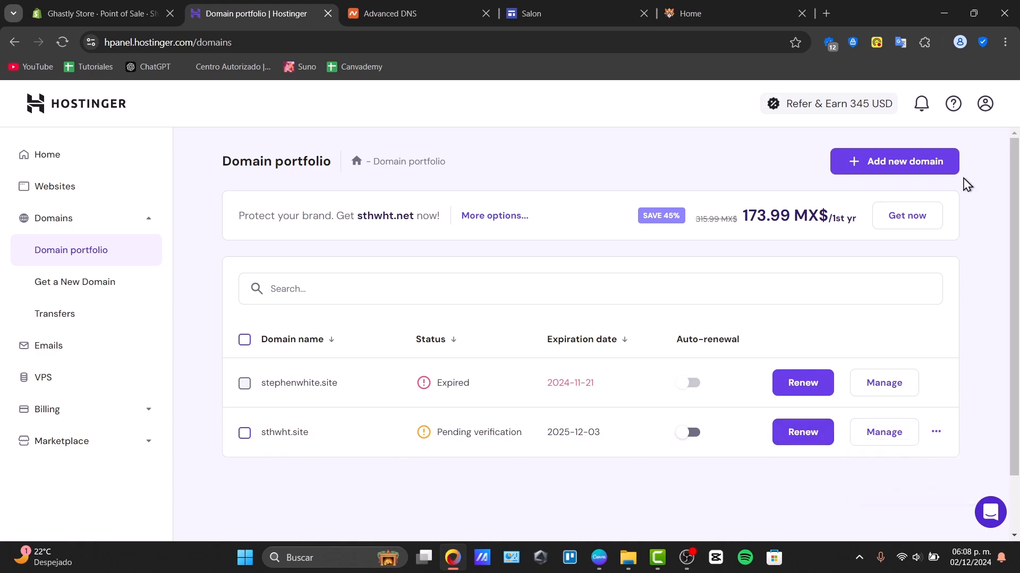
{"action": "left_click", "coordinate": [893, 161]}
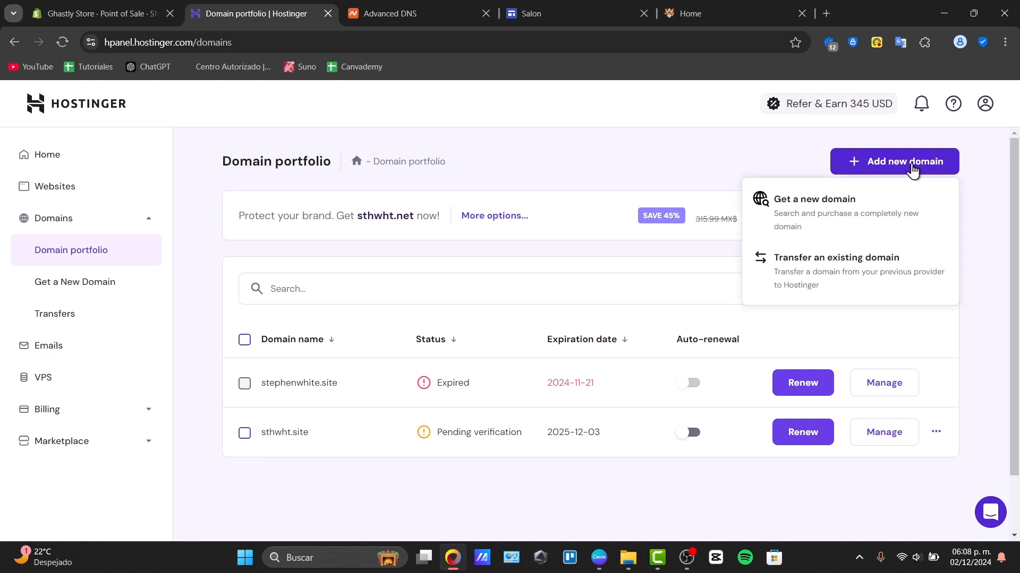
Search for 'coolcats' and scroll suggestions like coolcats.mx, .farm, .digital, .cloud with prices.
{"action": "left_click", "coordinate": [715, 13]}
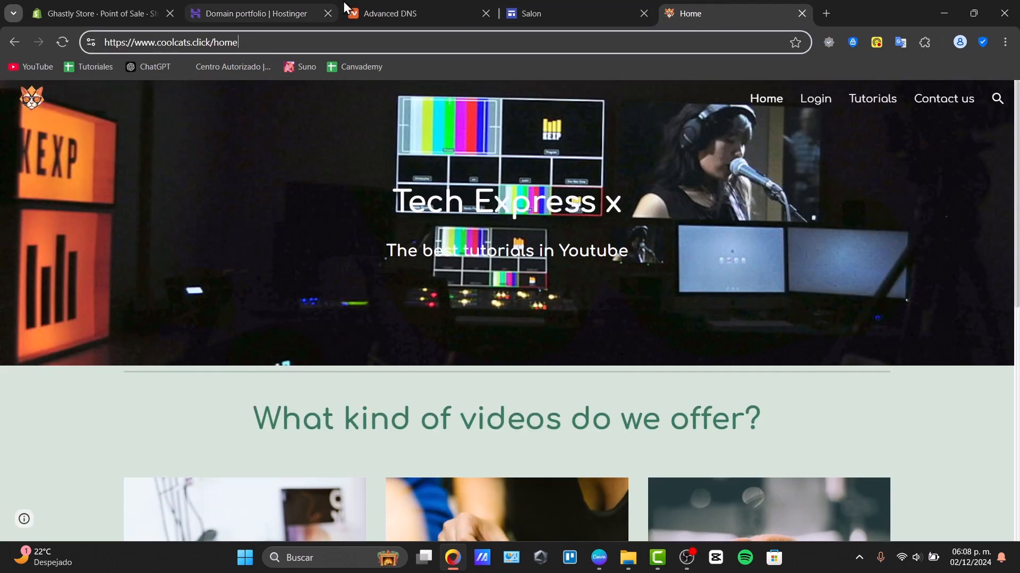
{"action": "left_click", "coordinate": [253, 13]}
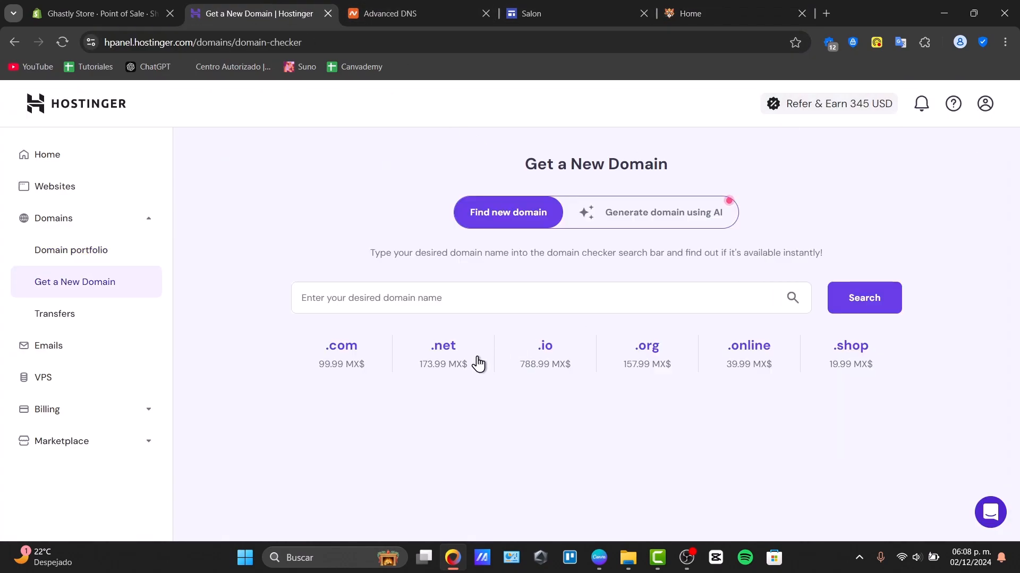
{"action": "type", "text": "cooo"}
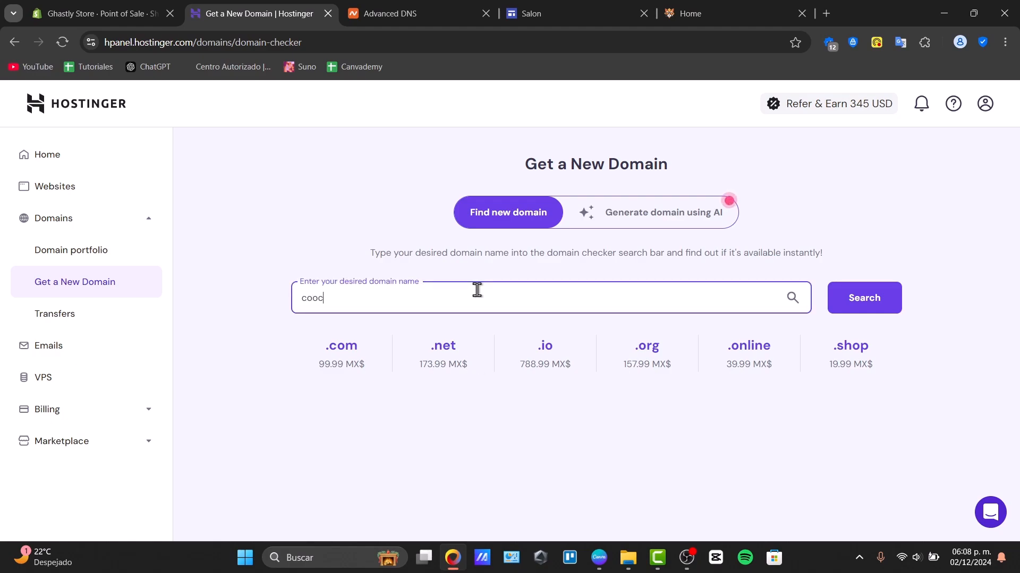
{"action": "type", "text": "oolcats.click/home"}
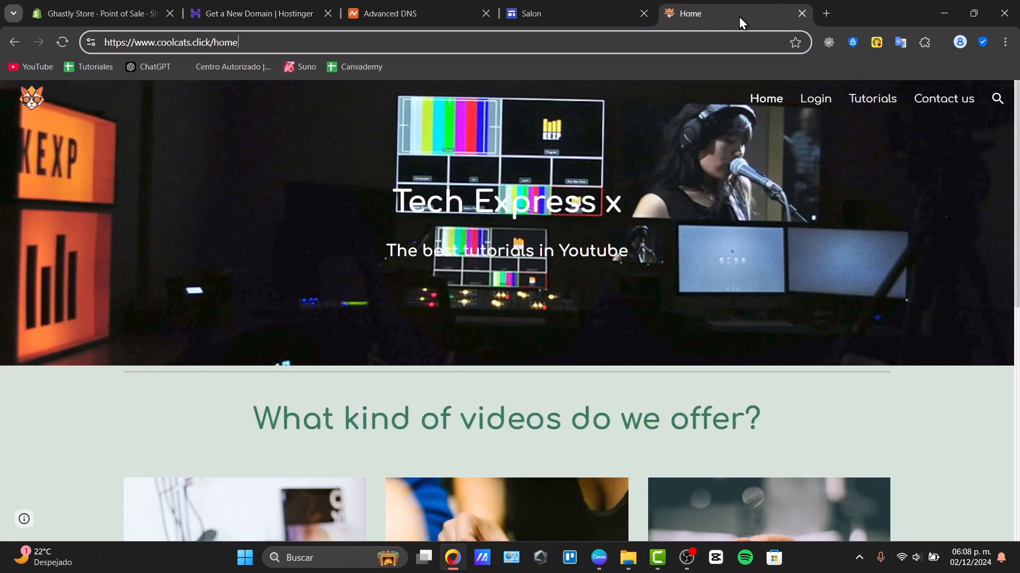
{"action": "left_click", "coordinate": [409, 13]}
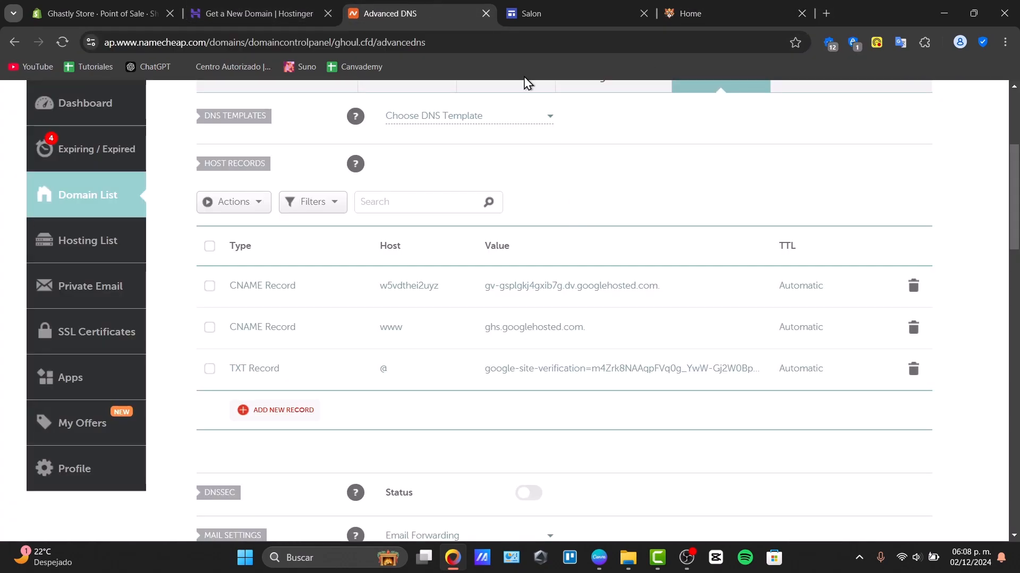
{"action": "left_click", "coordinate": [253, 13]}
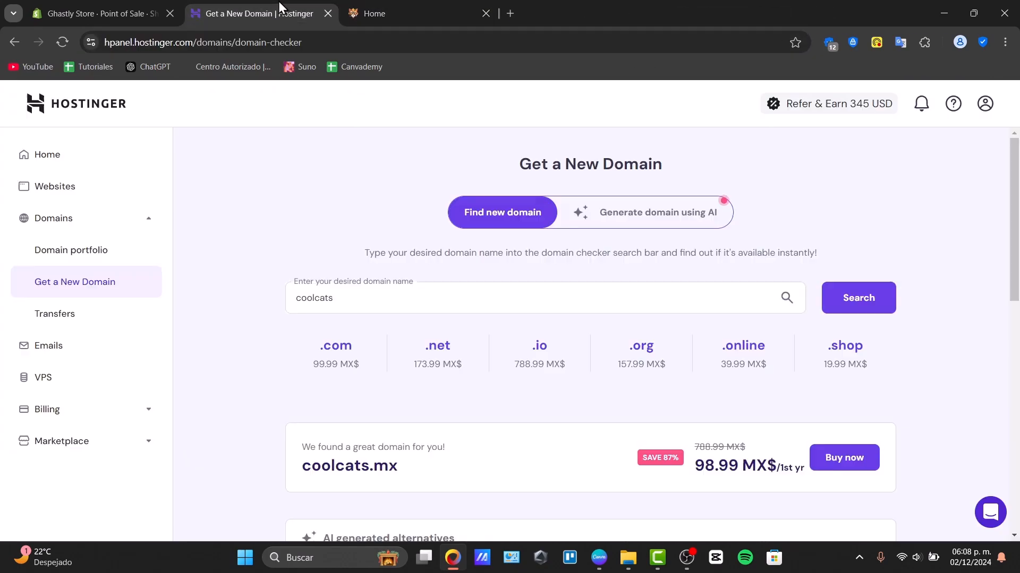
{"action": "scroll", "scroll_direction": "down", "scroll_amount": 3}
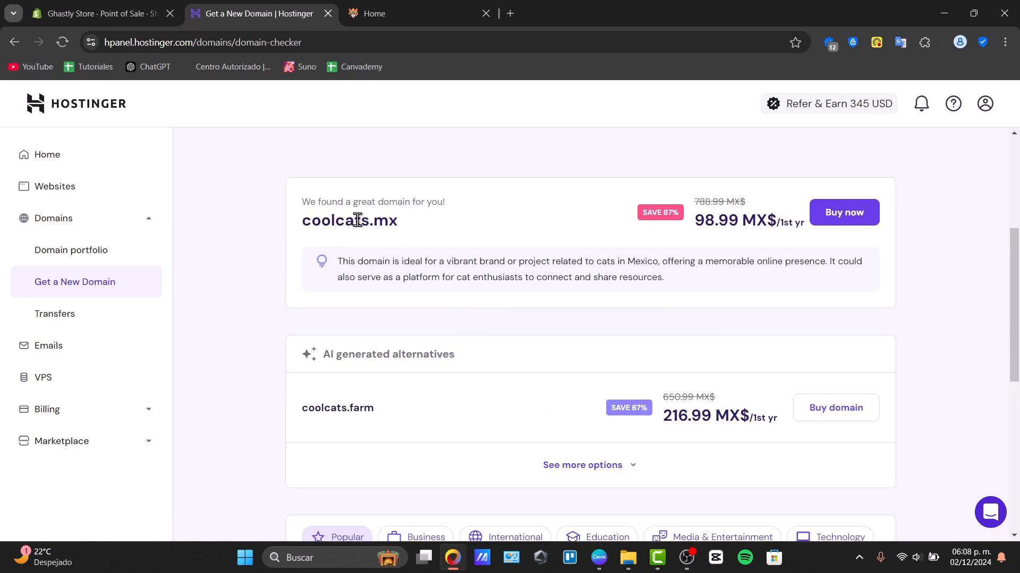
{"action": "scroll", "scroll_direction": "down", "scroll_amount": 3}
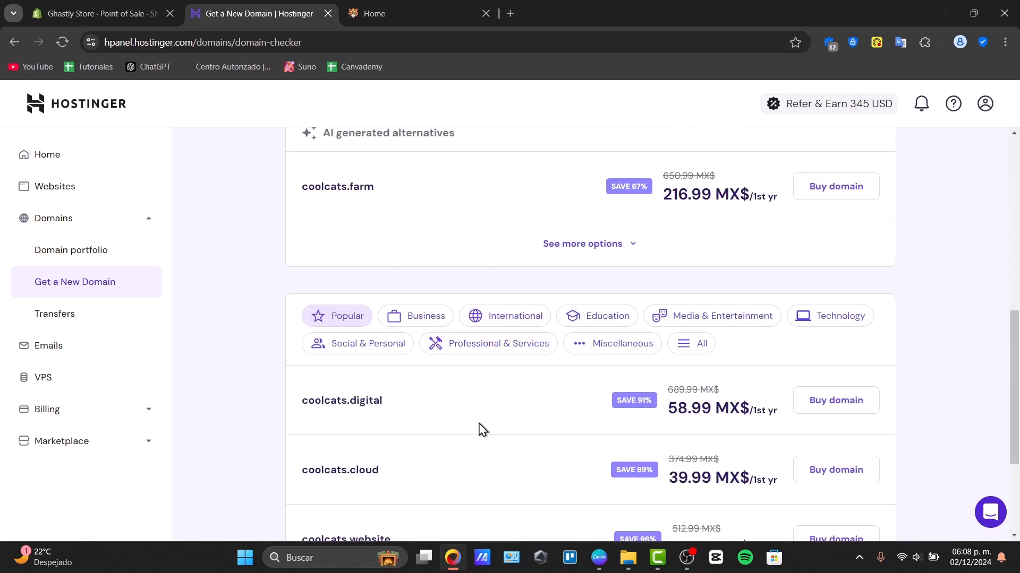
{"action": "scroll", "scroll_direction": "down", "scroll_amount": 3}
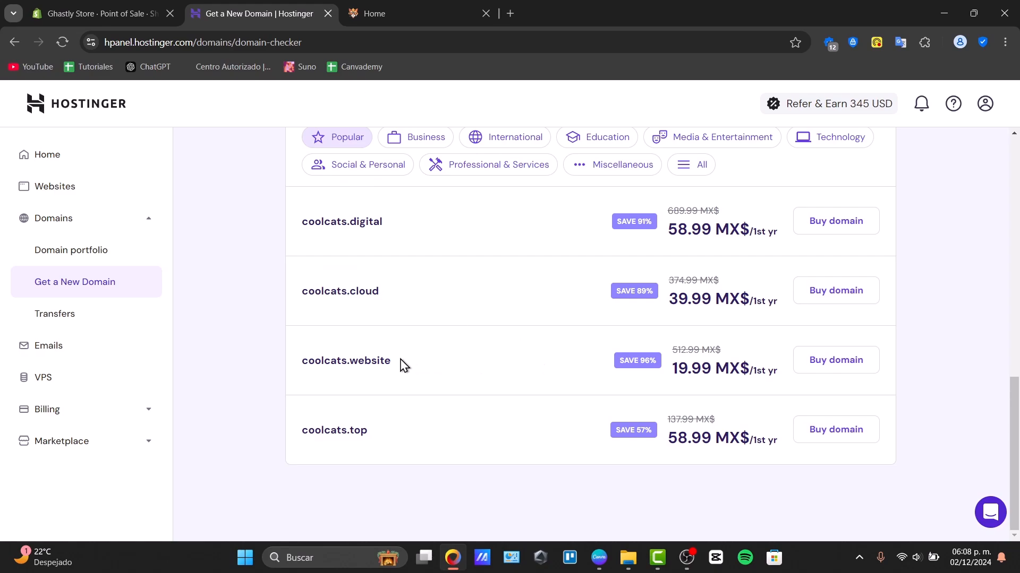
{"action": "mouse_move", "coordinate": [391, 237]}
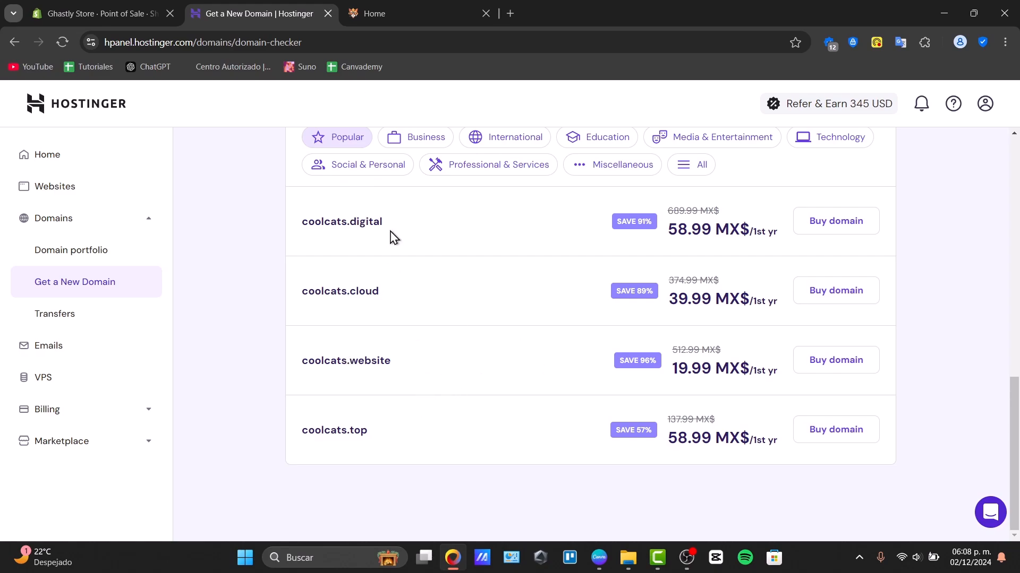
{"action": "mouse_move", "coordinate": [909, 290]}
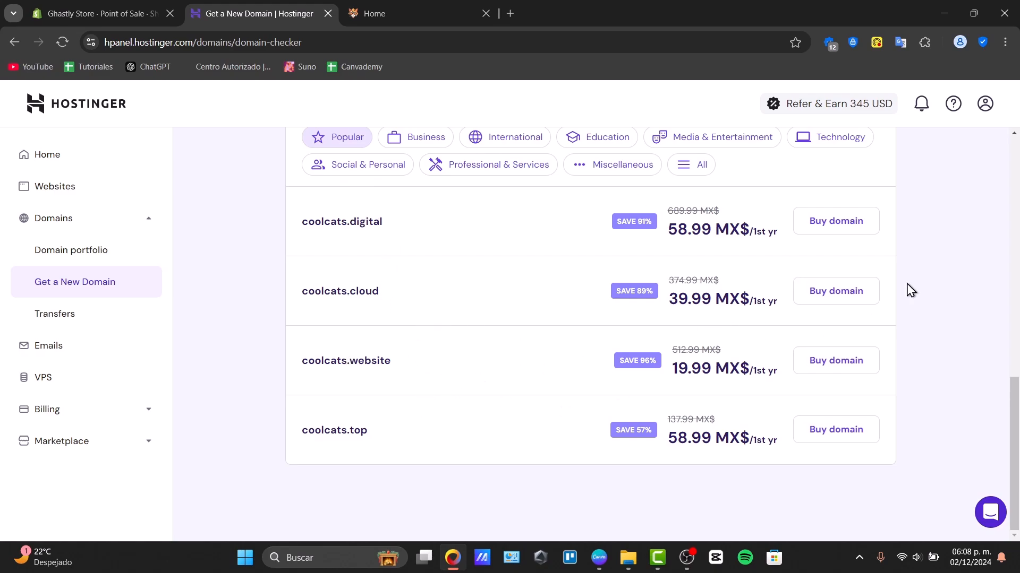
{"action": "mouse_move", "coordinate": [252, 237]}
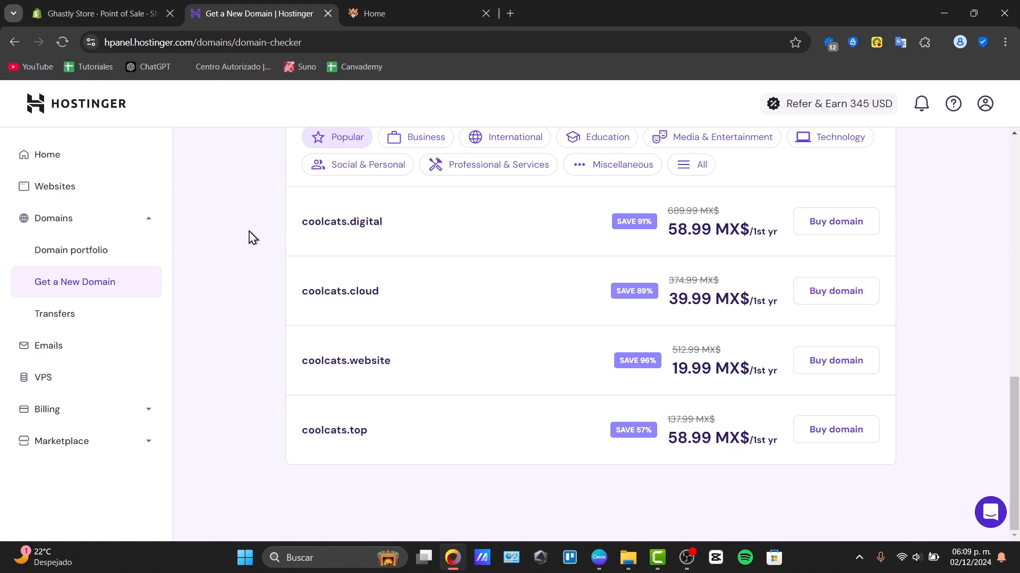
Open sthwht.site's DNS / Nameservers page, scroll its records, and select the notice's domain name.
{"action": "left_click", "coordinate": [70, 249]}
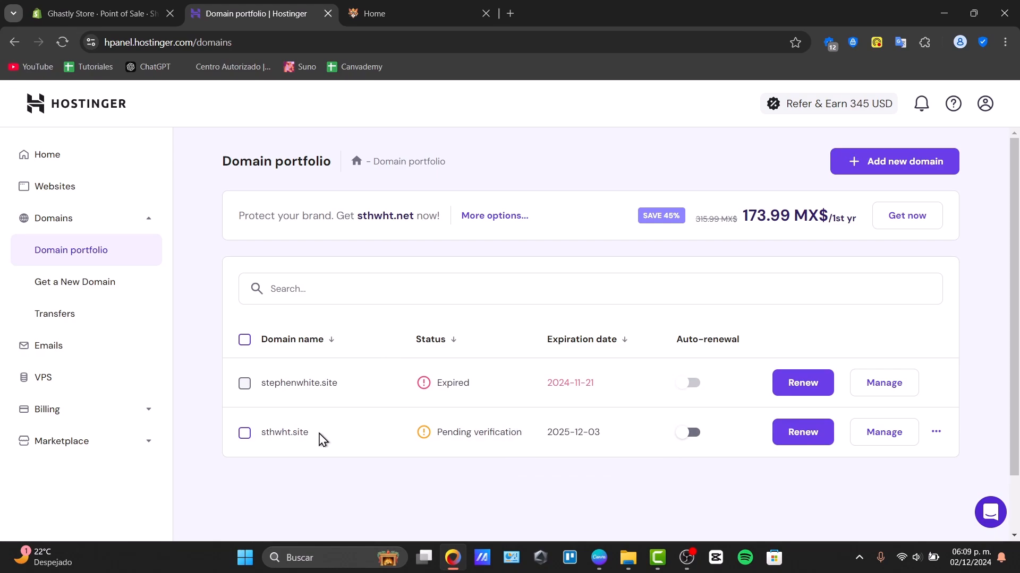
{"action": "mouse_move", "coordinate": [284, 432]}
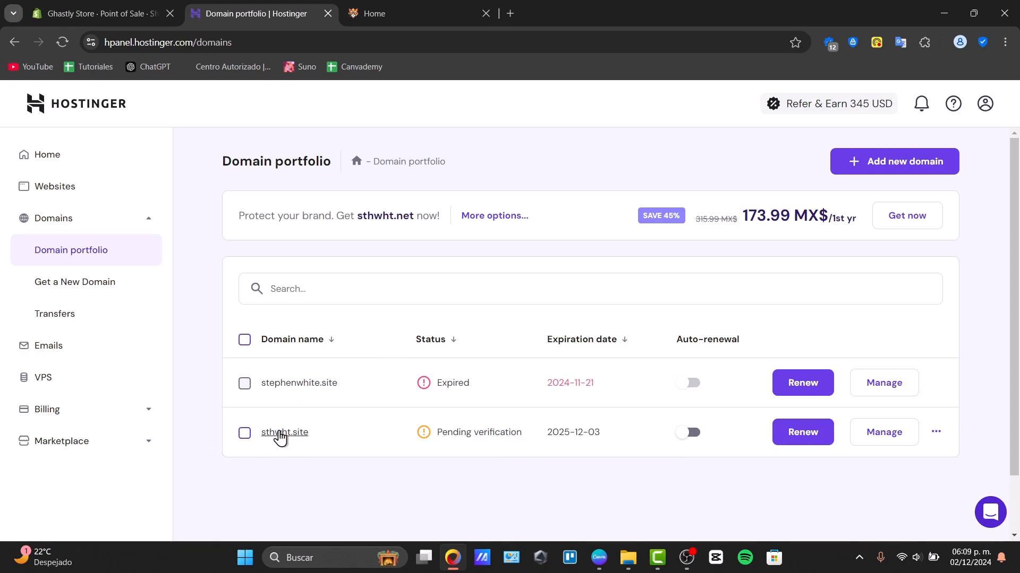
{"action": "left_click", "coordinate": [284, 431]}
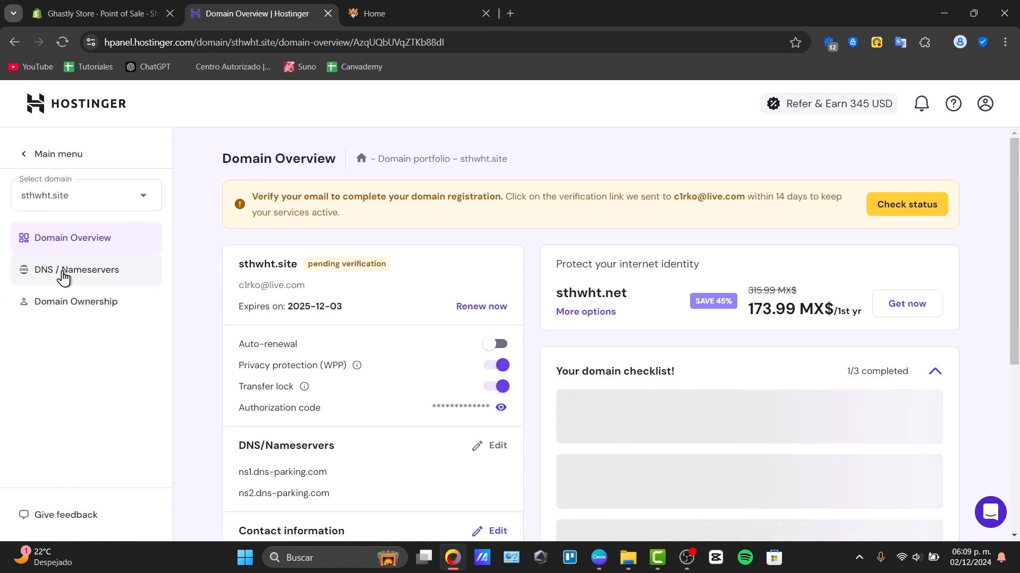
{"action": "left_click", "coordinate": [76, 269]}
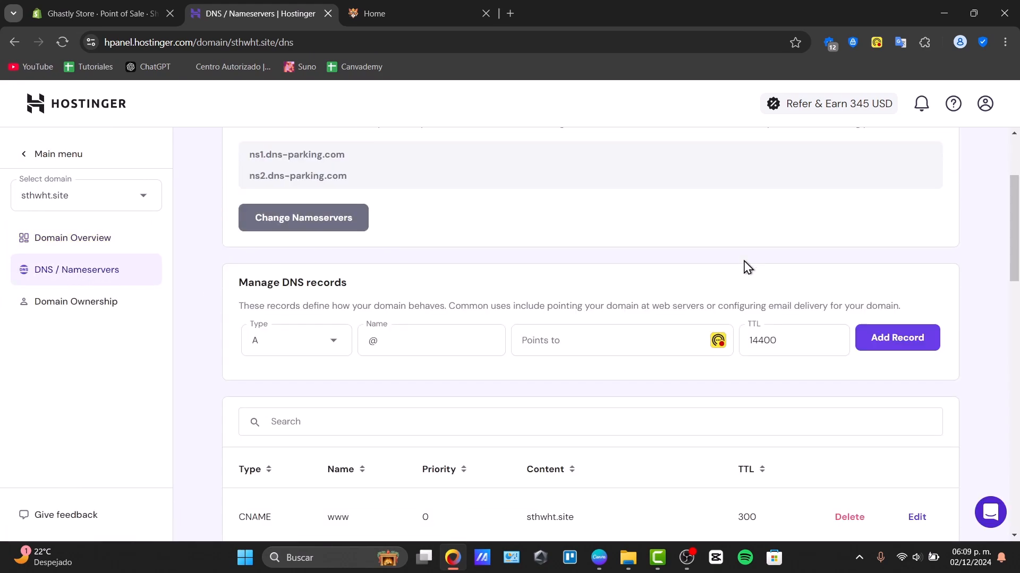
{"action": "scroll", "scroll_direction": "down", "scroll_amount": 3}
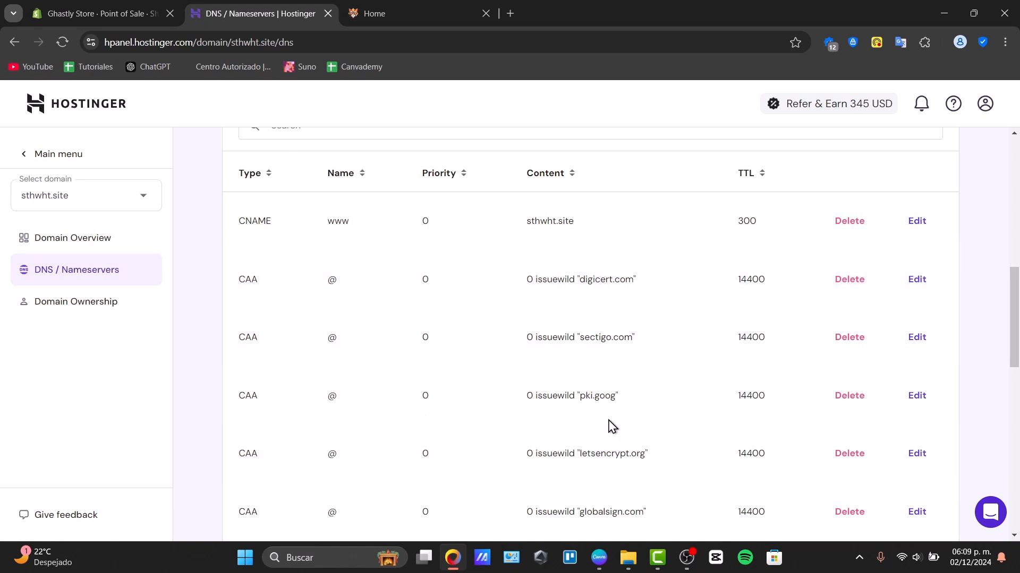
{"action": "scroll", "scroll_direction": "down", "scroll_amount": 3}
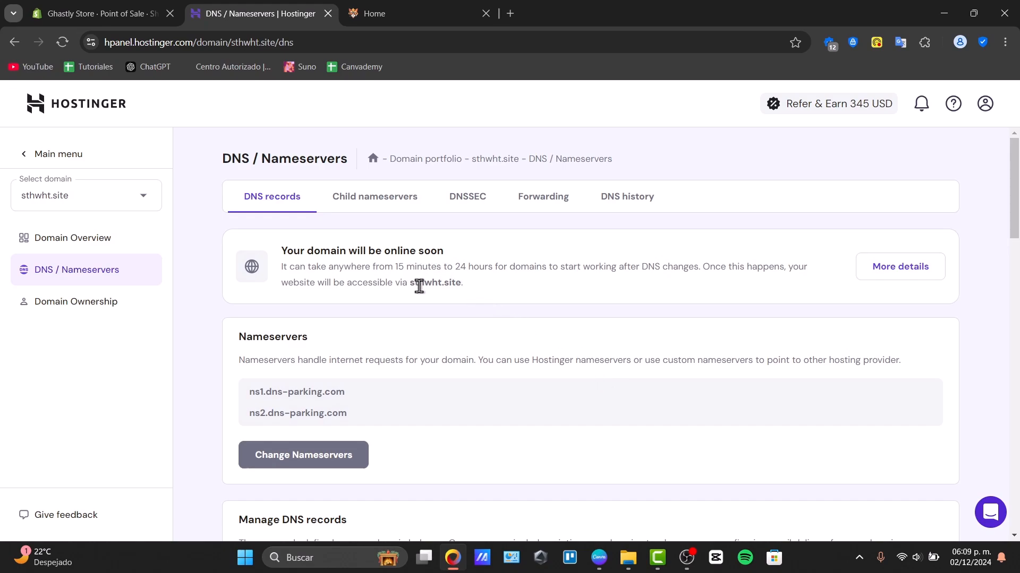
{"action": "double_click", "coordinate": [437, 282]}
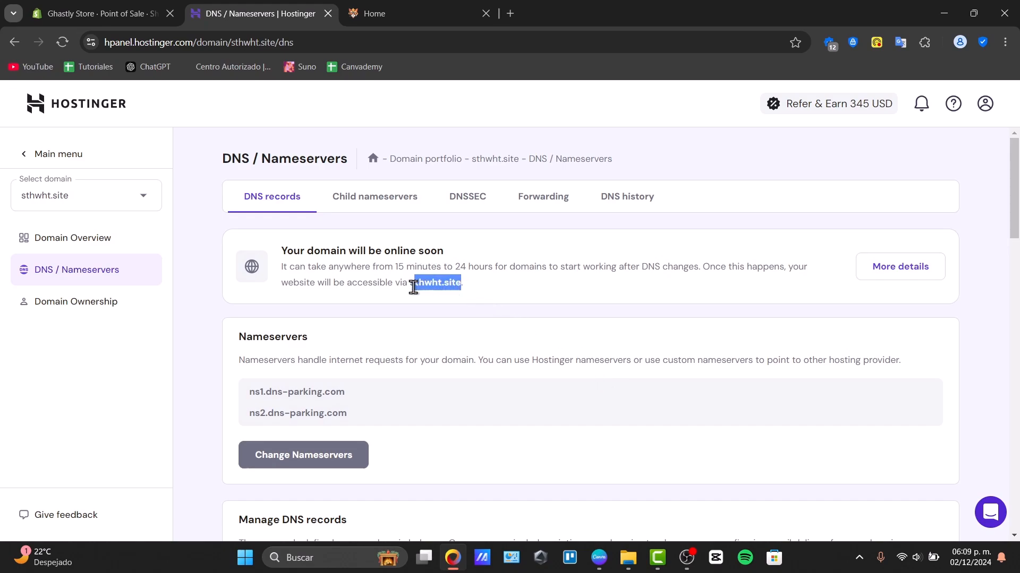
{"action": "left_click", "coordinate": [390, 13]}
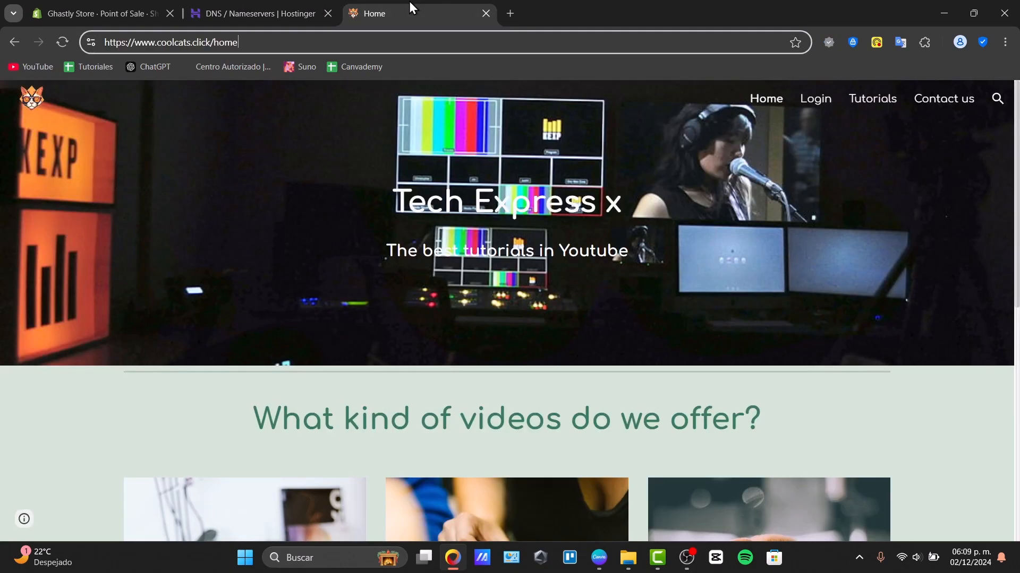
{"action": "left_click", "coordinate": [170, 41]}
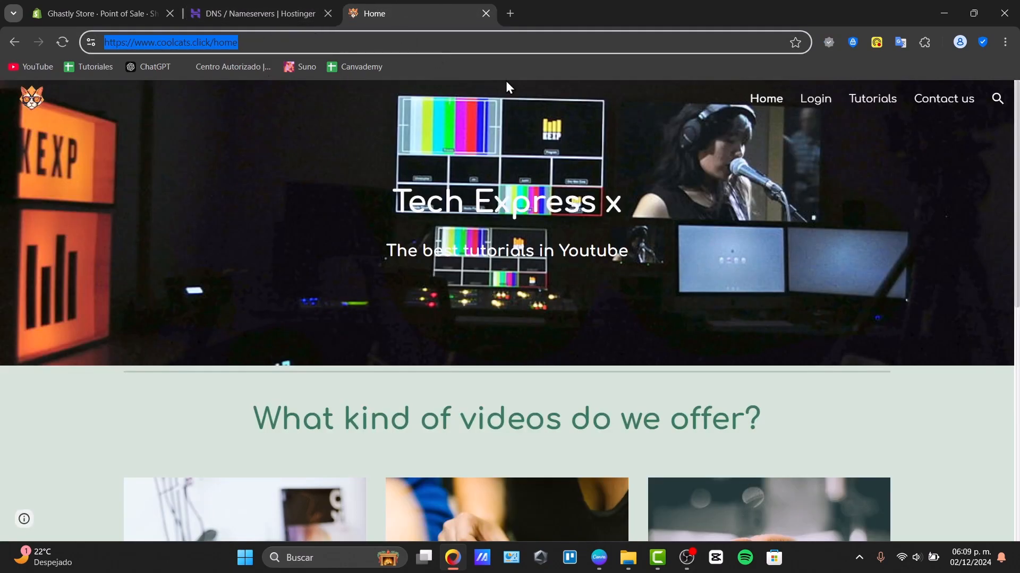
{"action": "mouse_move", "coordinate": [397, 55]}
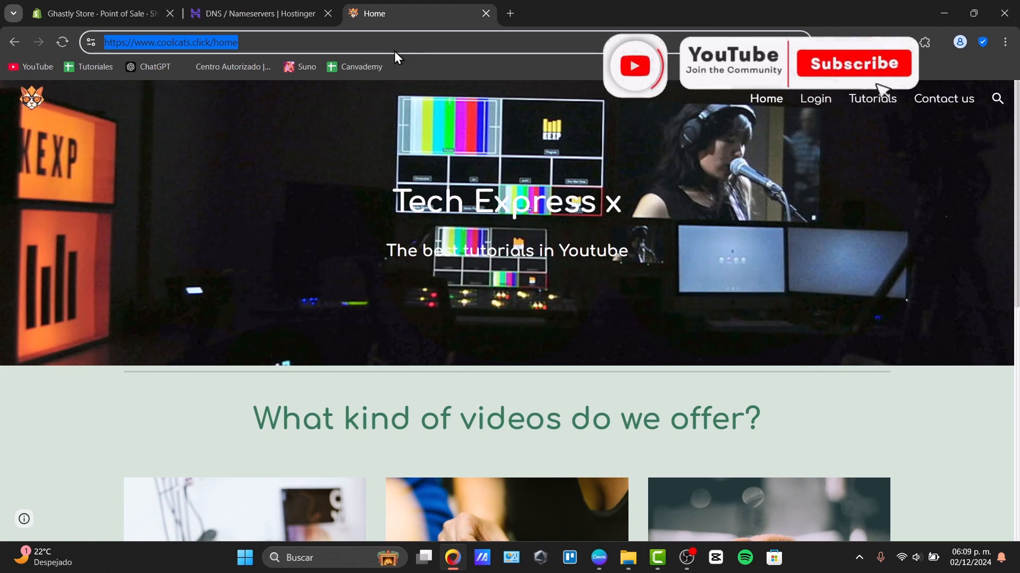
{"action": "left_click", "coordinate": [847, 63]}
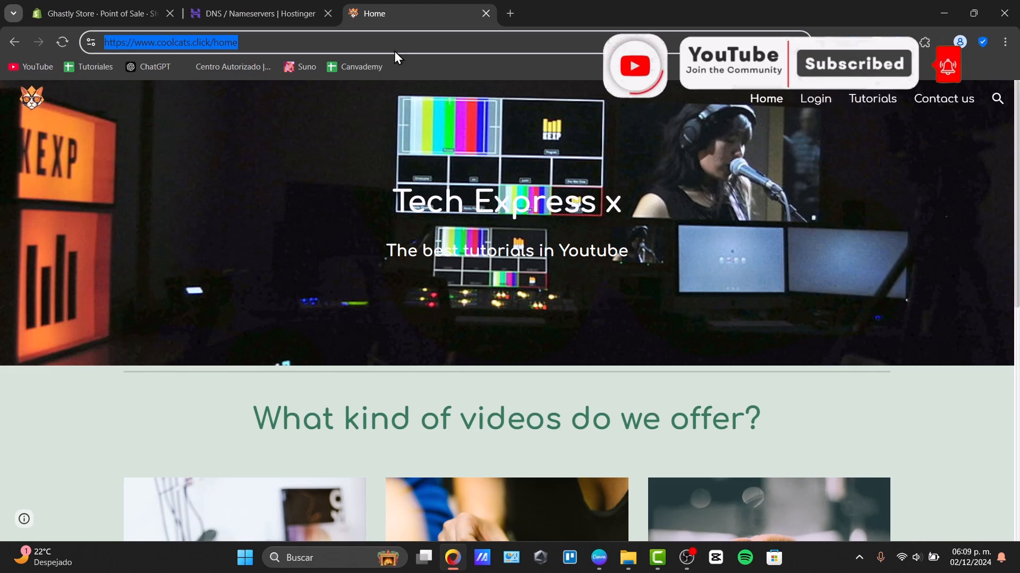
{"action": "scroll", "scroll_direction": "down", "scroll_amount": 3}
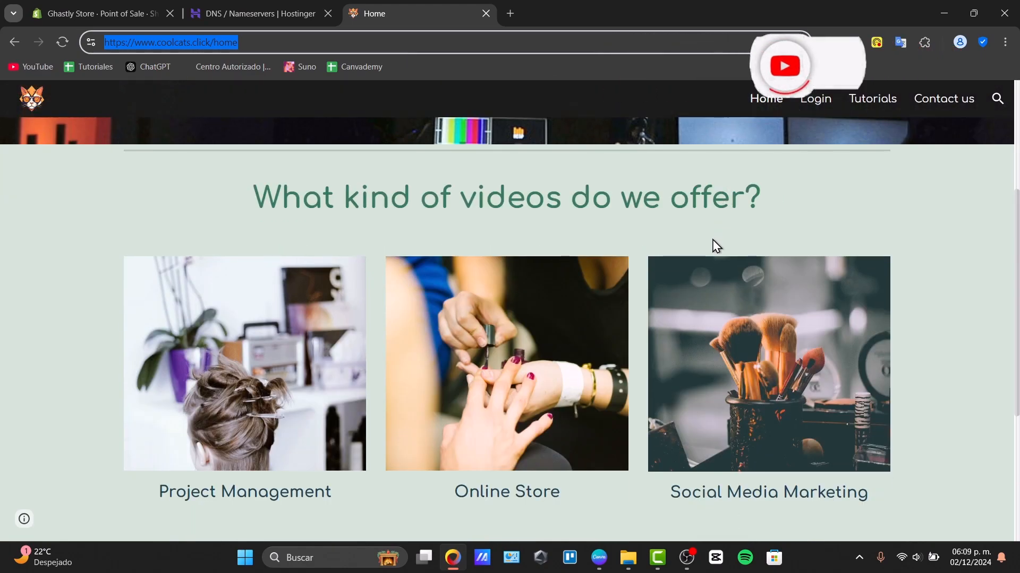